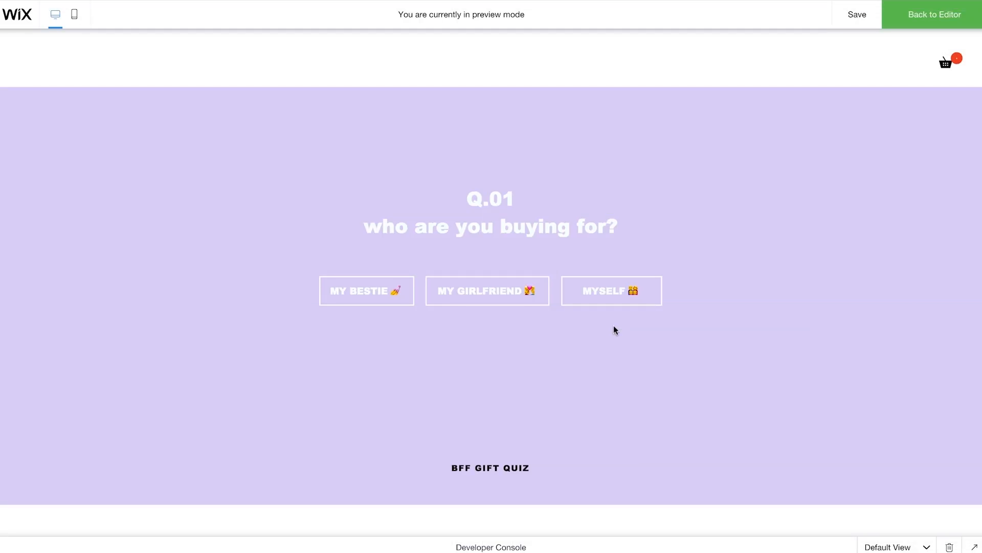
mouse_move(617, 318)
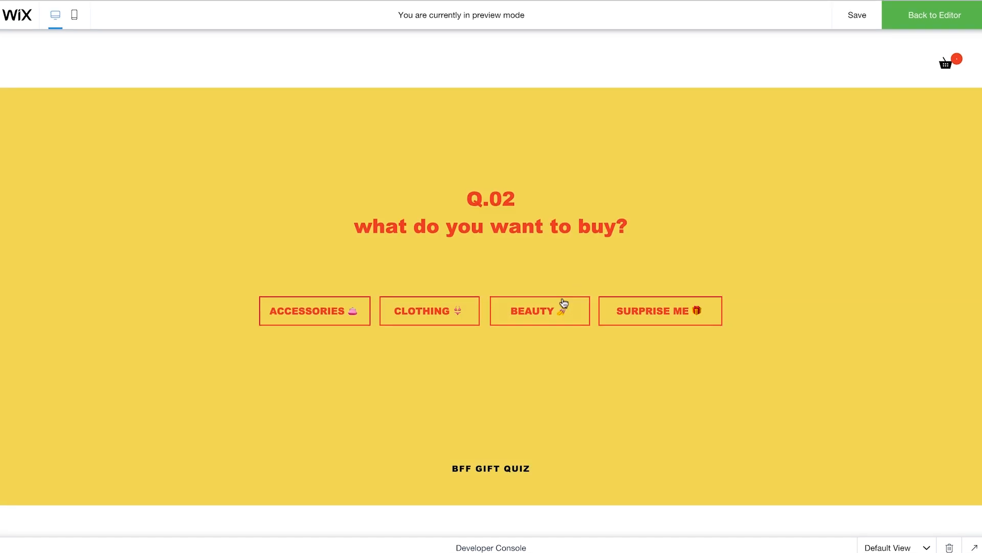
- Answer the quiz in preview, return to the editor and turn on Developer Tools from the Code menu
left_click(539, 311)
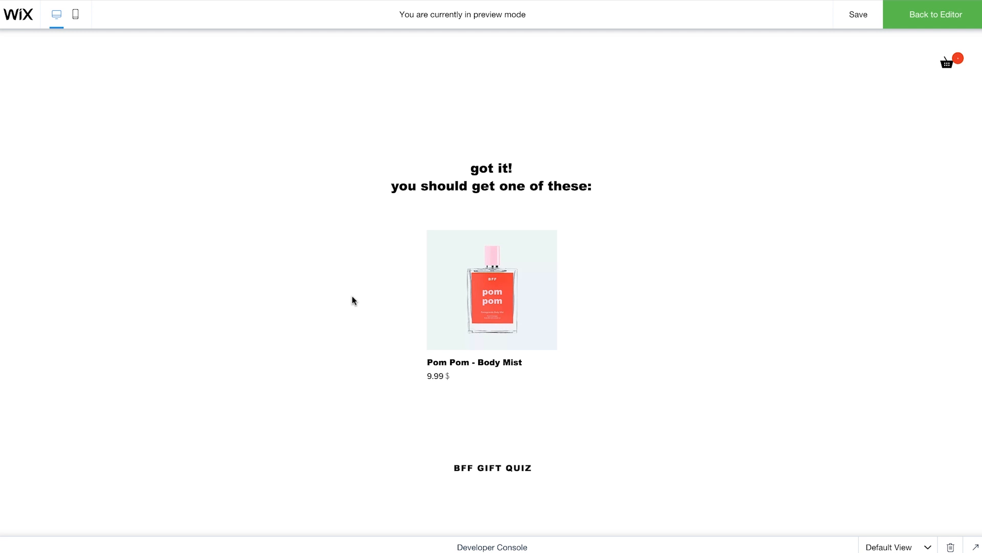
left_click(932, 15)
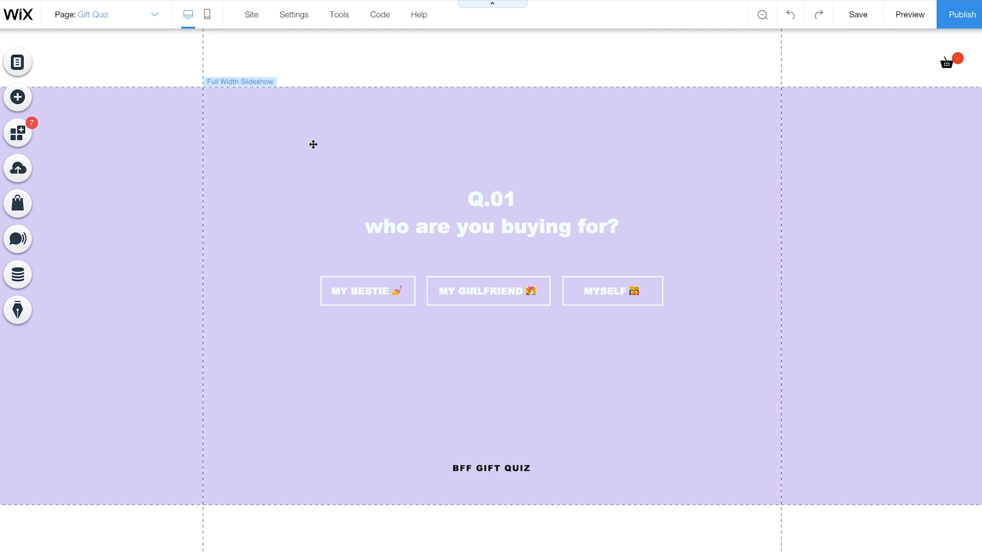
left_click(379, 14)
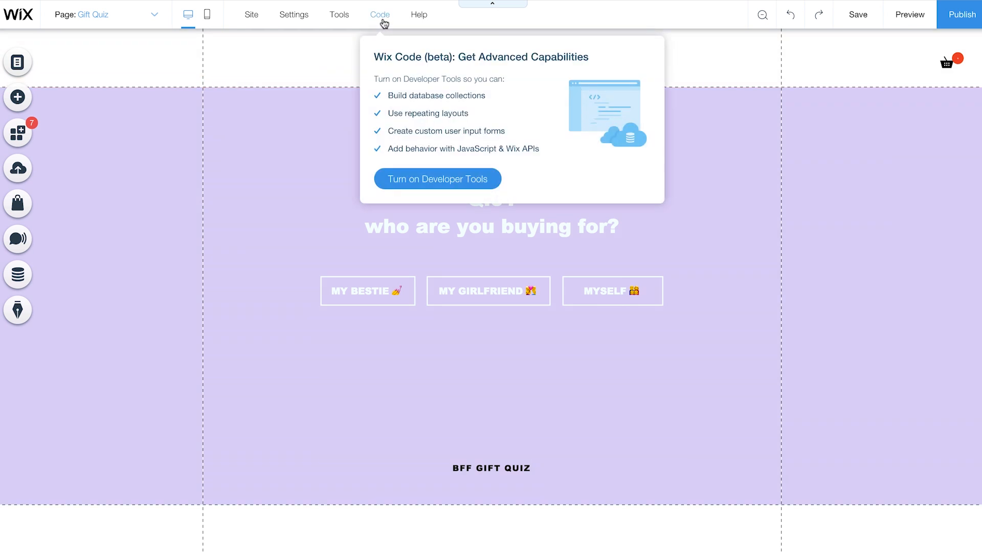
left_click(437, 178)
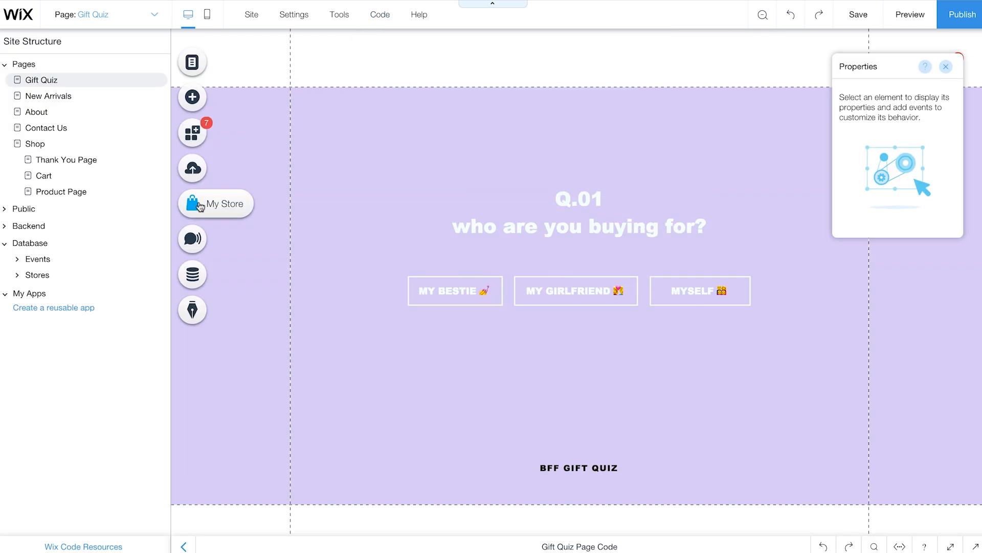
- Review Store Products in the My Store dashboard, then create a database collection named productKeywords
left_click(215, 203)
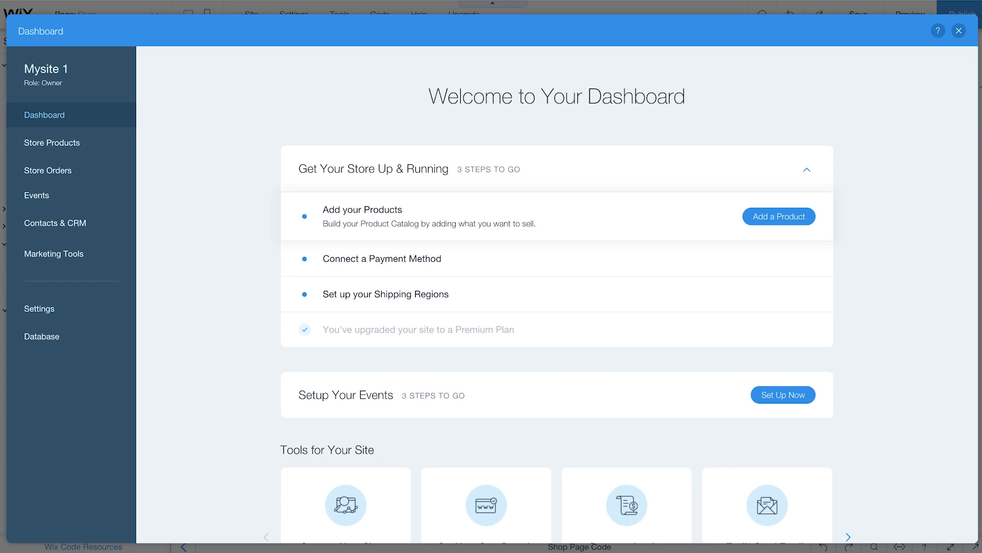
left_click(52, 142)
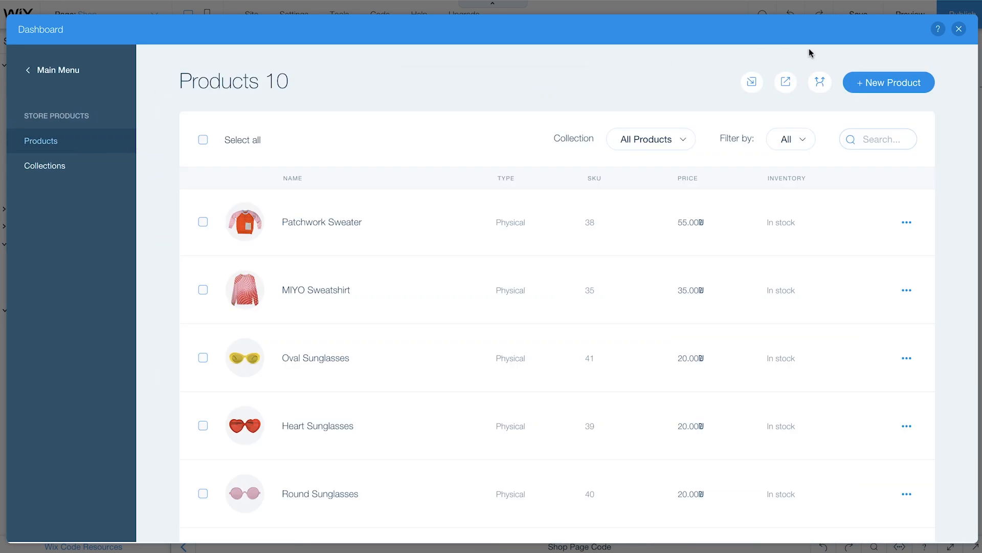
left_click(958, 29)
type("productKeywo")
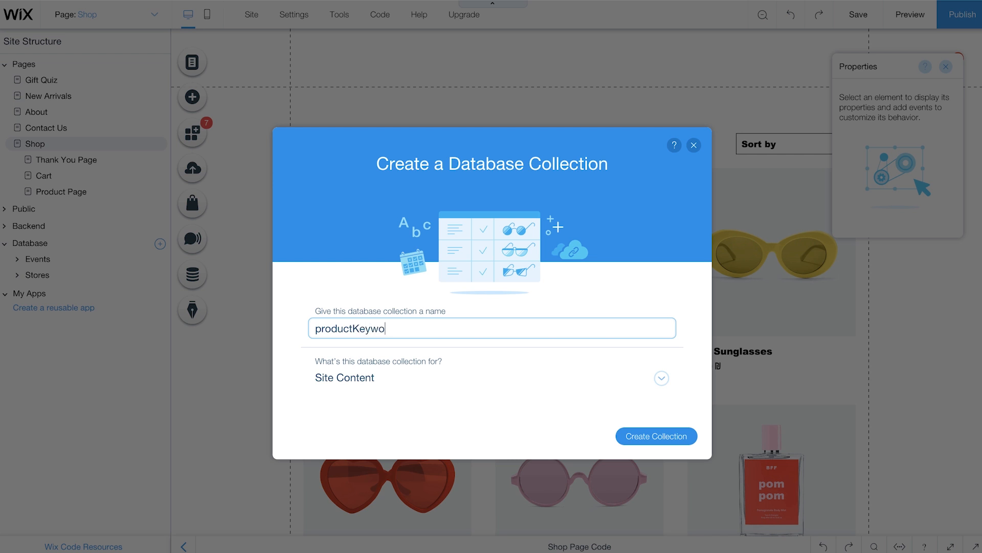
type("rds")
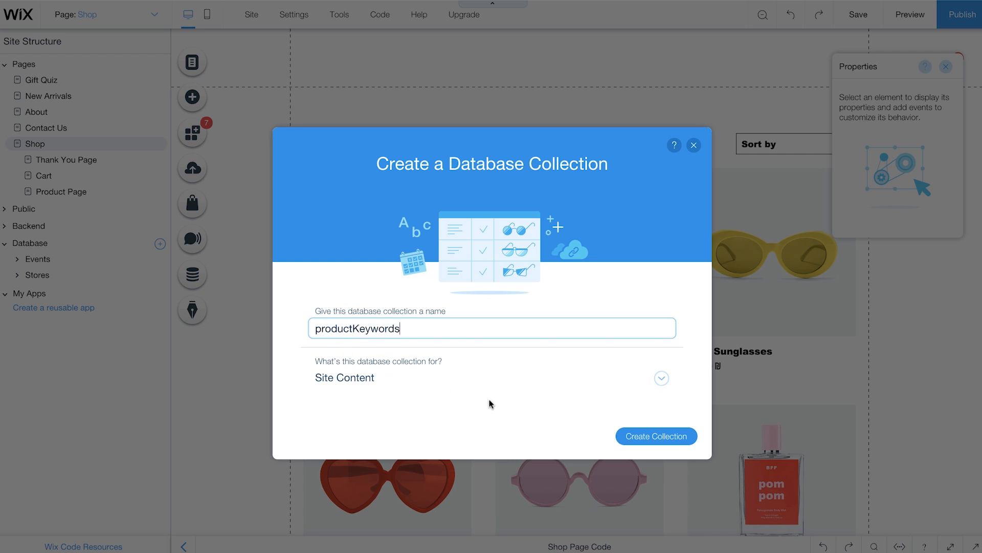
left_click(655, 436)
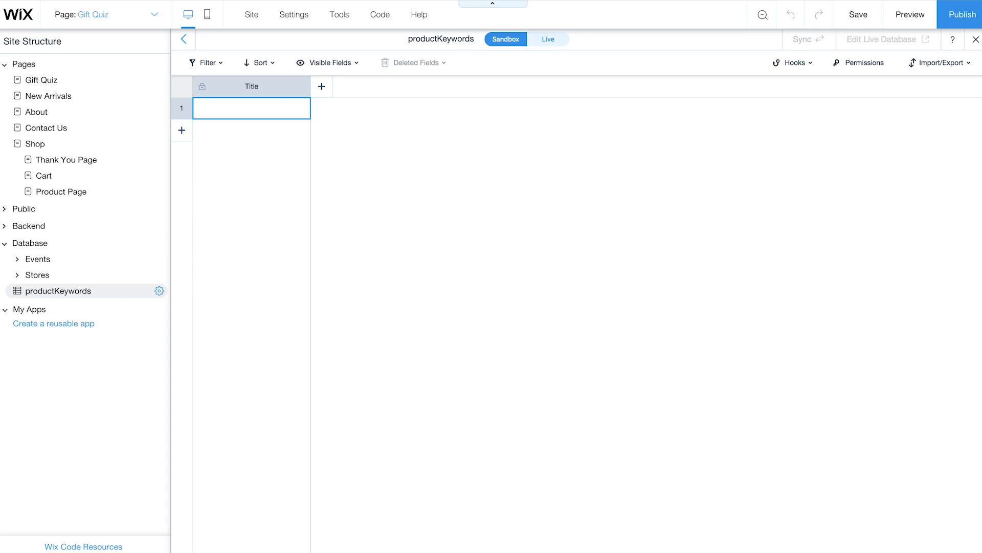
mouse_move(325, 112)
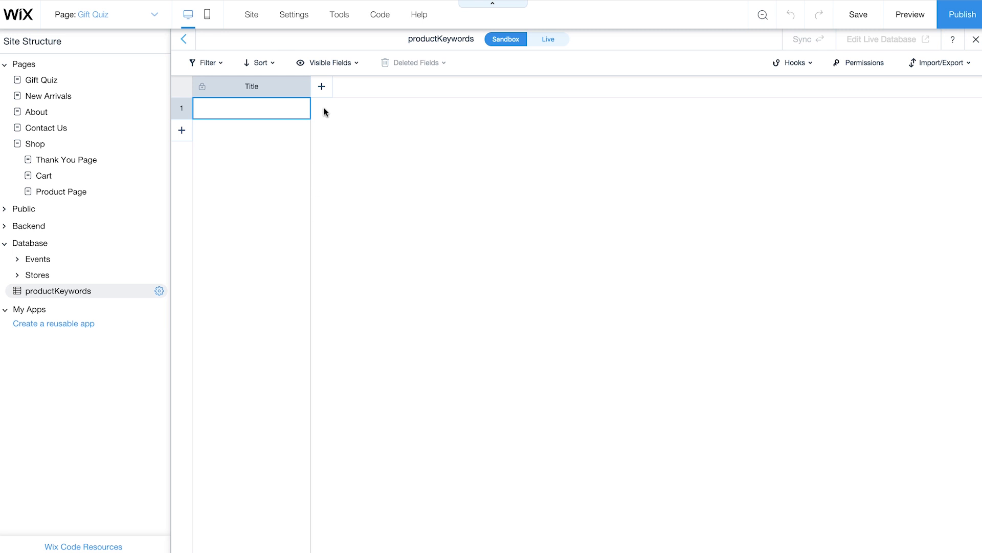
- Add a Product reference field linked to Stores/Products and a Keywords text field
left_click(321, 87)
type("Product")
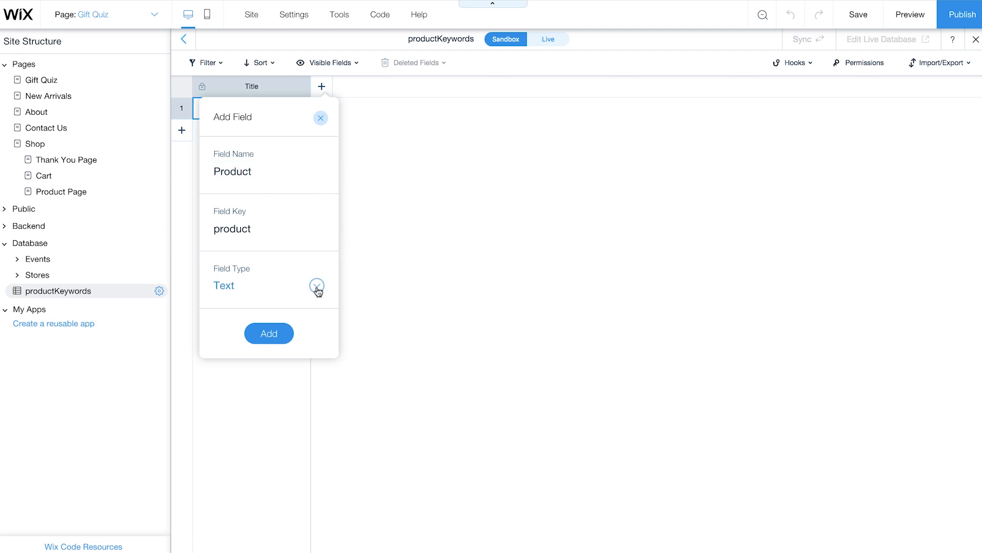
left_click(318, 286)
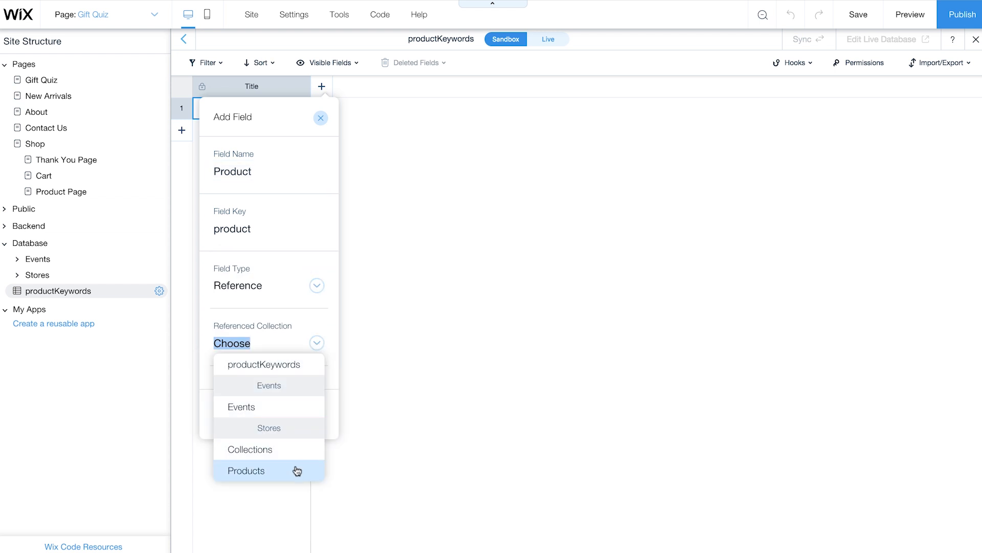
left_click(246, 470)
type("Ke")
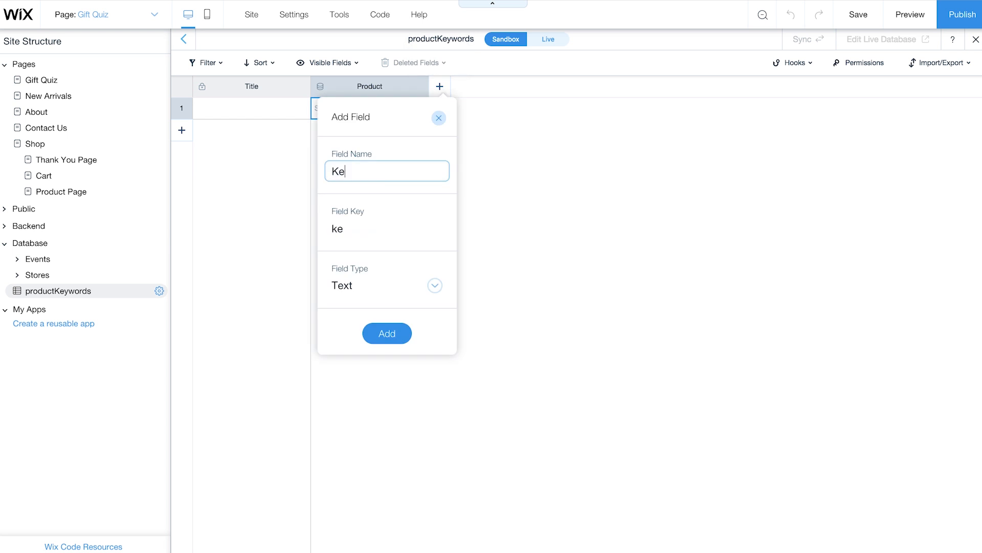
type("ywords")
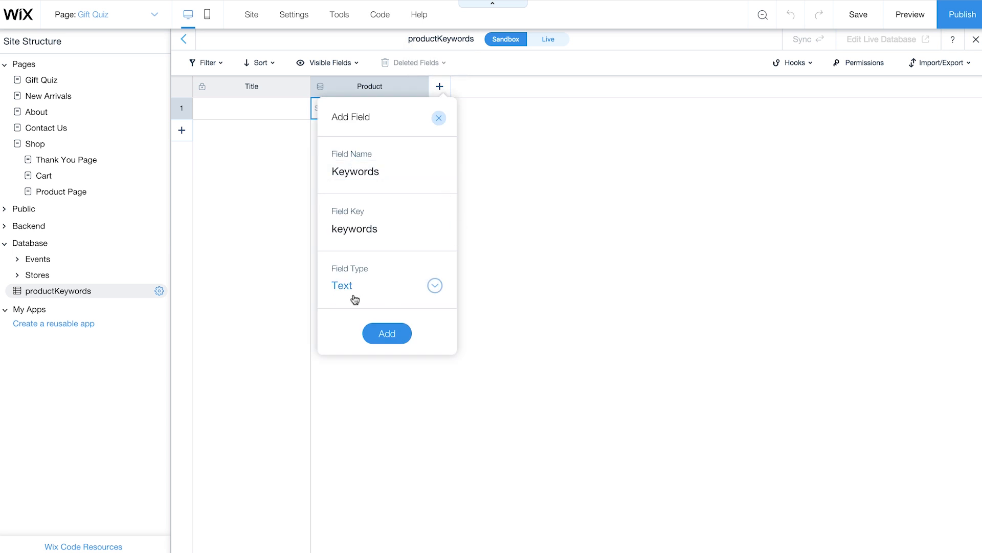
left_click(387, 333)
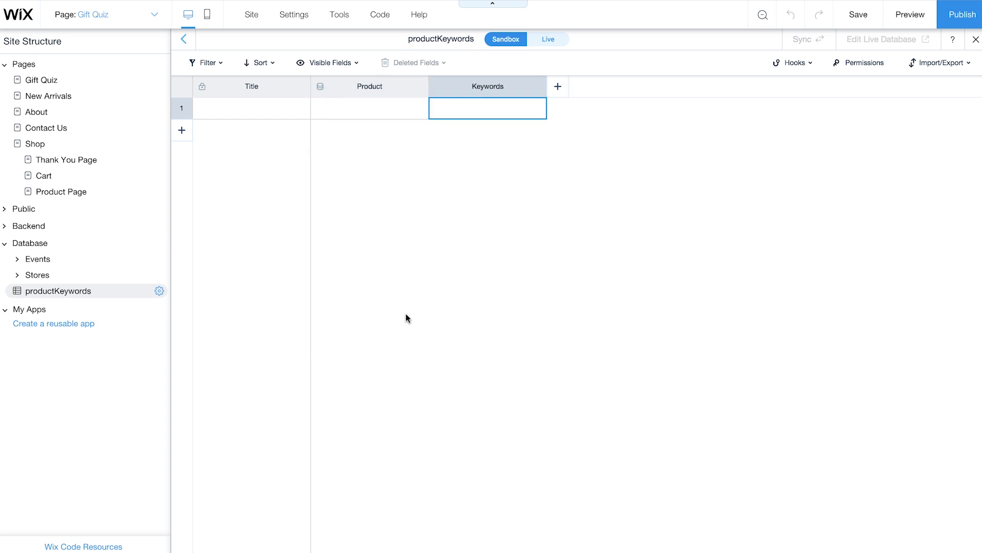
mouse_move(552, 121)
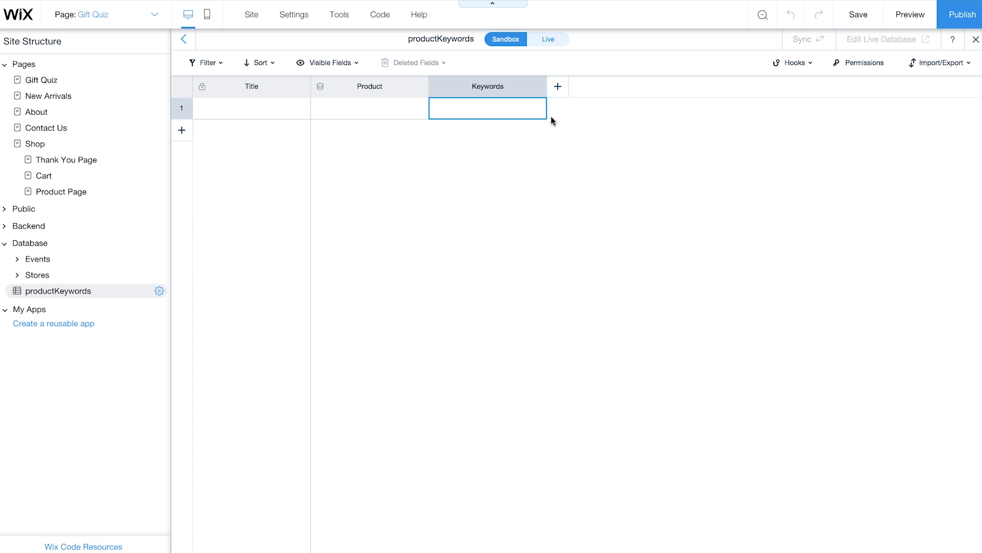
mouse_move(542, 86)
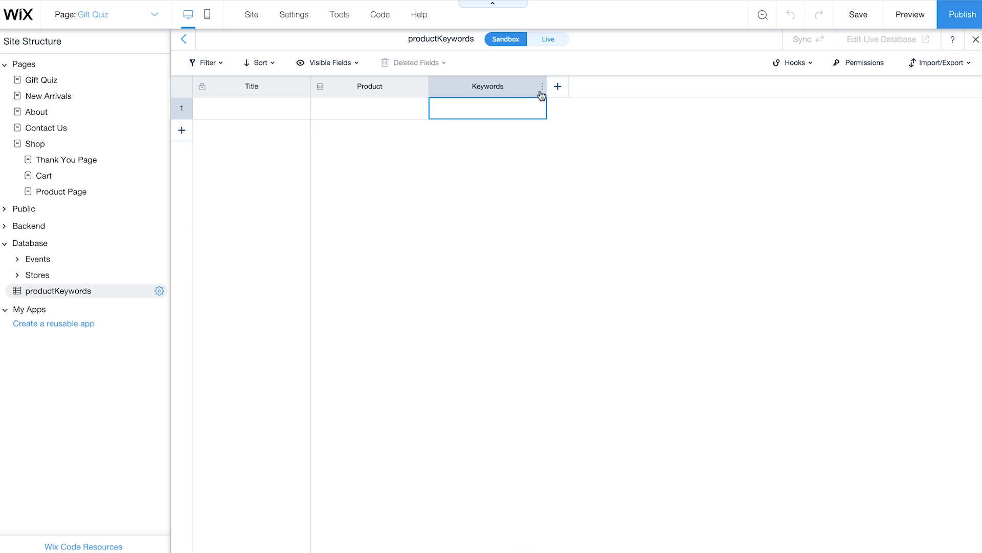
- Make Keywords the primary field, delete Title, and set row 1's Product to Patchwork Sweater with keyword 'bestie'
left_click(542, 86)
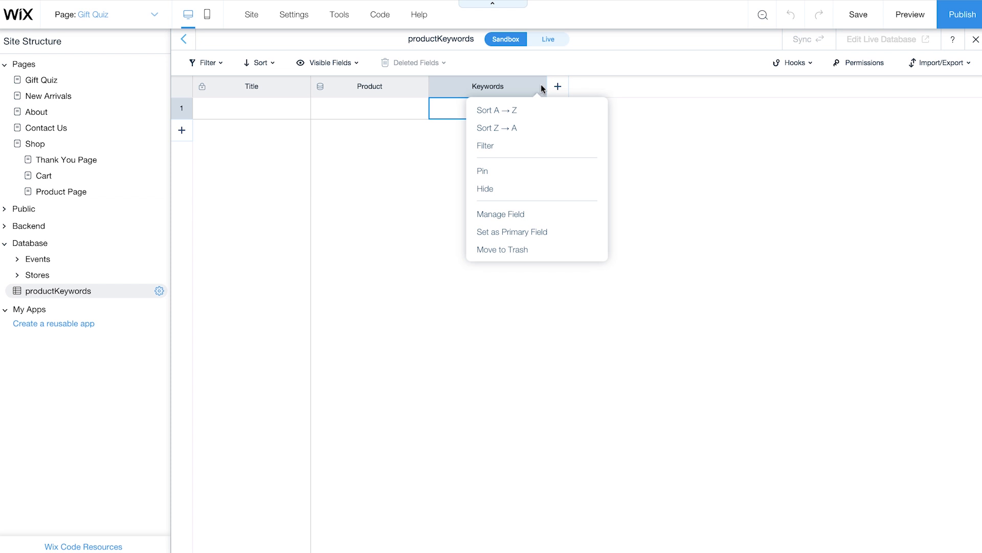
mouse_move(553, 235)
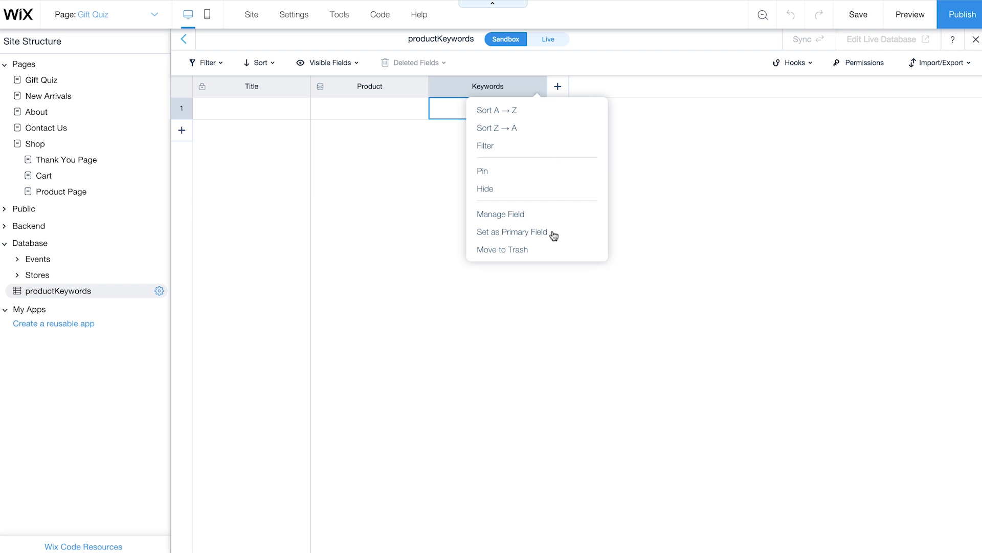
left_click(511, 231)
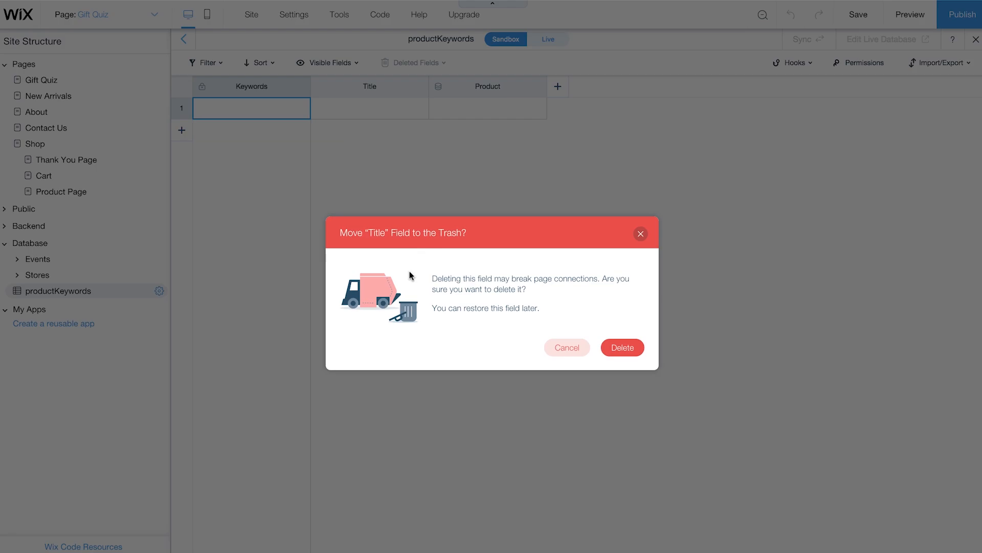
left_click(622, 347)
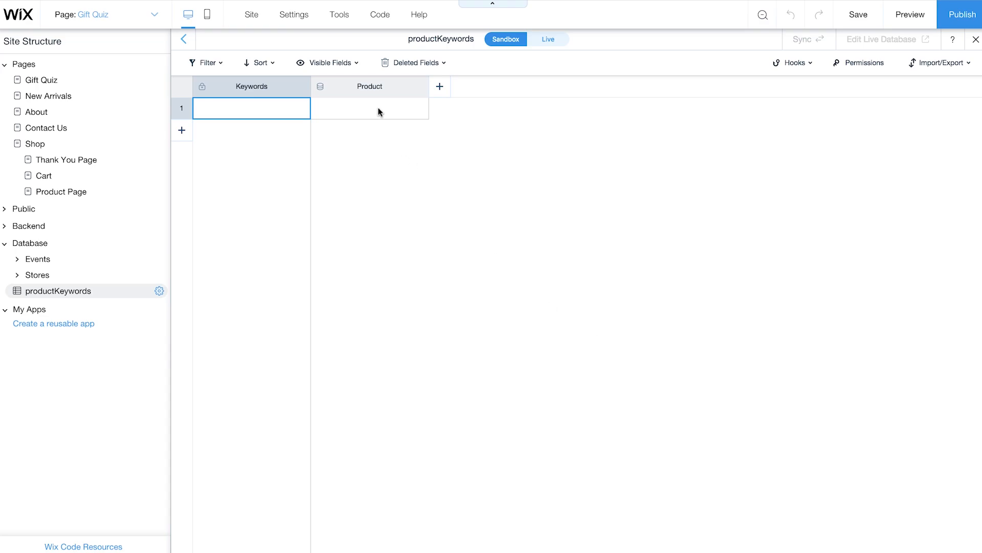
left_click(369, 108)
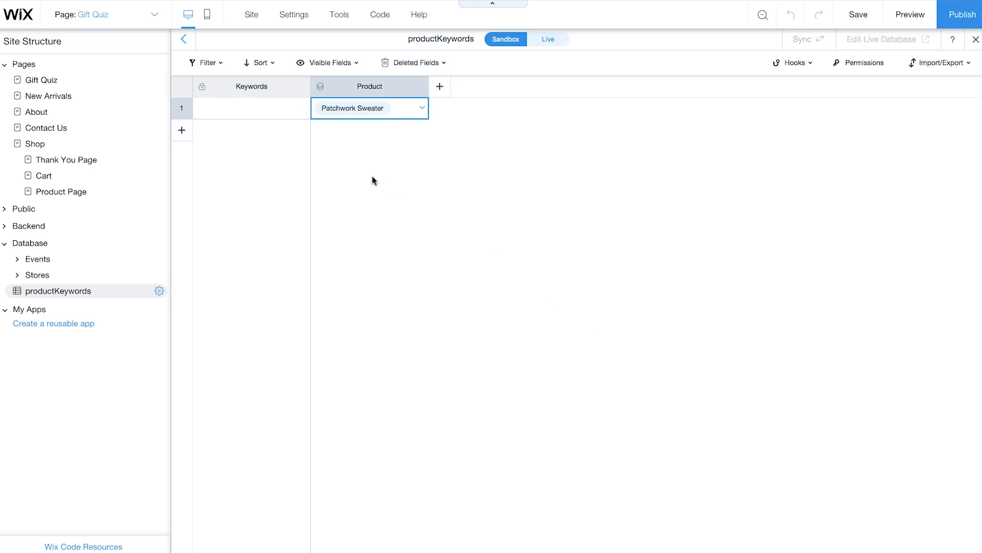
type("bestie")
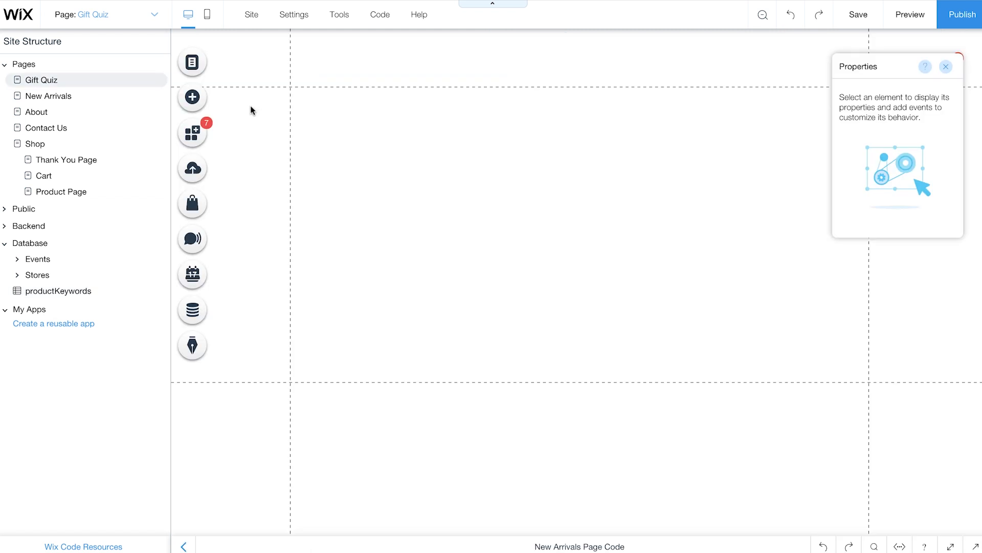
- Add a full-width slideshow to the page and switch off 'Autoplays on loading' in its settings
left_click(192, 97)
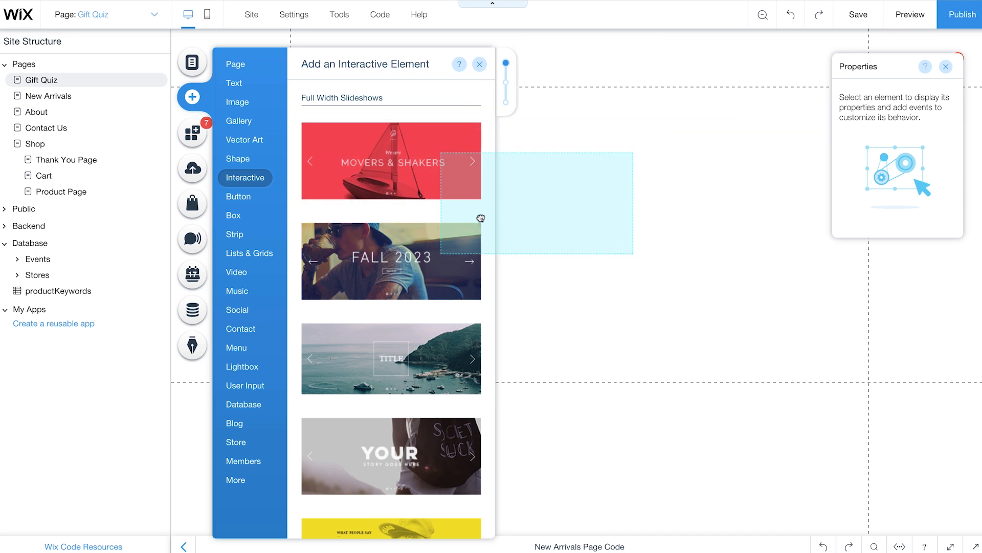
left_click(390, 161)
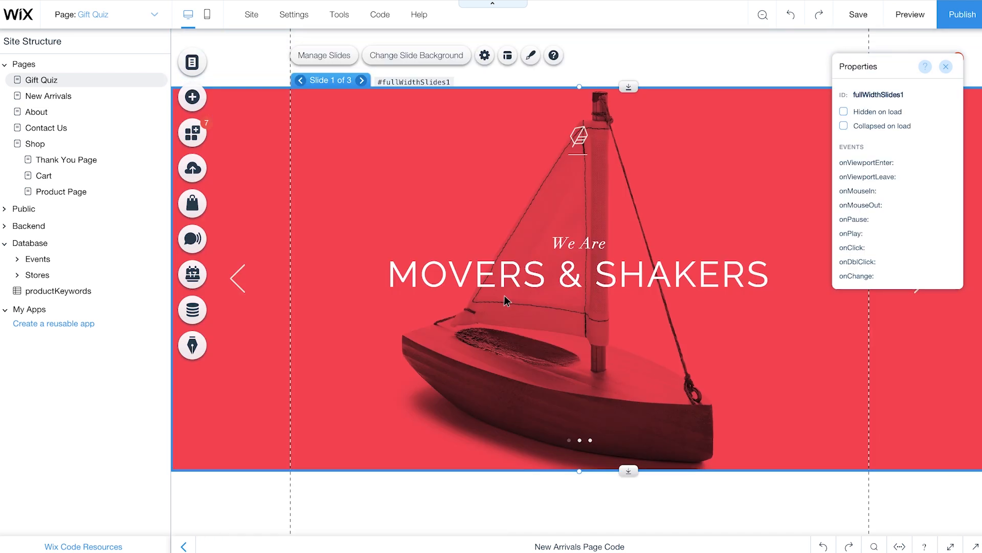
left_click(484, 55)
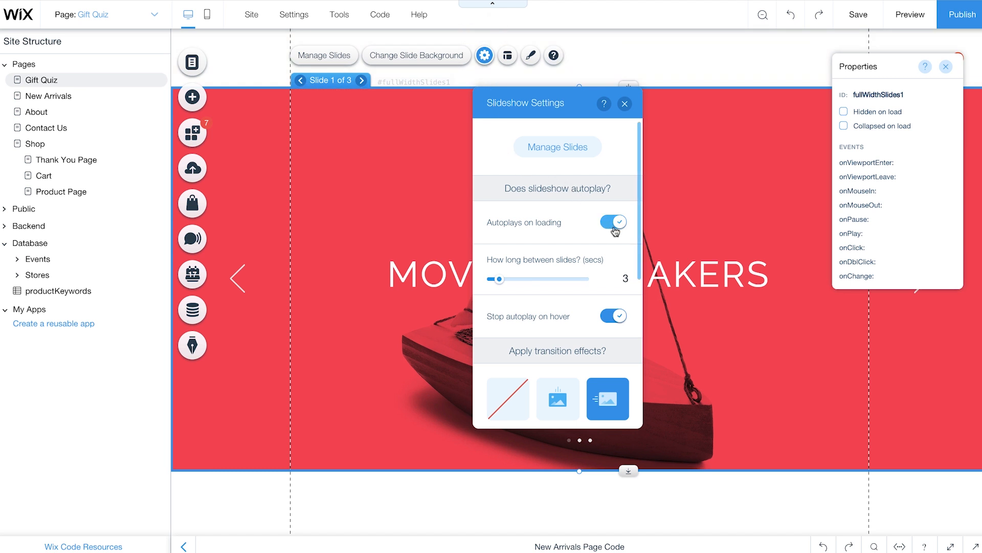
left_click(613, 223)
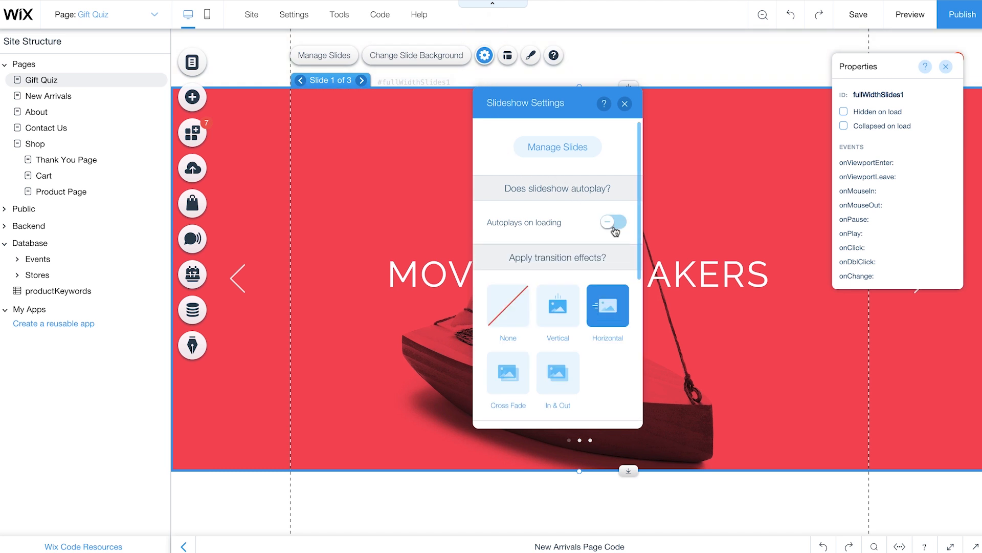
left_click(624, 104)
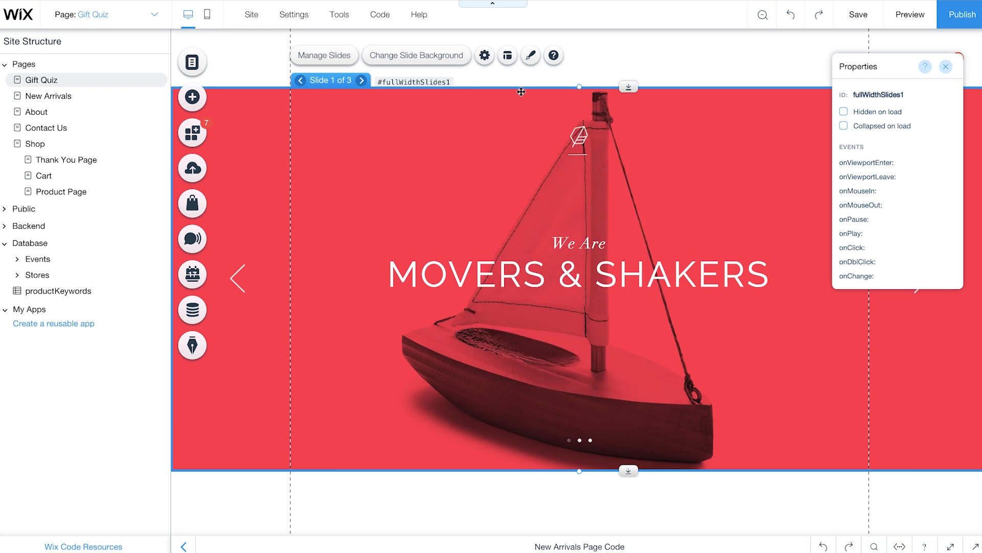
- In Slideshow Layouts, hide the navigation arrows and the slide indicator buttons
left_click(508, 55)
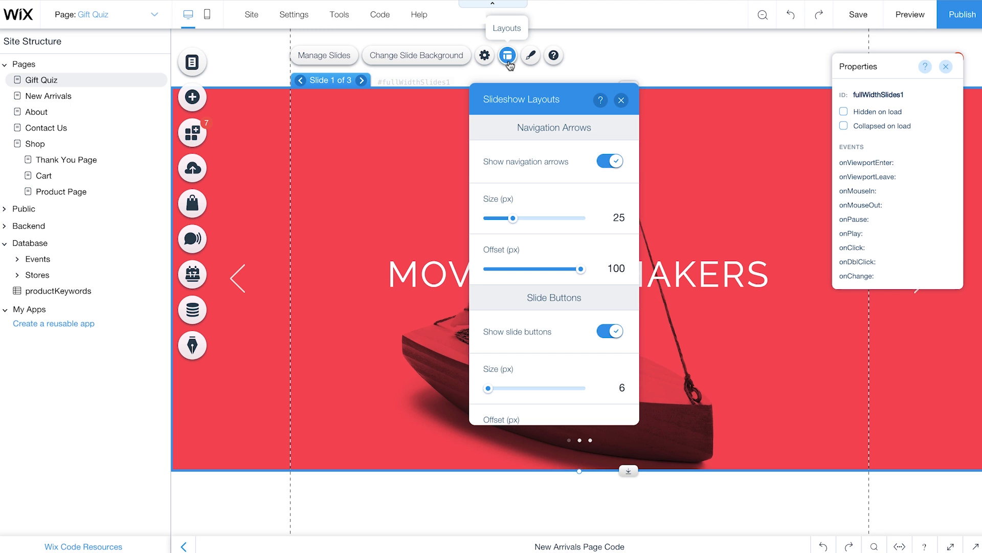
mouse_move(594, 152)
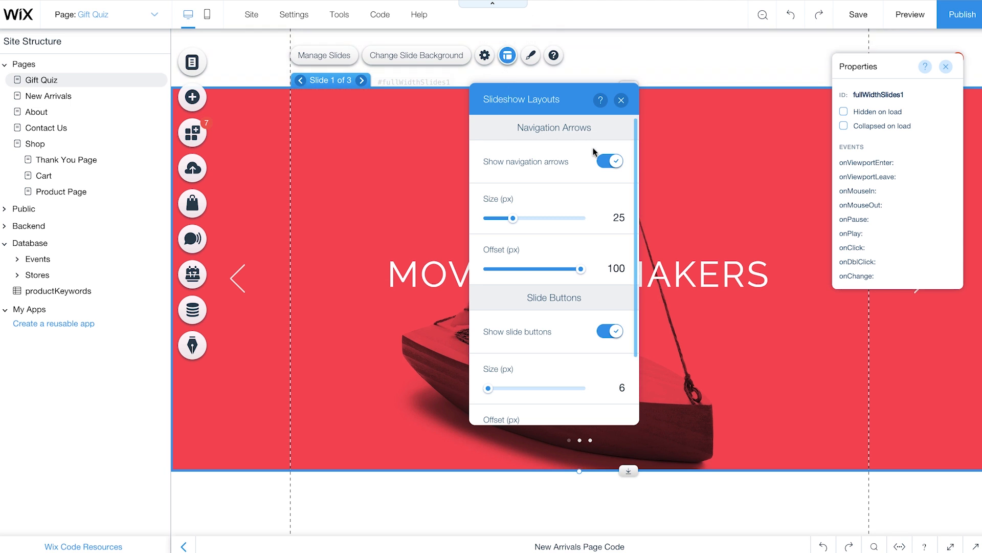
left_click(607, 161)
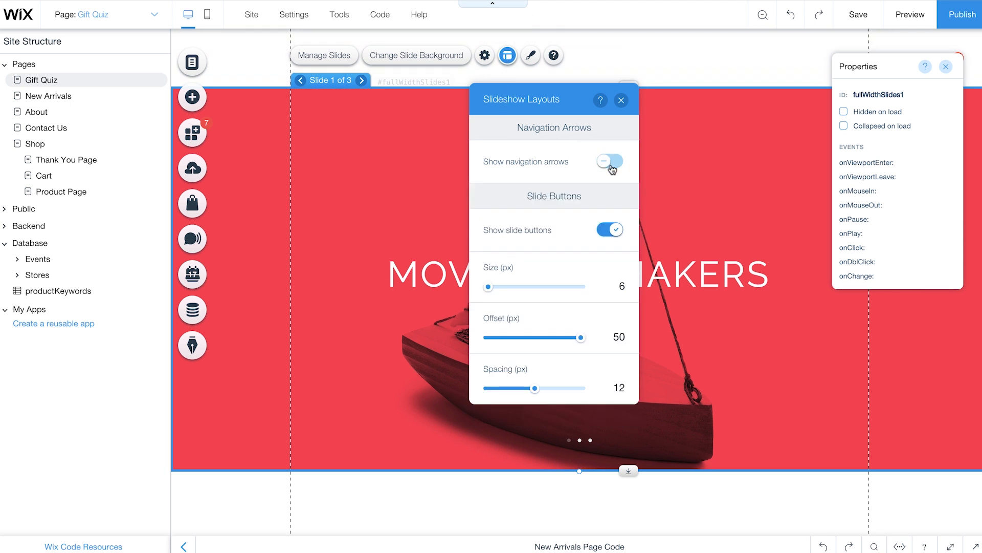
left_click(607, 161)
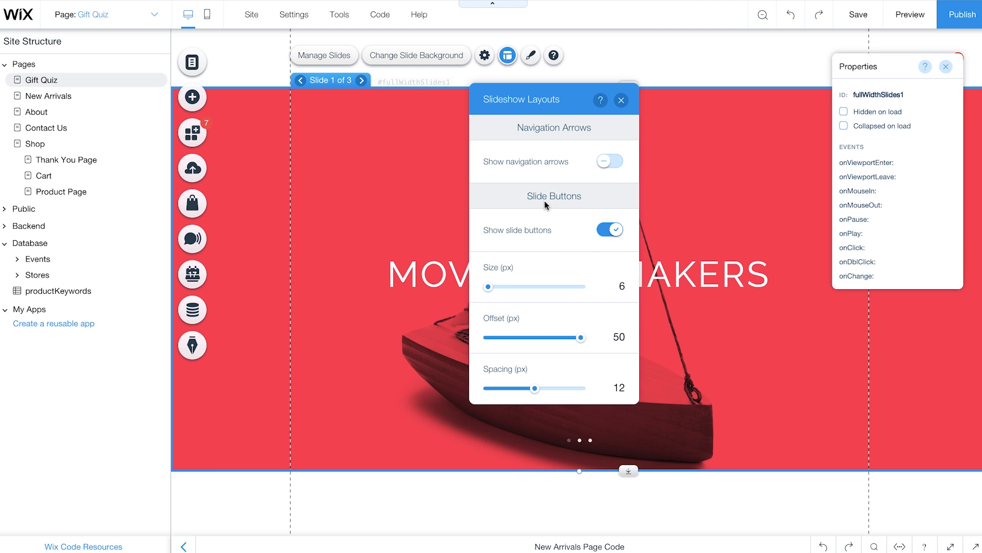
mouse_move(608, 229)
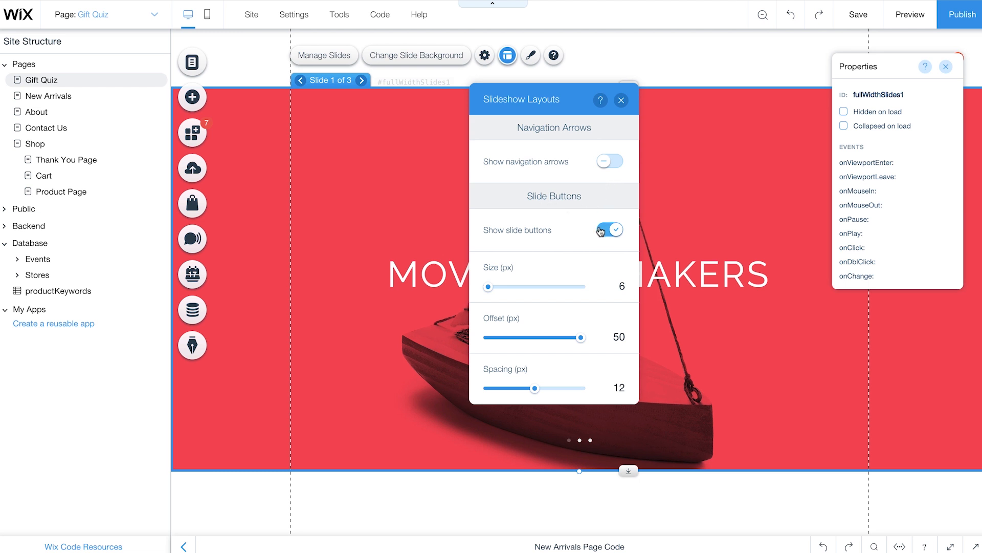
left_click(608, 229)
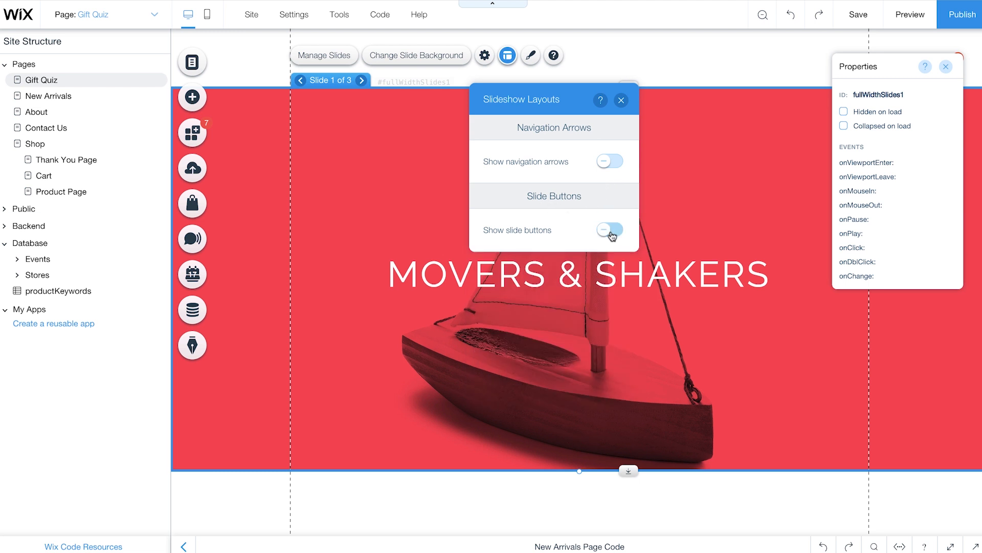
left_click(620, 100)
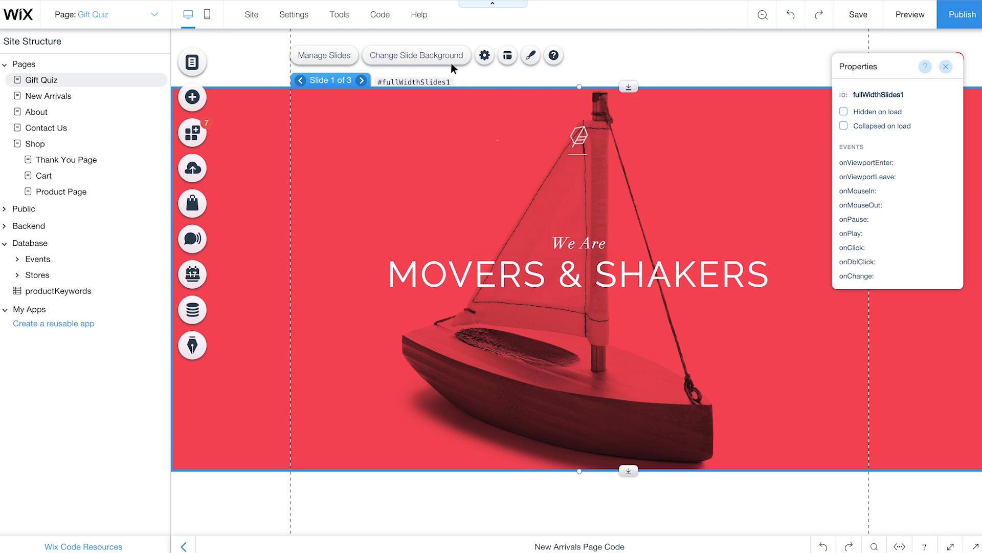
mouse_move(416, 56)
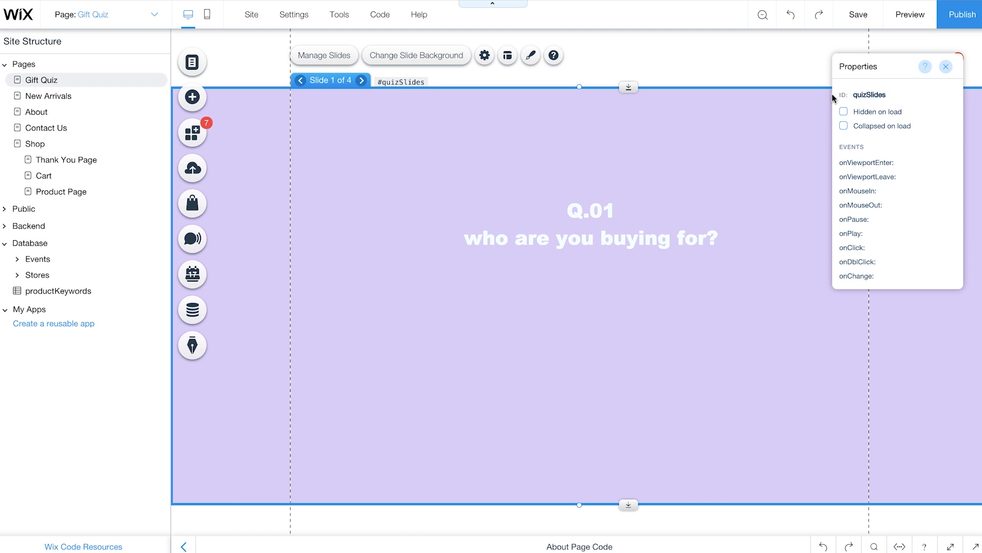
mouse_move(512, 109)
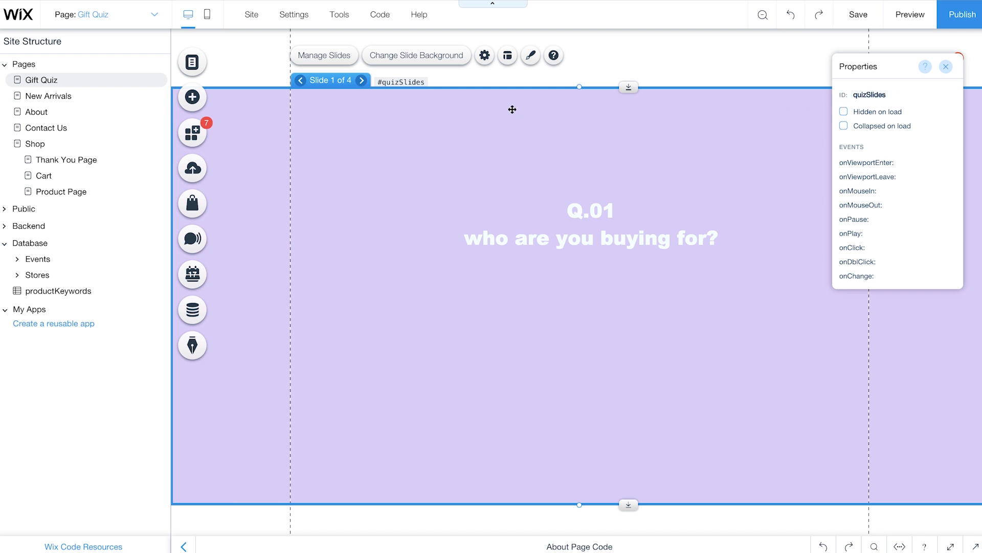
- Show the Manage Slides list with Slide 1, Slide 2, Slide 3 and Result
left_click(323, 55)
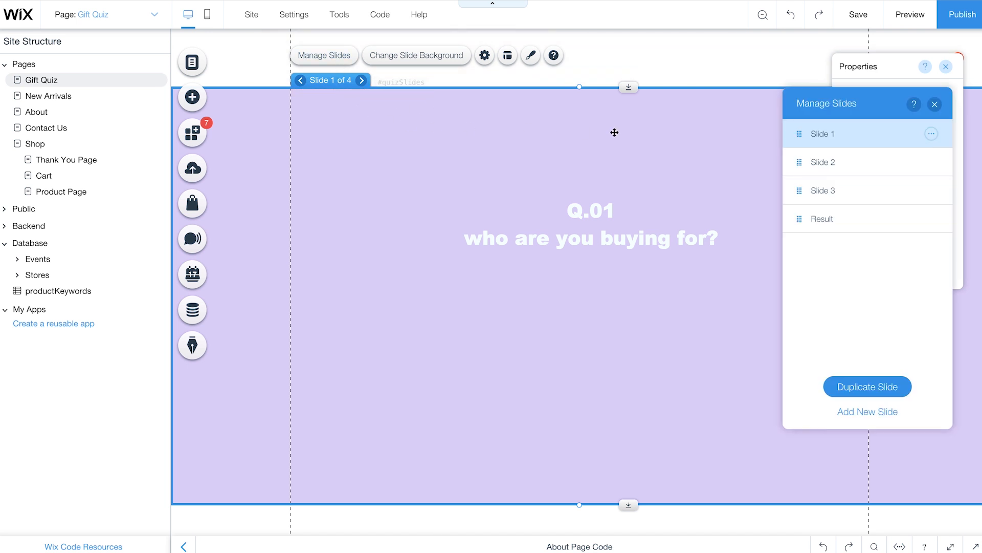
mouse_move(867, 412)
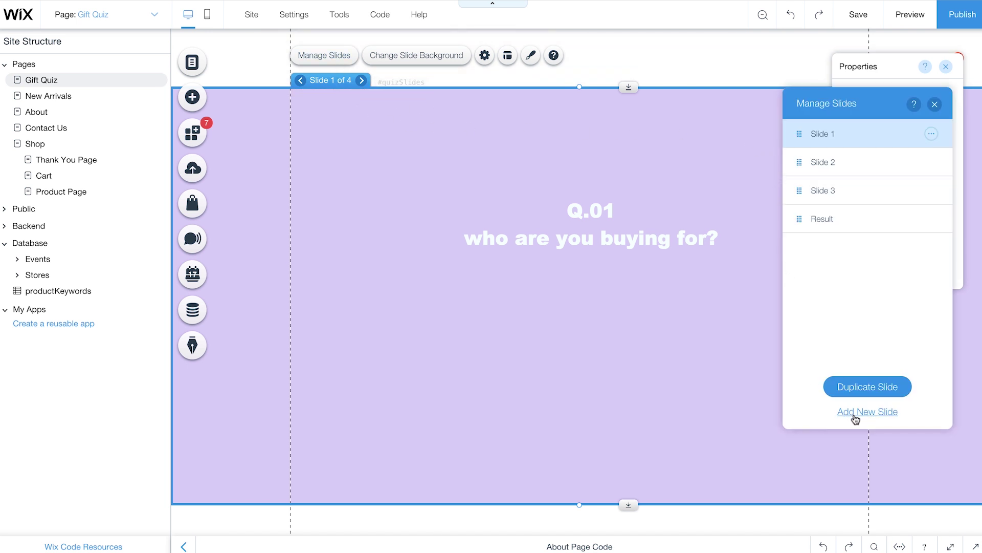
mouse_move(800, 317)
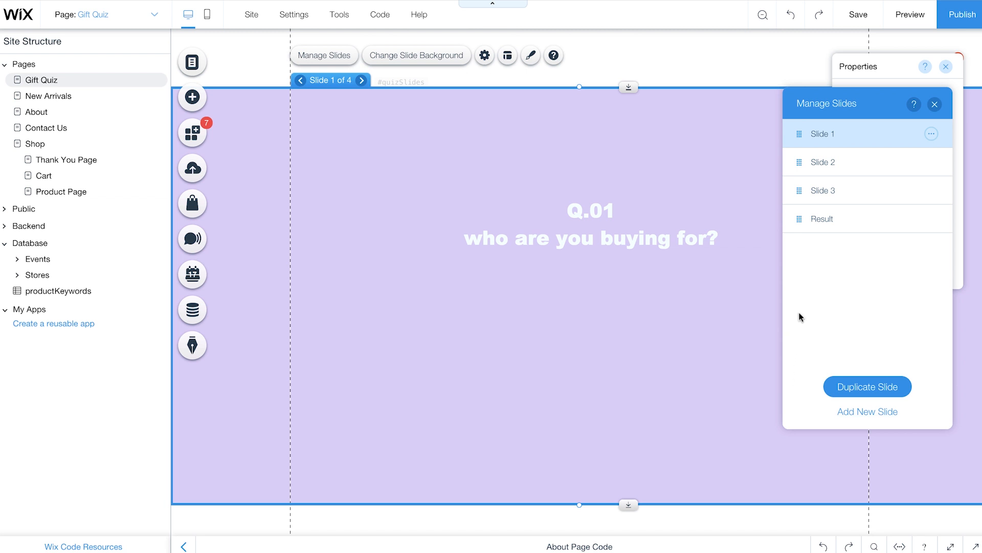
mouse_move(875, 247)
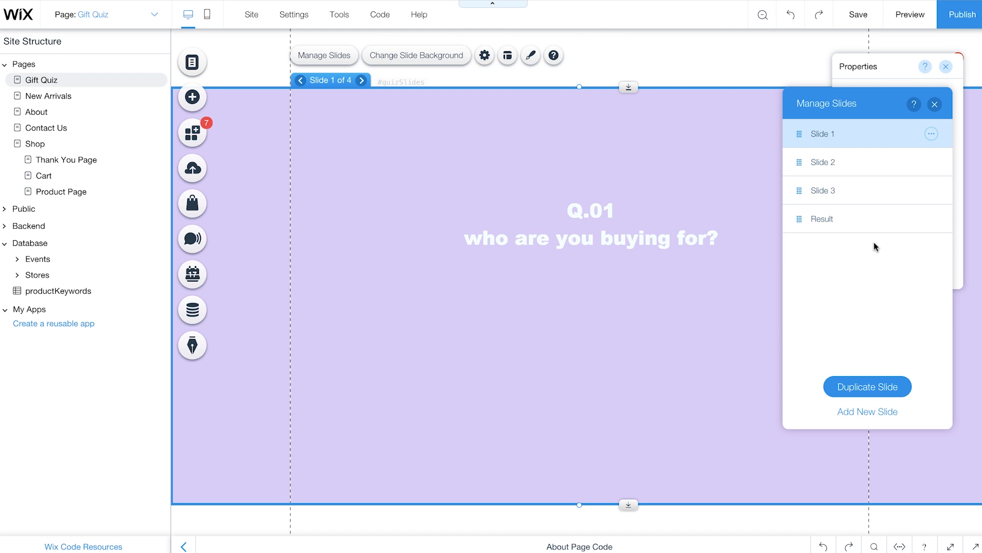
mouse_move(868, 218)
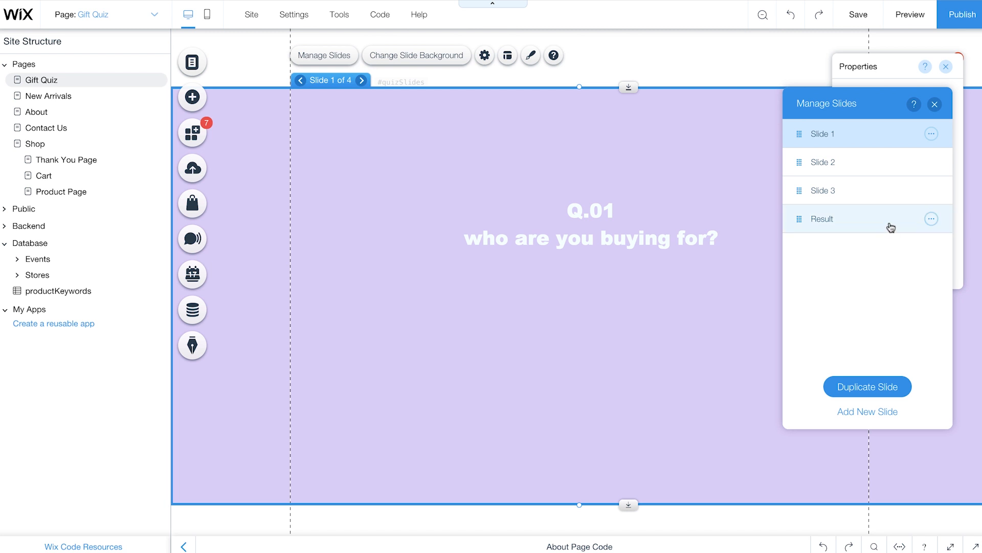
mouse_move(949, 112)
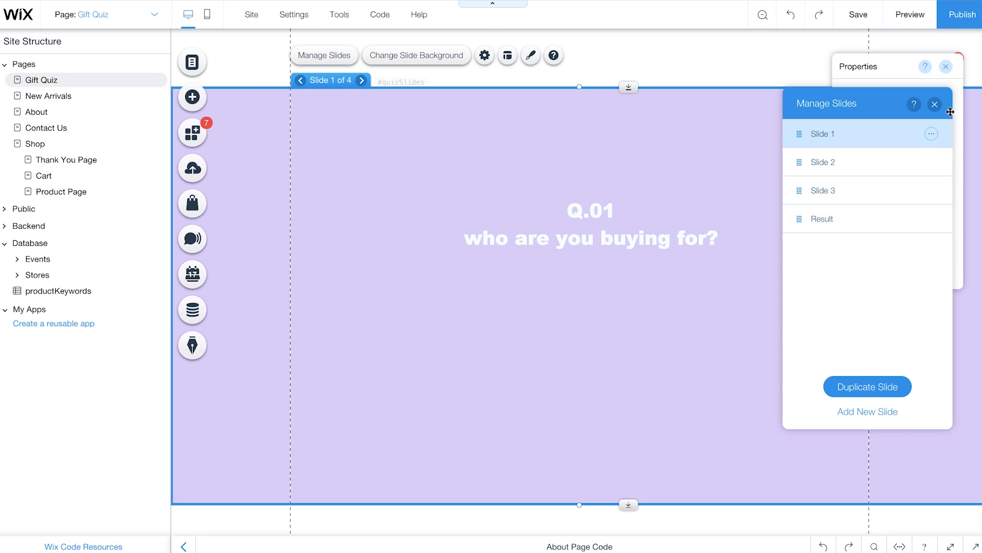
- Close the slide list and label the empty answer buttons MY BESTIE, MY GIRLFRIEND and MYSELF via Change Text
left_click(934, 104)
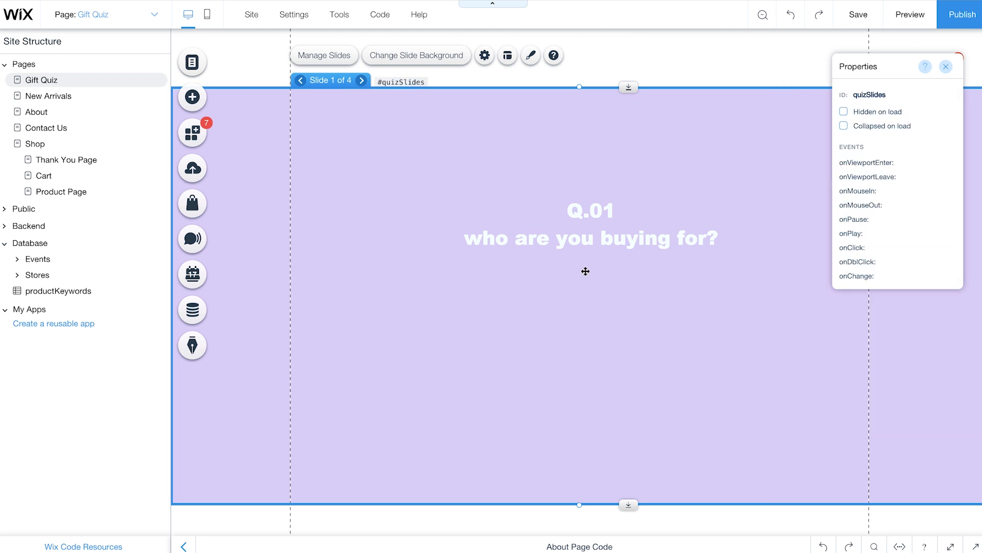
left_click(508, 355)
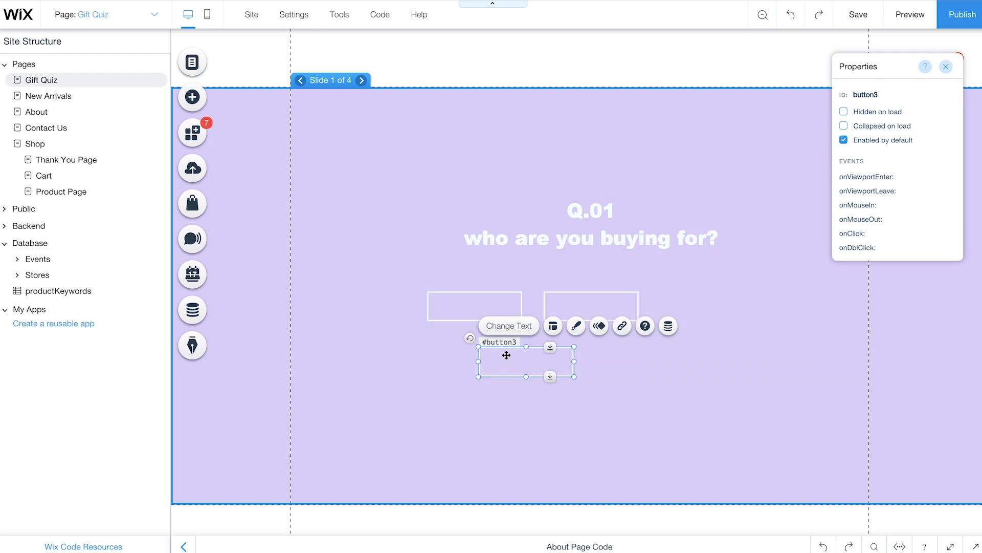
left_click(474, 306)
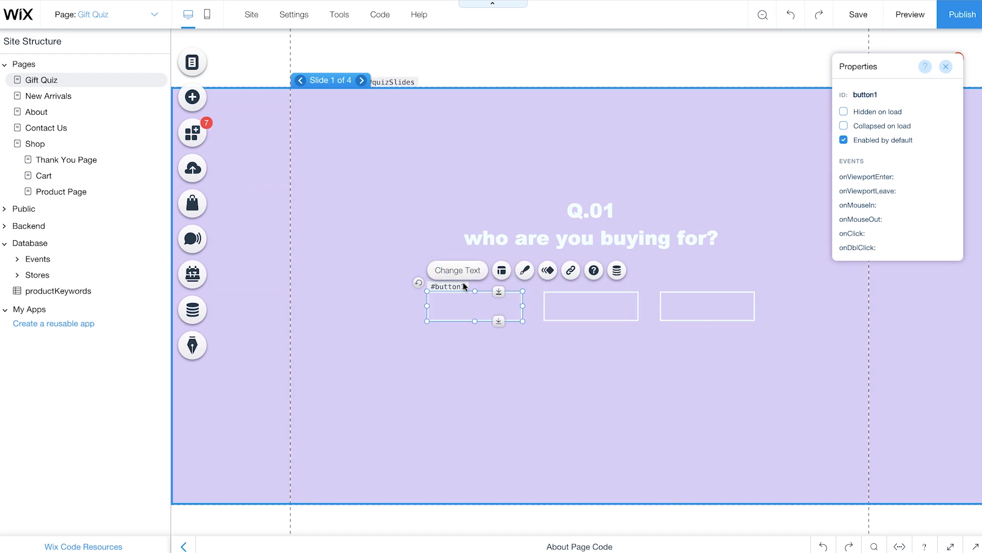
left_click(457, 270)
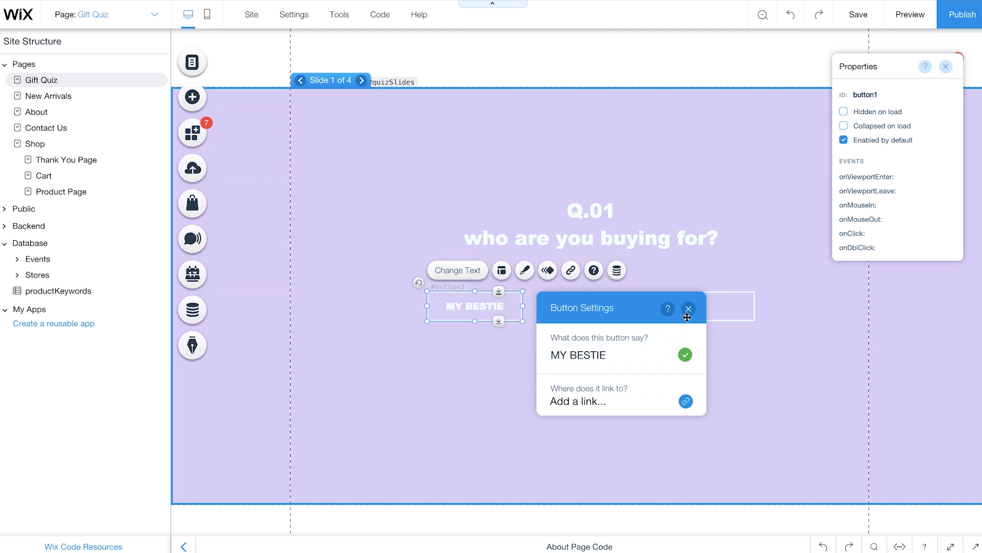
left_click(588, 306)
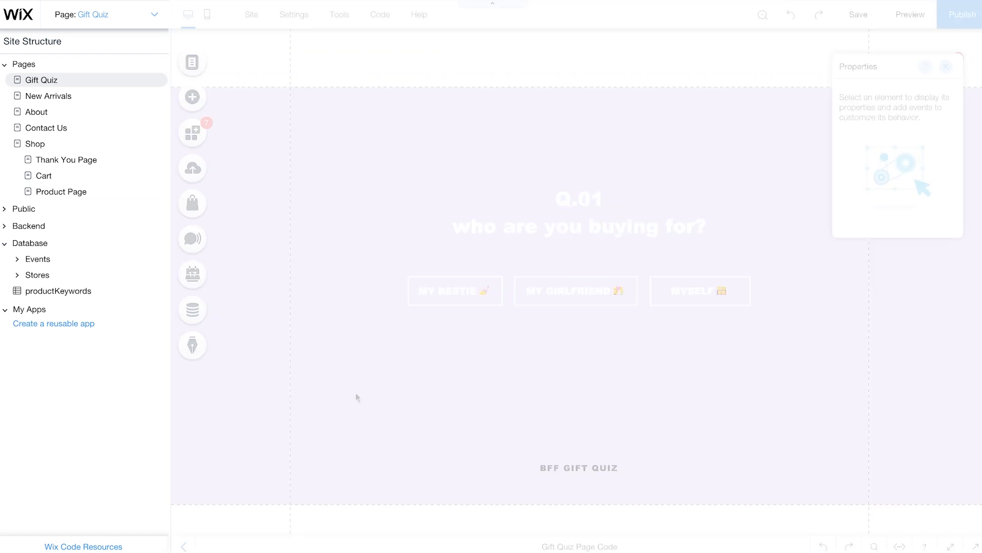
- Give the three answer buttons the IDs bestie, girlfriend and myself
left_click(455, 290)
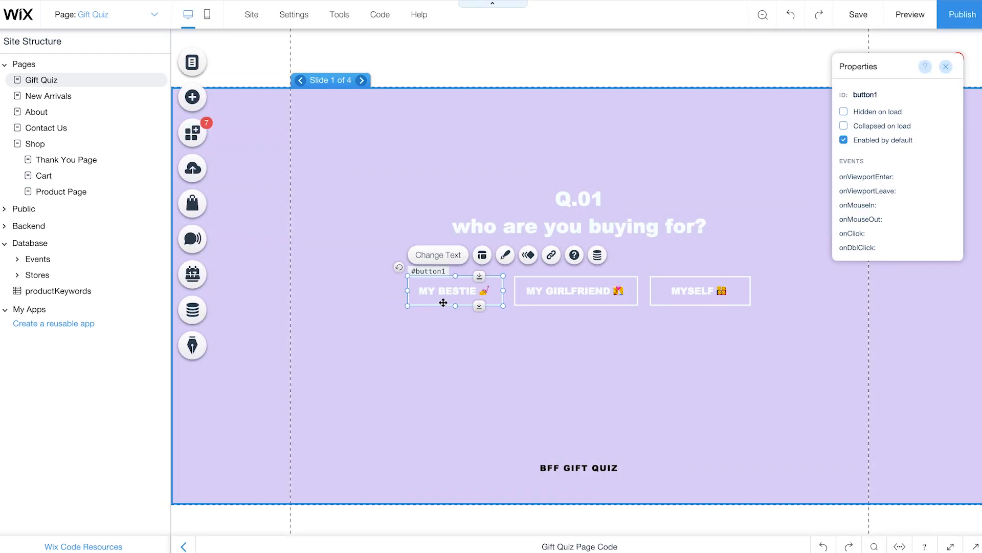
type("bestie")
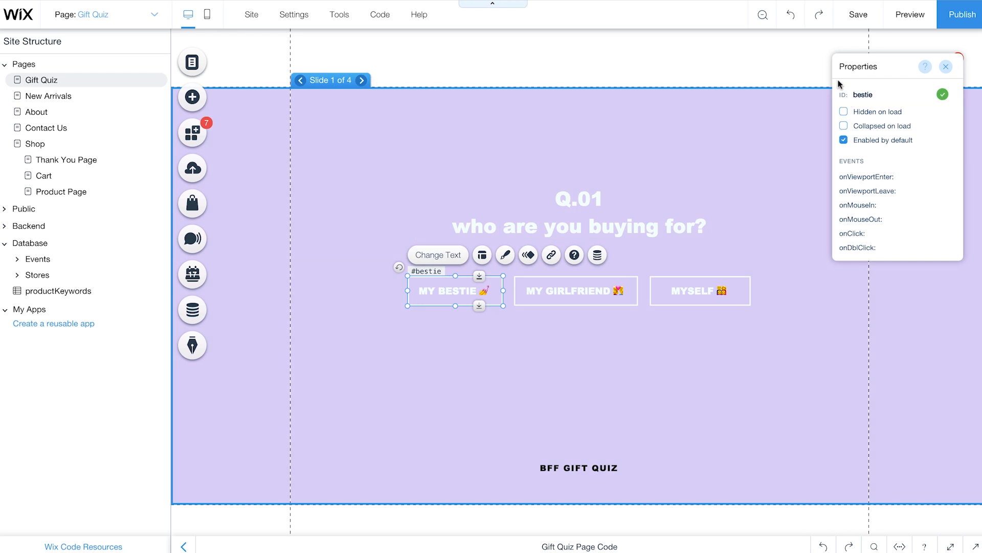
left_click(575, 290)
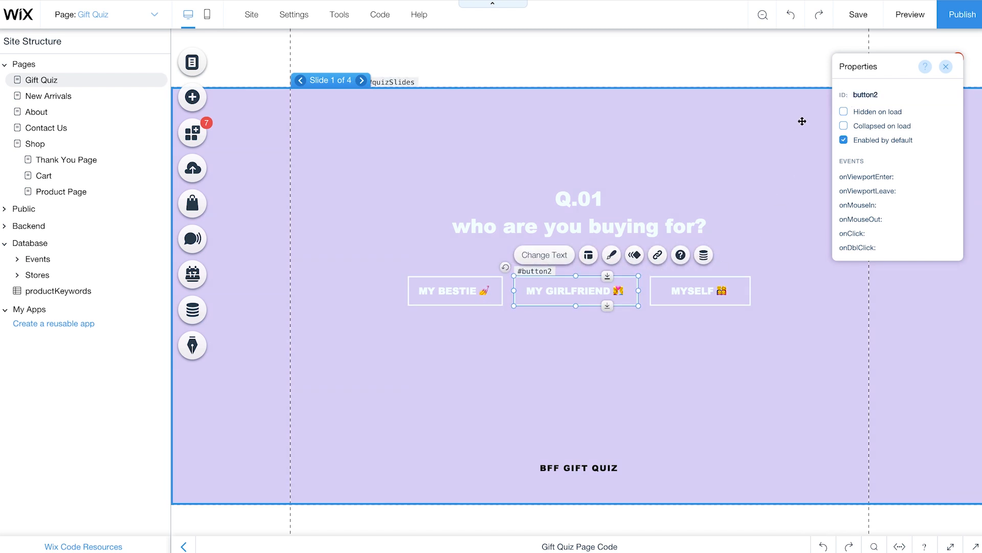
type("girlfriend")
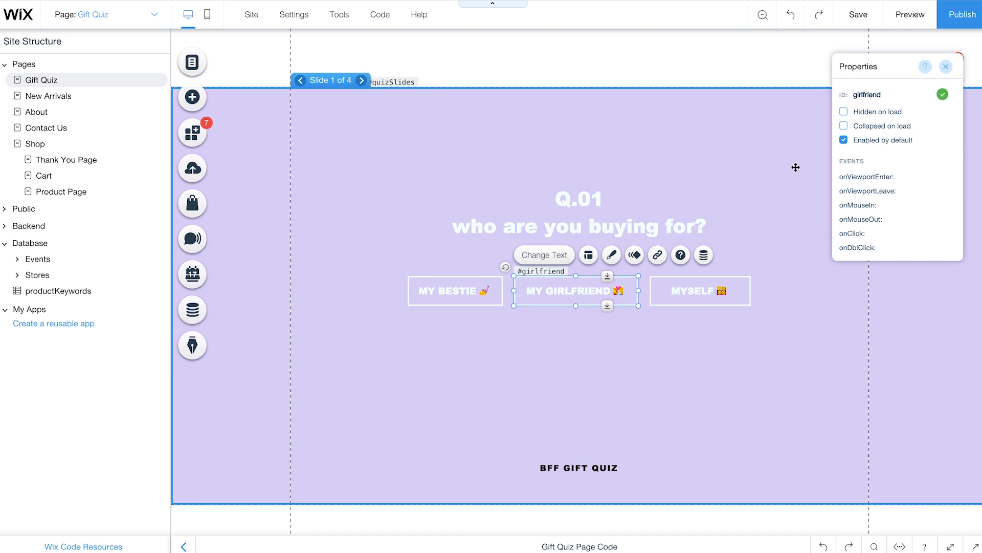
left_click(700, 290)
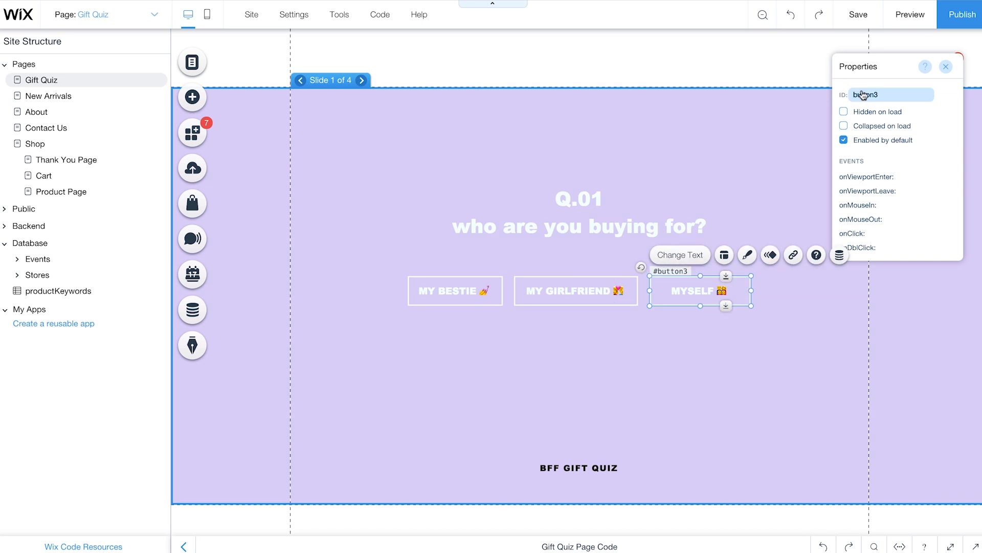
type("myself")
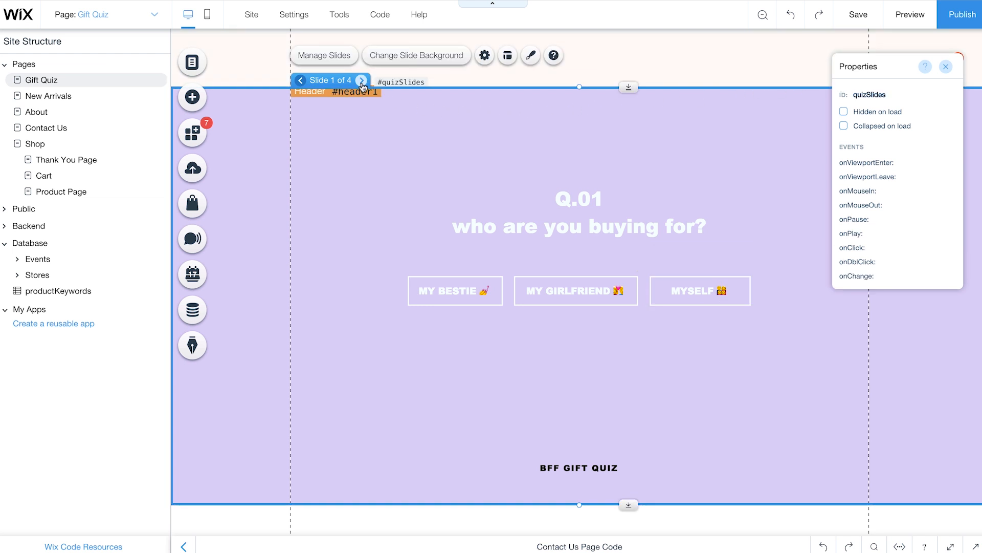
- On the Result slide, set IDs recommendedProducts, image and price on the repeater, image and price text
left_click(361, 80)
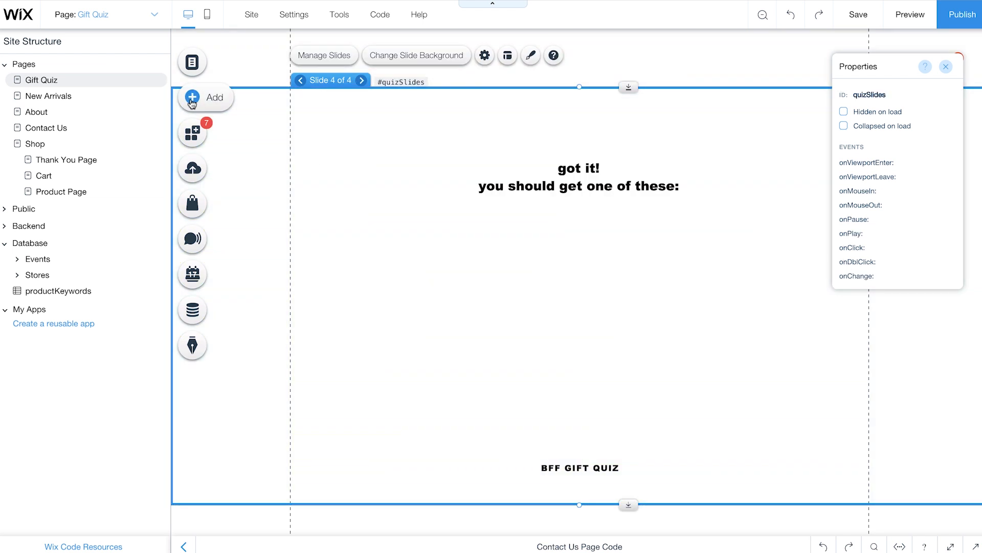
left_click(205, 97)
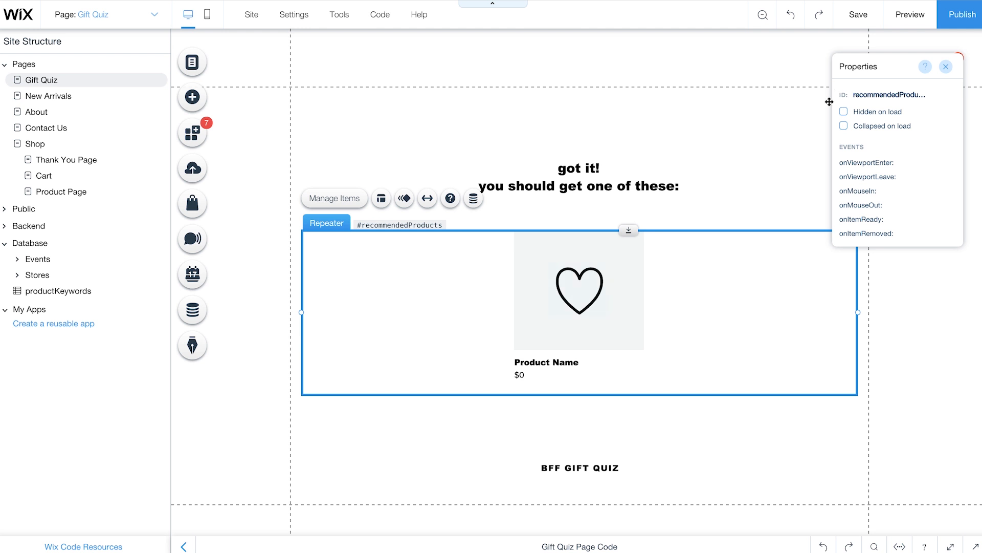
left_click(578, 289)
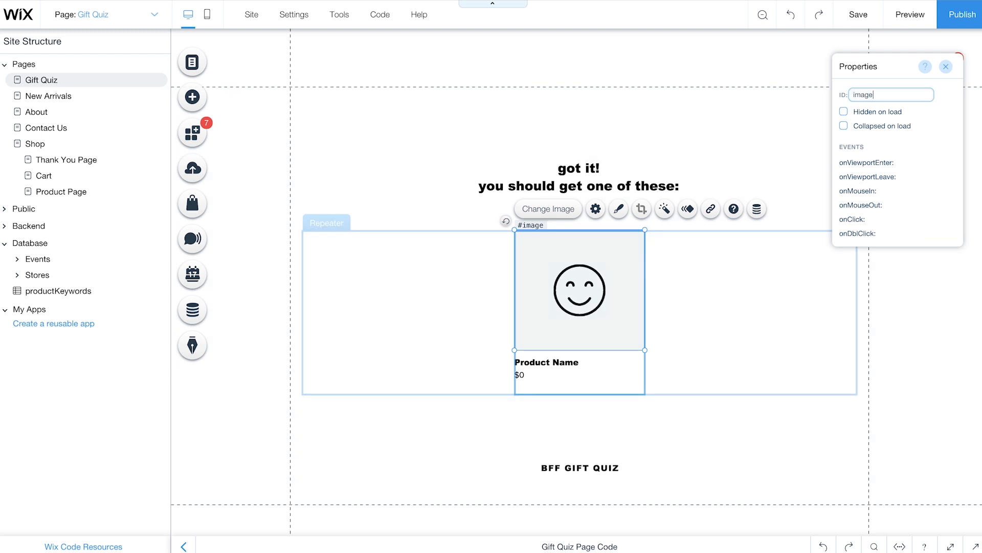
left_click(546, 363)
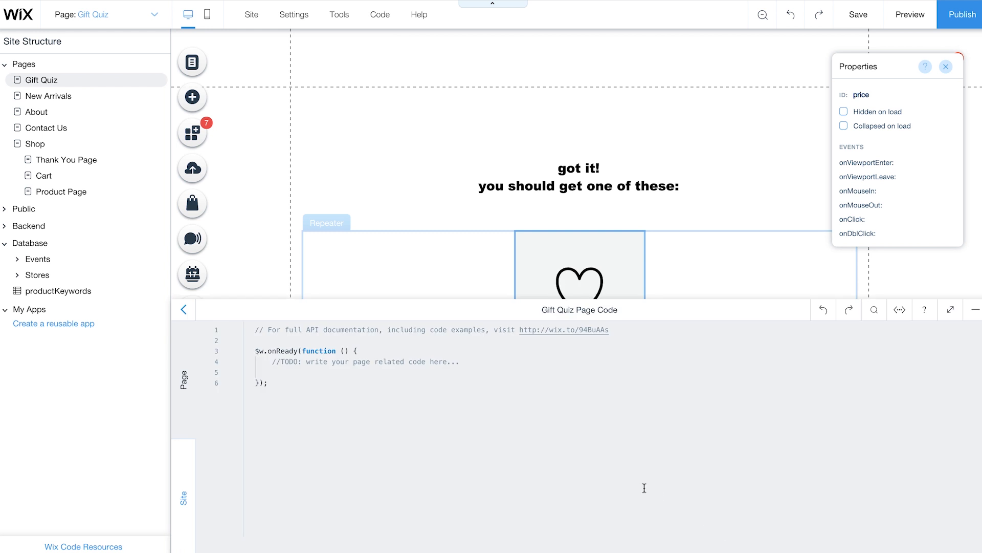
- Import wixData from the wix-data autocomplete suggestion at the top of the page code
type("impor")
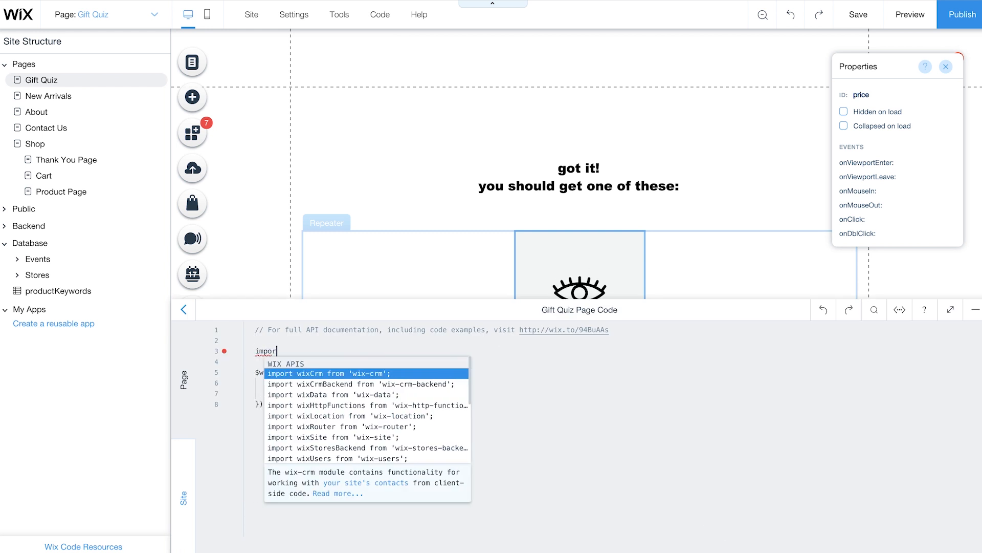
left_click(338, 394)
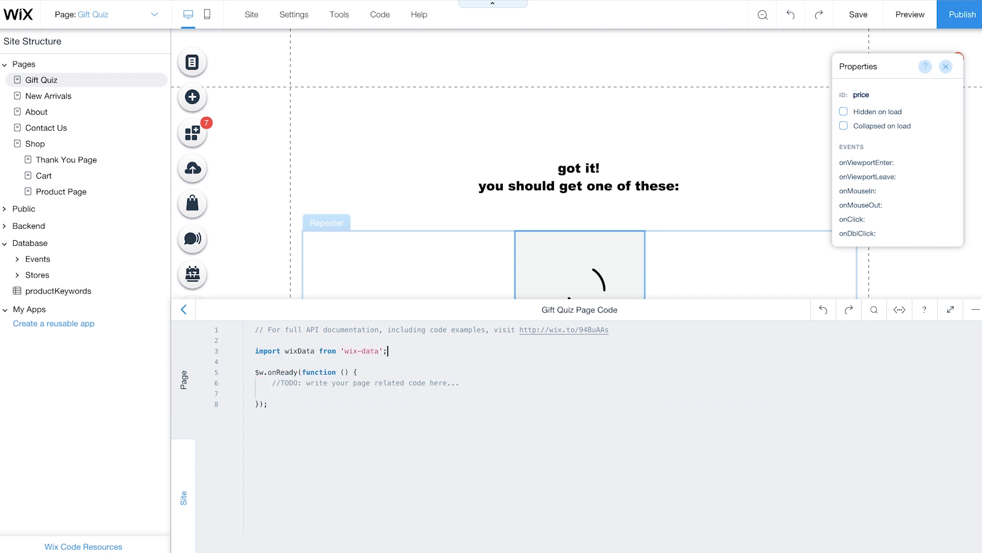
key("Return")
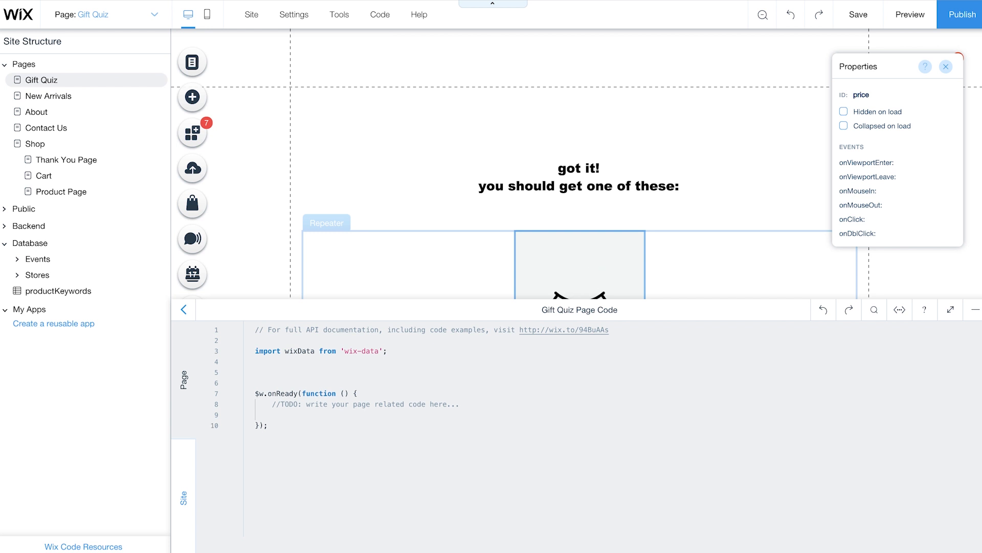
- Declare empty selectedAnswers and quizAnswersIds with "bestie", "girlfriend", "myself", "surpriseMe", then begin numberOfSlides
type("const selectedAnsw")
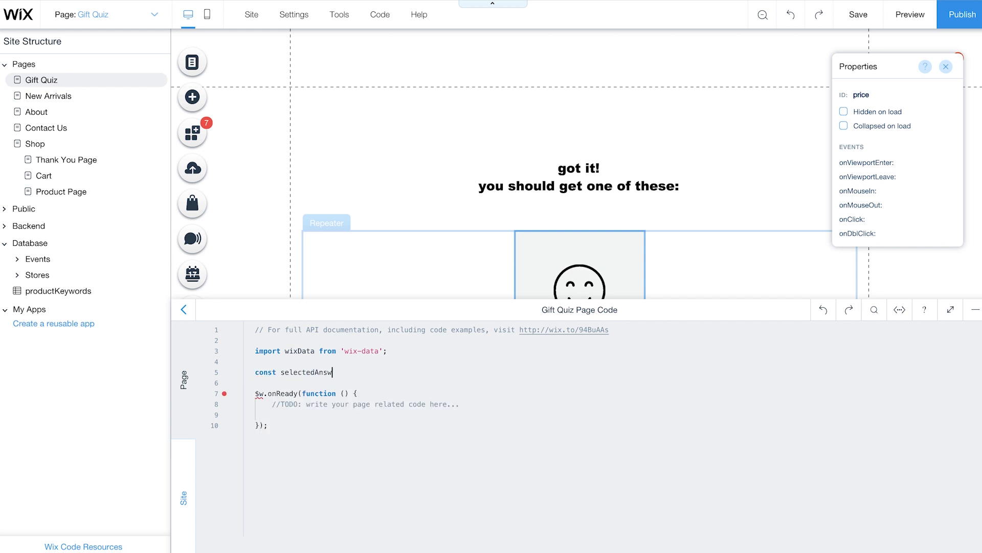
type("ers = [];")
type("const")
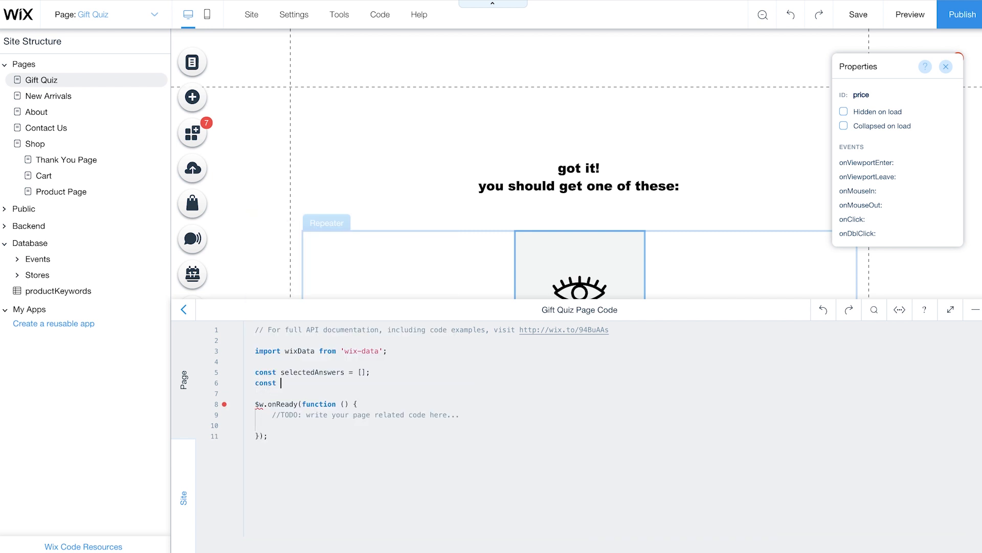
type("quizAnswersIds = [\"bestie\", \"girlfriend\", \"myself\", \"surpriseMe\", a")
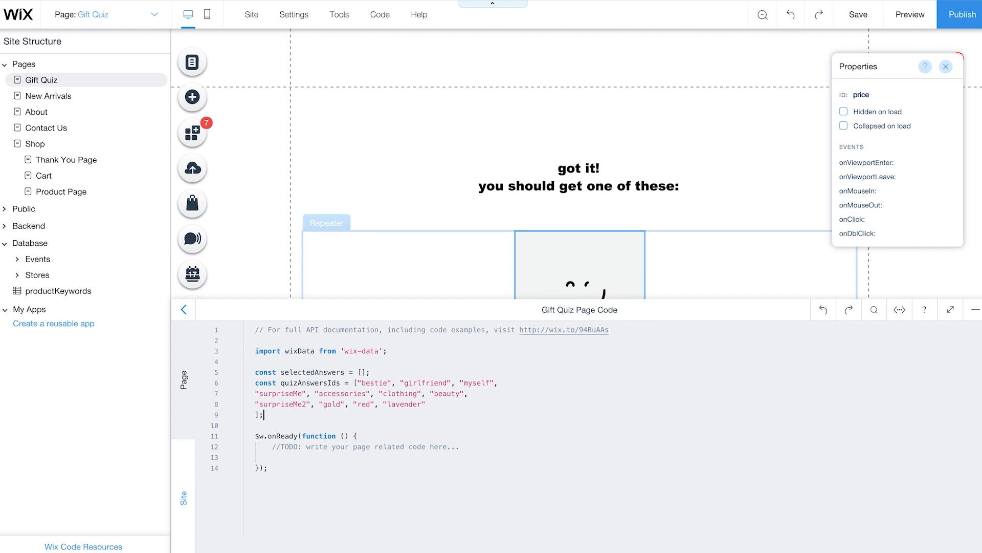
type("let numberOfSlides;")
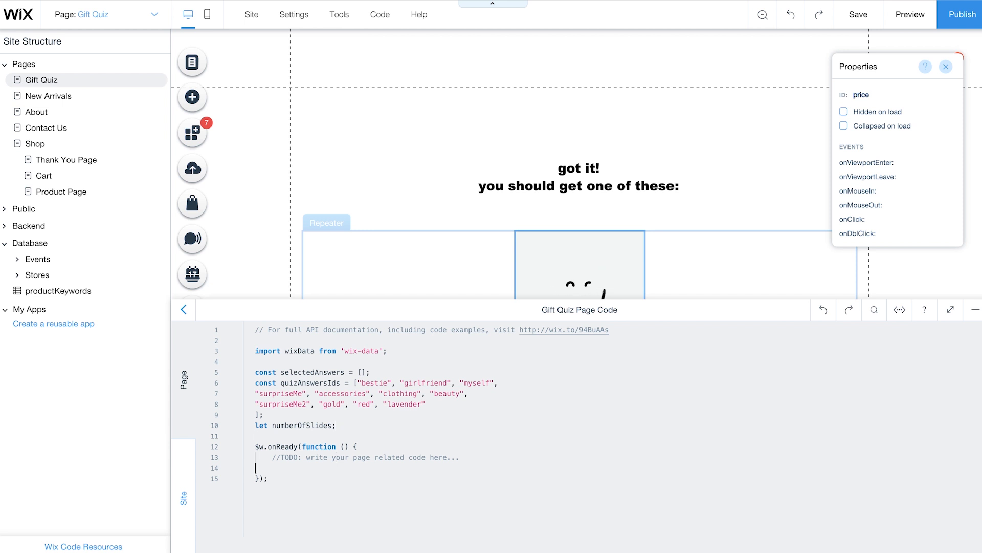
- Set numberOfSlides from the quizSlides slides.length inside $w.onReady
type("numberOfSlides = $w('#quizSlides")
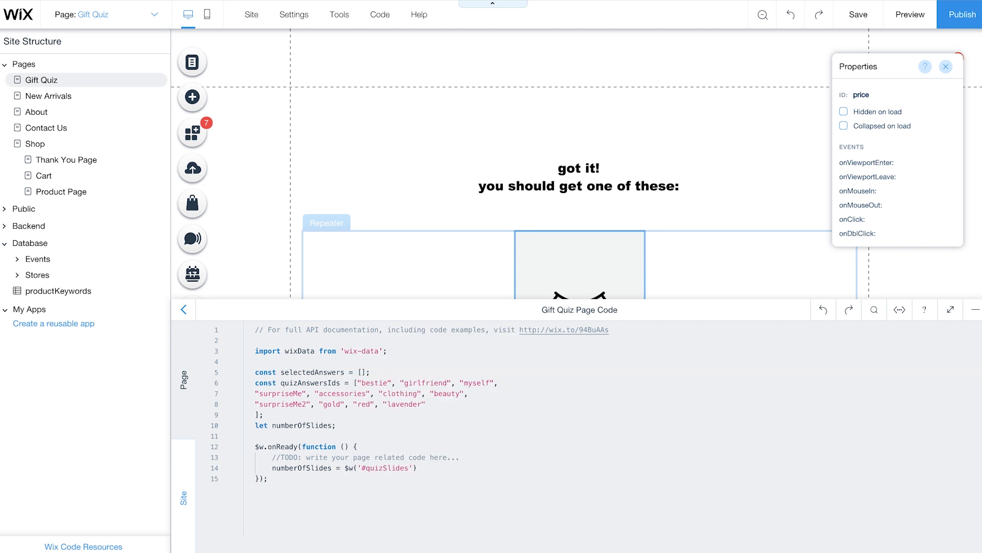
type(".slides.length;")
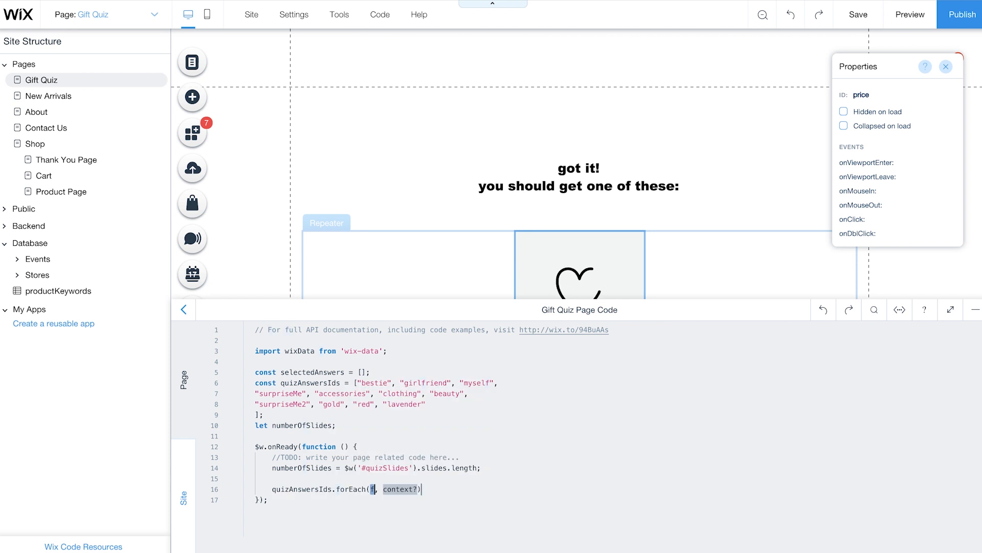
- Make each answer button push its answer into selectedAnswers and call next() on the slideshow
type("answer => {")
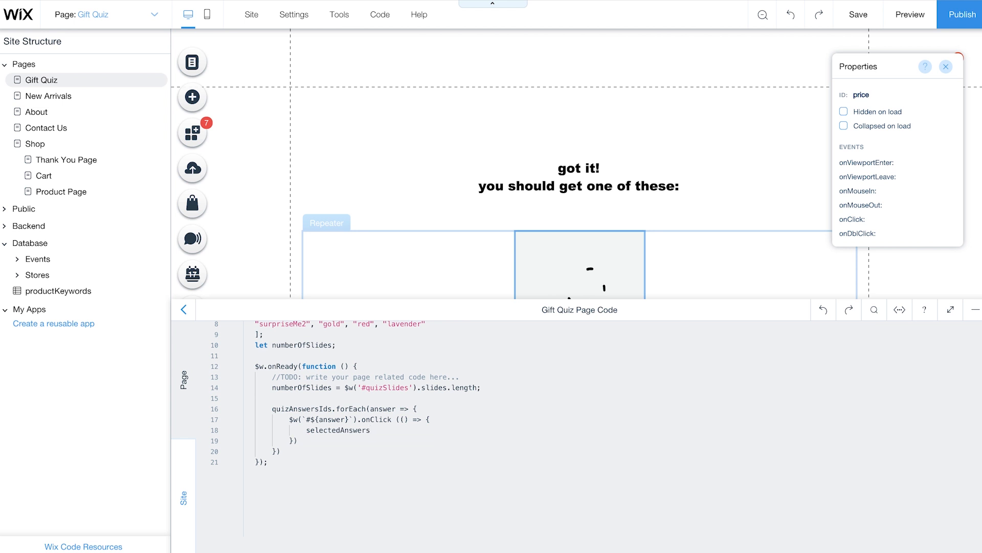
type("selectedAnswers.push(answer);")
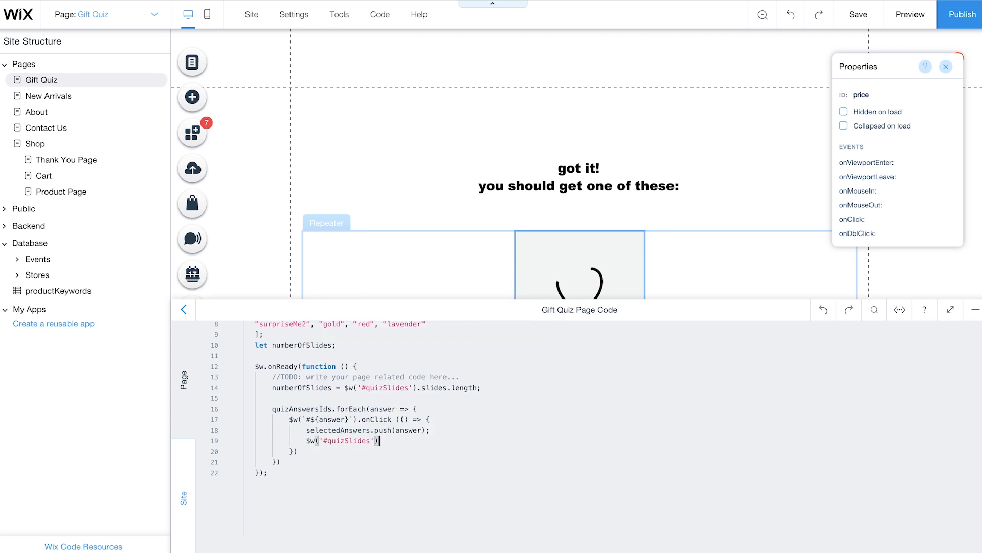
type(".next();")
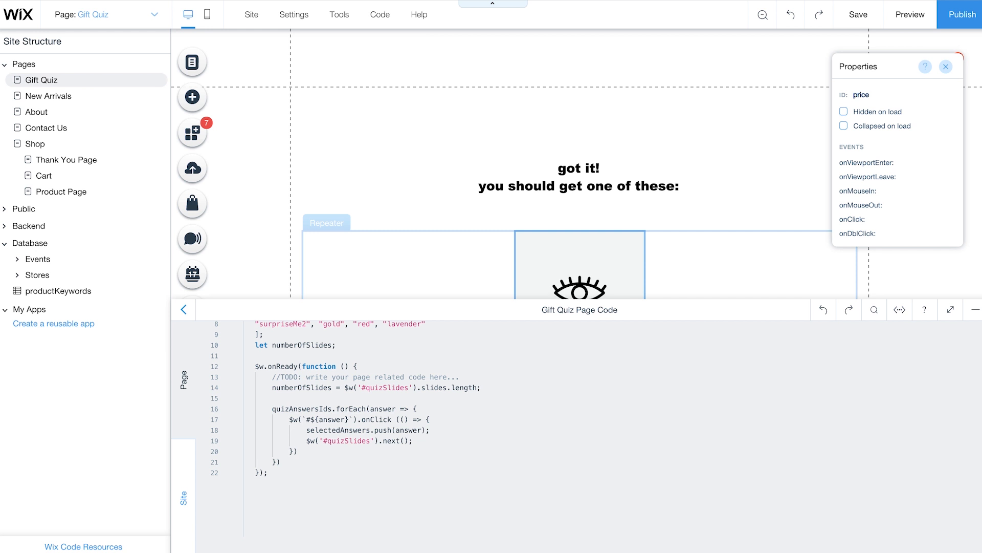
scroll("down", 3)
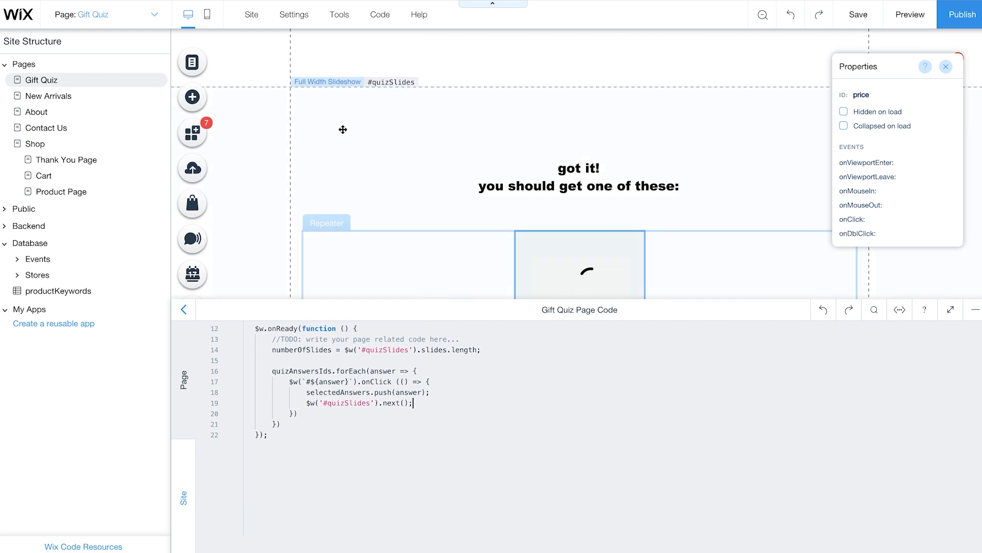
- Add the quizSlides change handler that, if isQuizFinished(), awaits getKeywordsPerProduct into quizProducts
left_click(578, 263)
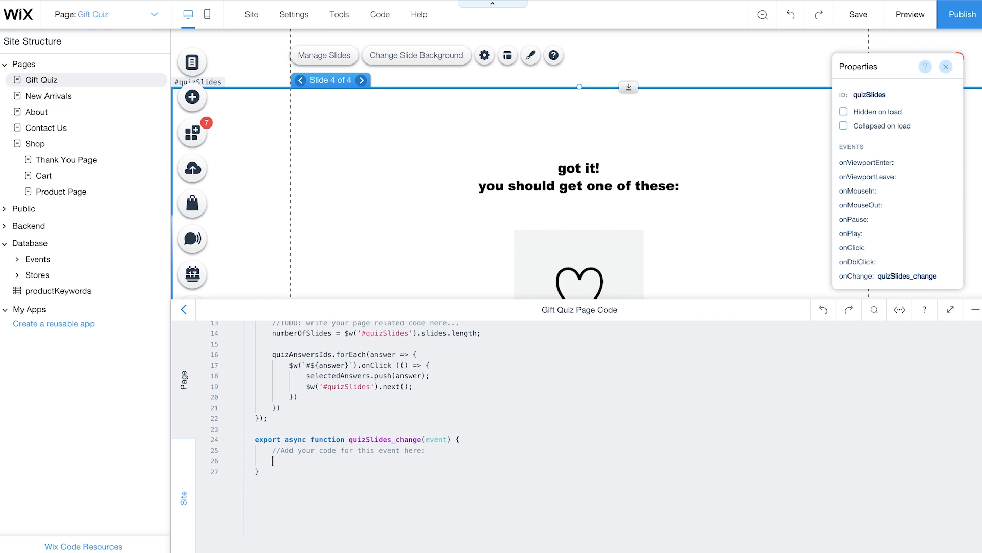
type("if (isQuiz")
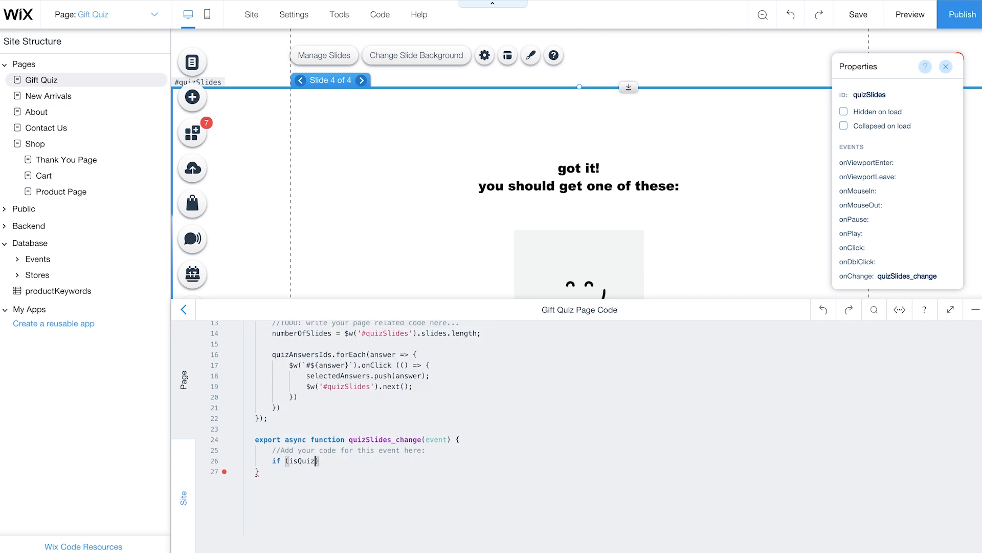
type("Finished")
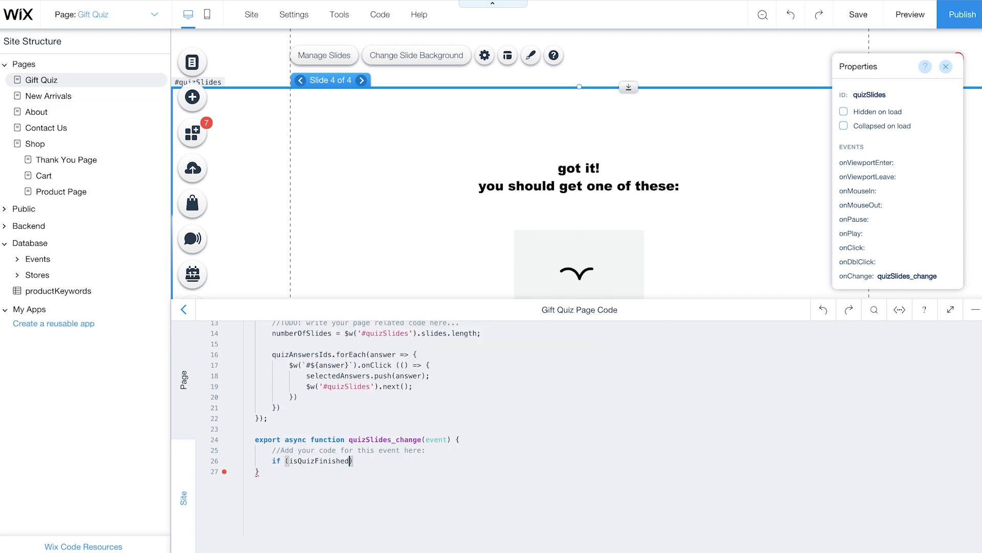
type("()) {")
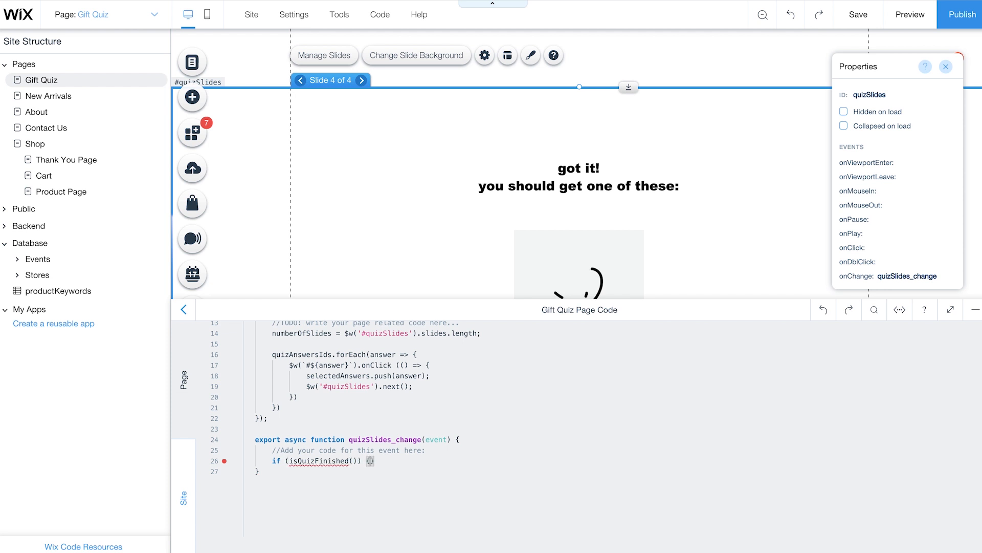
type("let quizProducts")
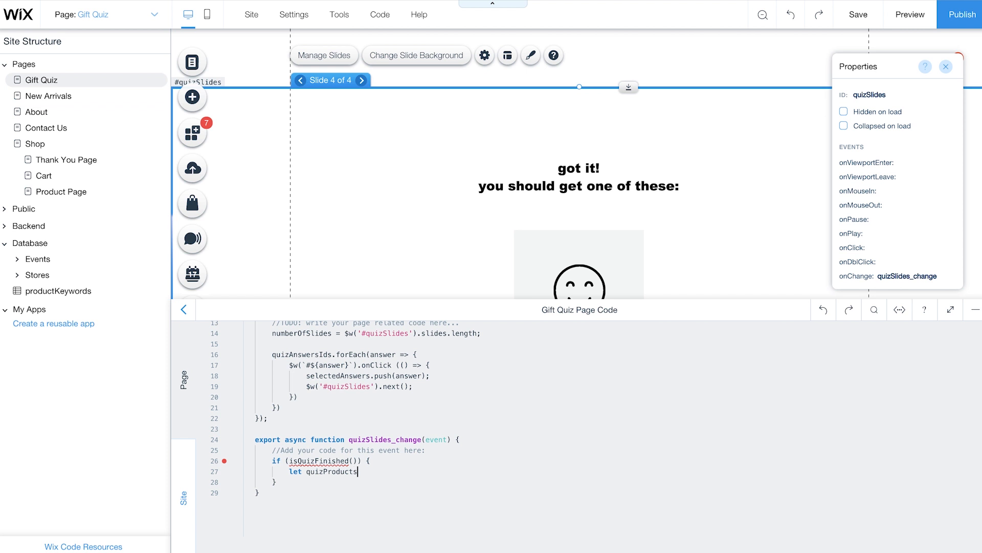
type("= awai")
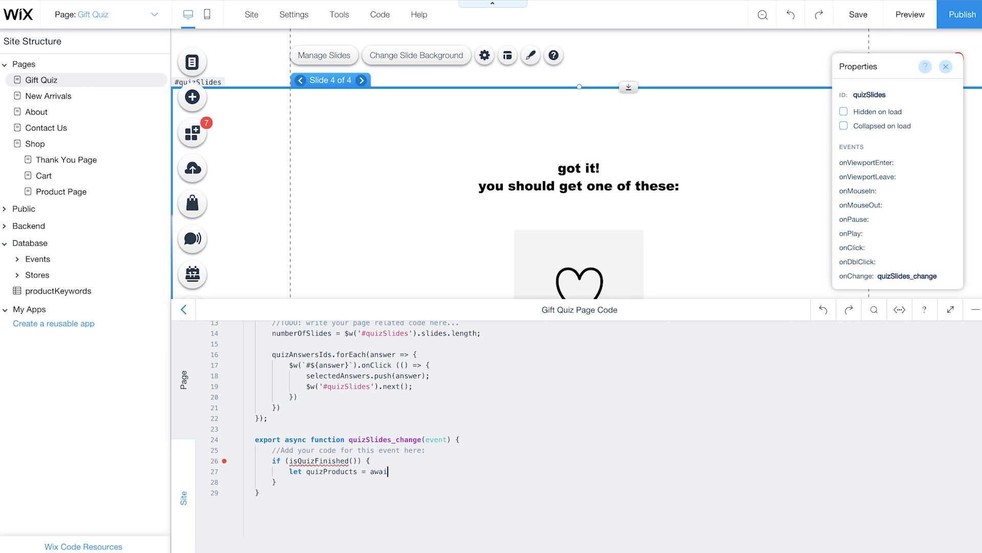
type("getKeywords")
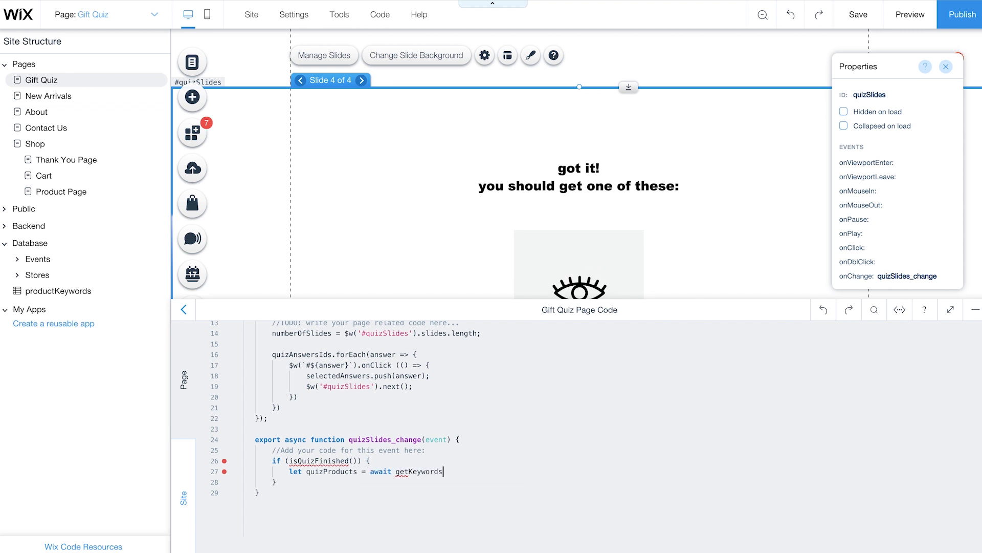
type("PerProduct();")
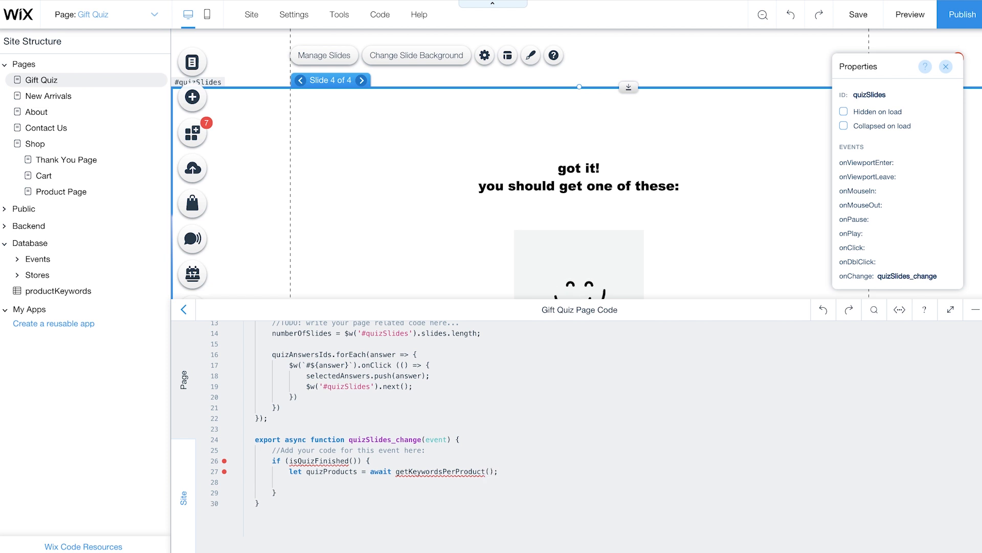
- Filter quizProducts per selected answer, pick random items, and set #recommendedProducts data from getProductsData
type("selectedAnswers.forEach(answer => {")
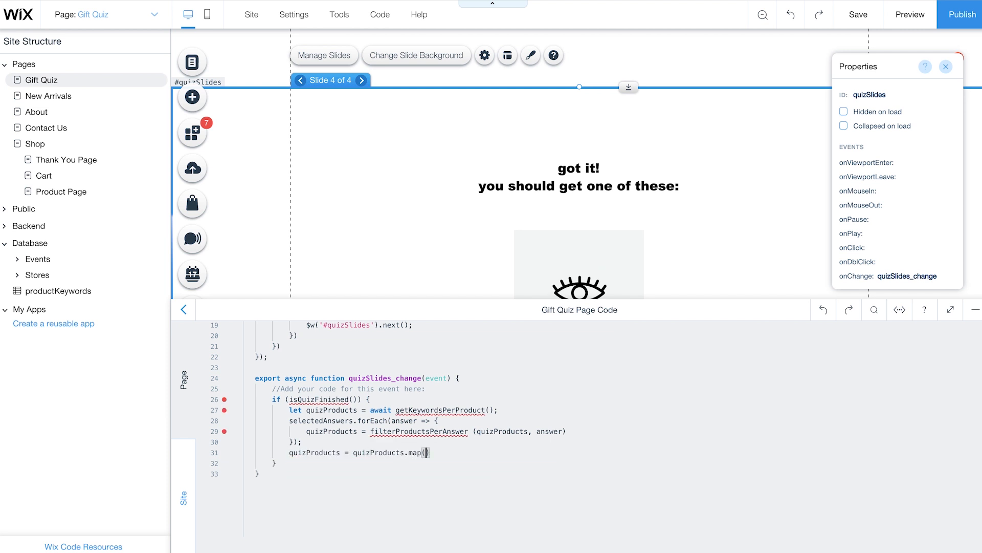
type("quizProduct => quizProduct.productId")
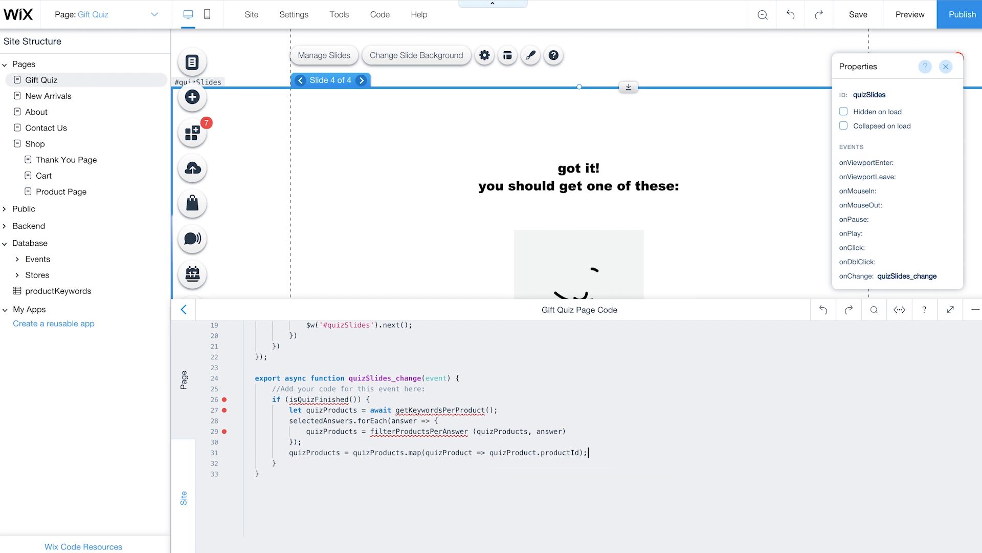
type("quizProducts = getRandomItemsFromArray (quizProducts, numberOfSlides)")
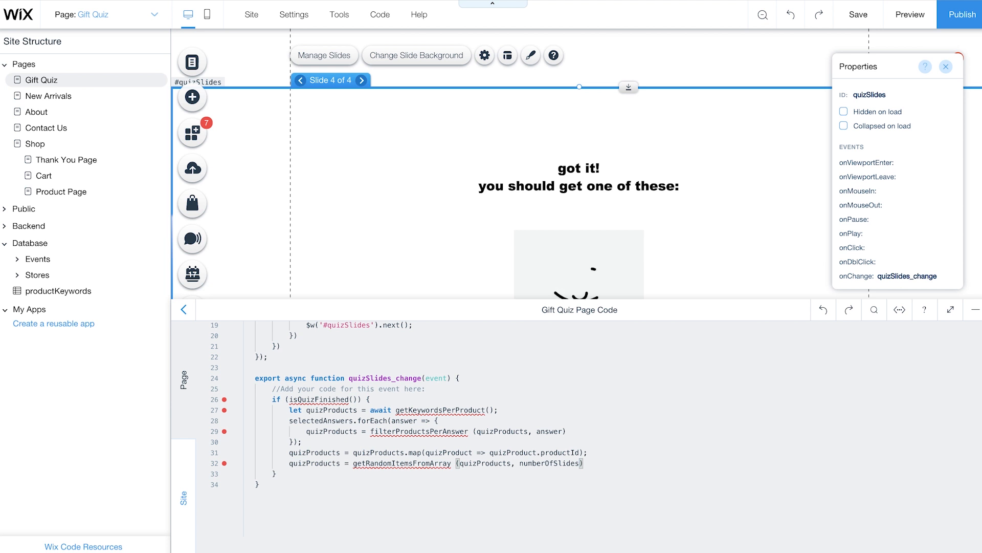
scroll("down", 3)
type("$w(selector")
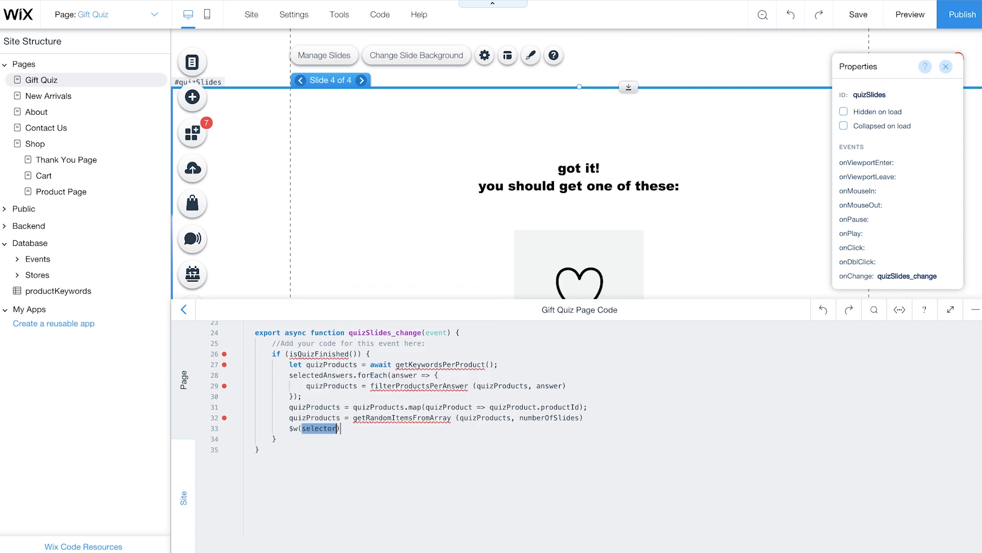
type("\"#recommendedProducts\"")
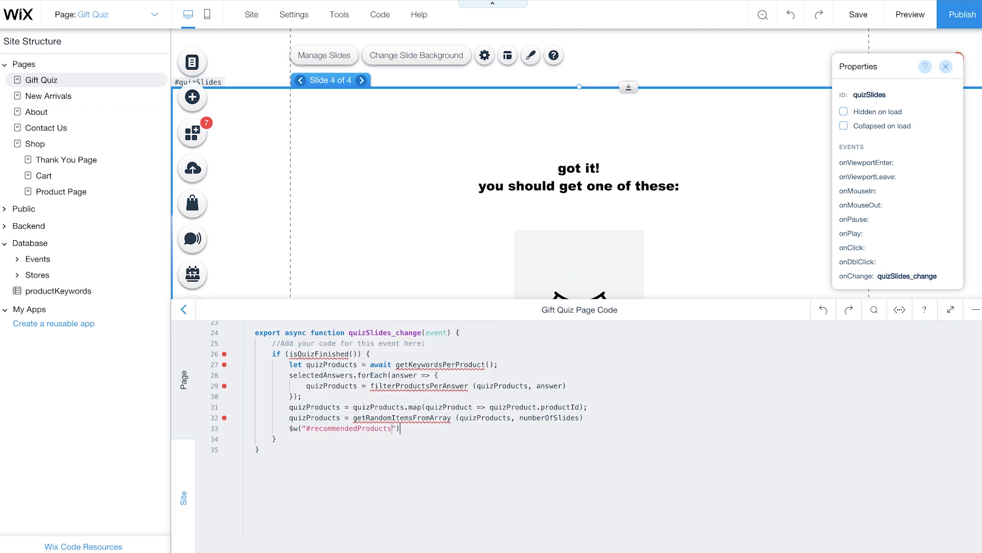
type(".data = await")
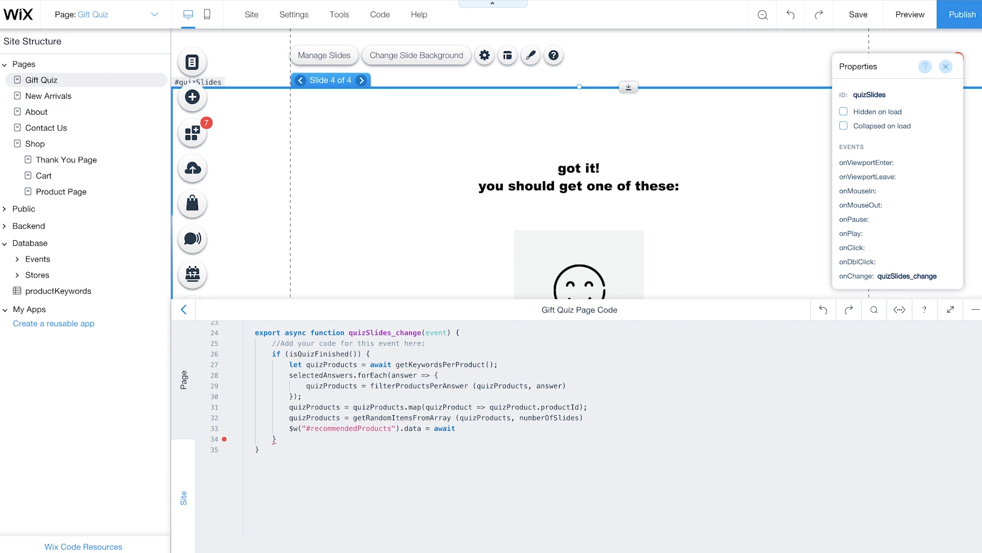
type("getProductsData(quizProducts);")
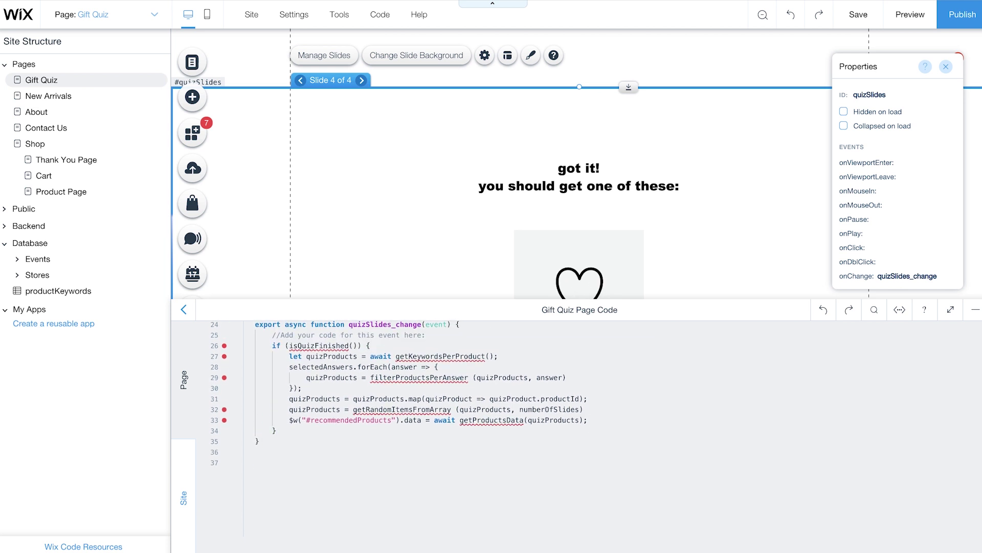
- Write isQuizFinished comparing the slideshow currentIndex to numberOfSlides - 1
type("function isQuizFinished() {")
type("return")
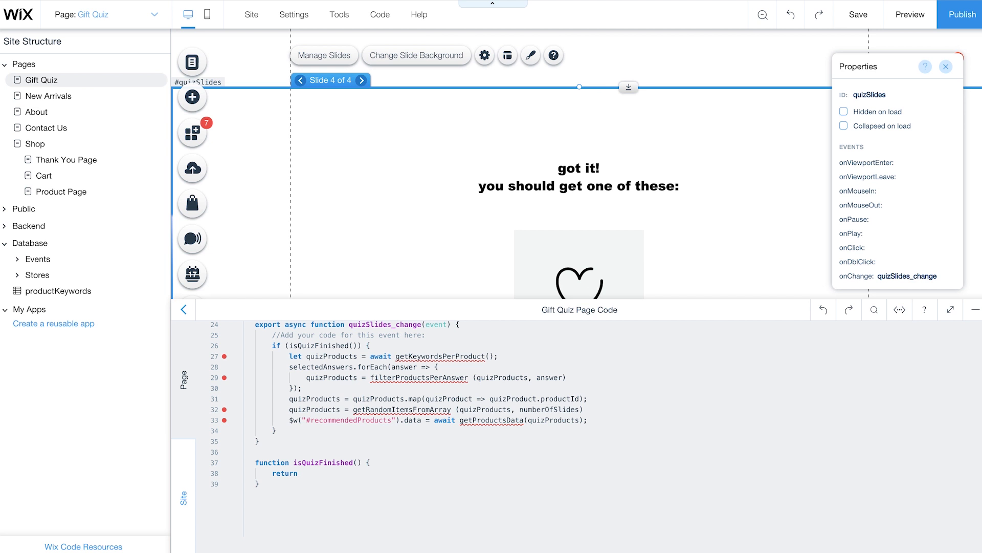
type("$w('#quizSlides")
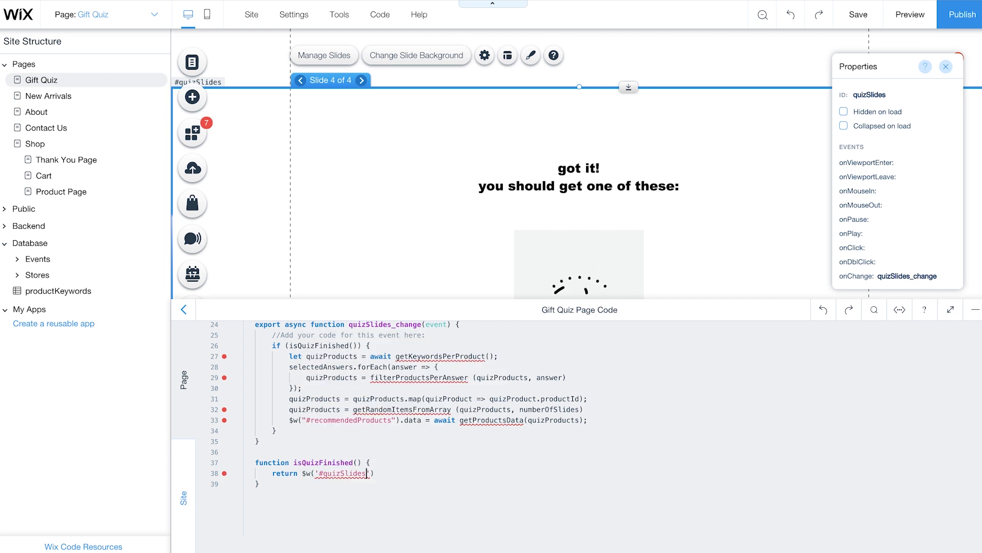
type(".currentIndex")
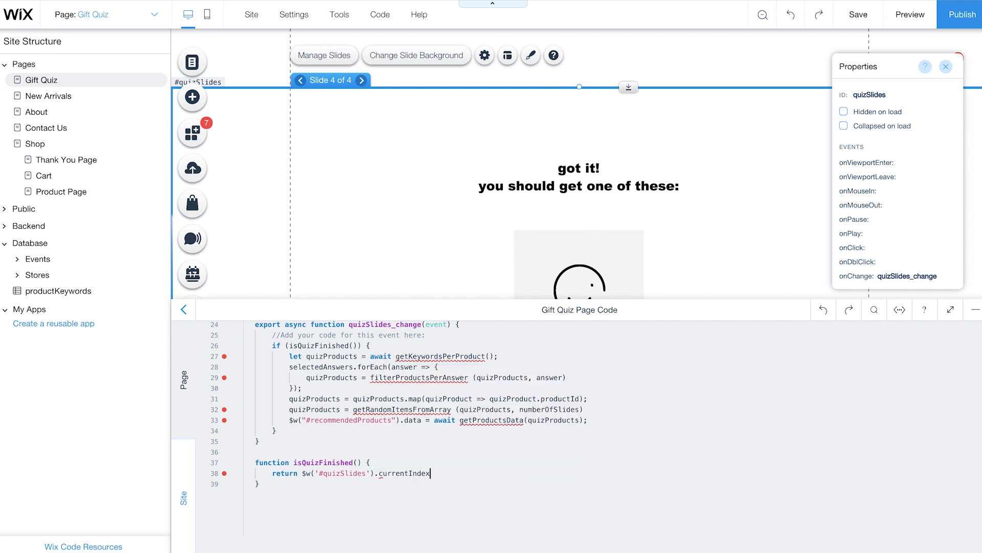
type("=== numberOfSlides")
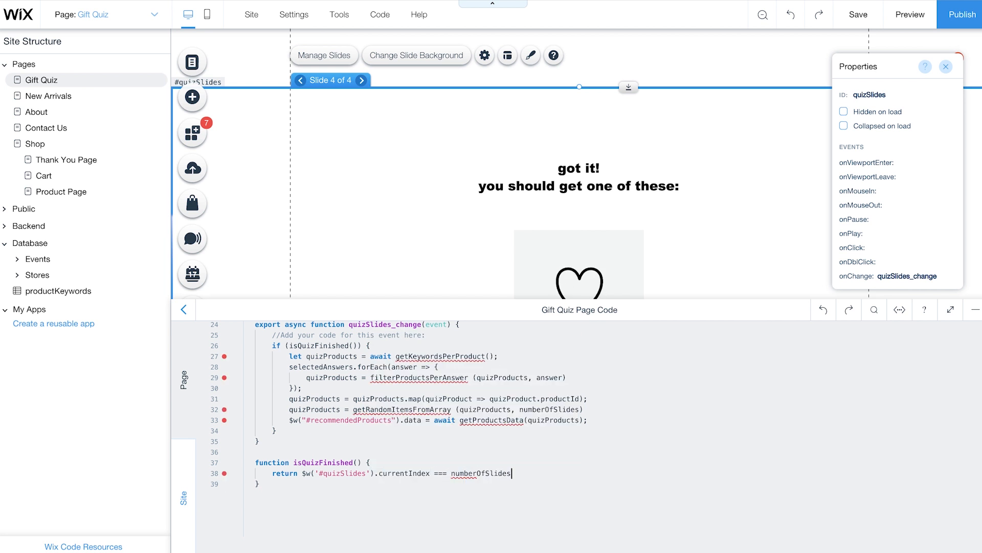
type("- 1;")
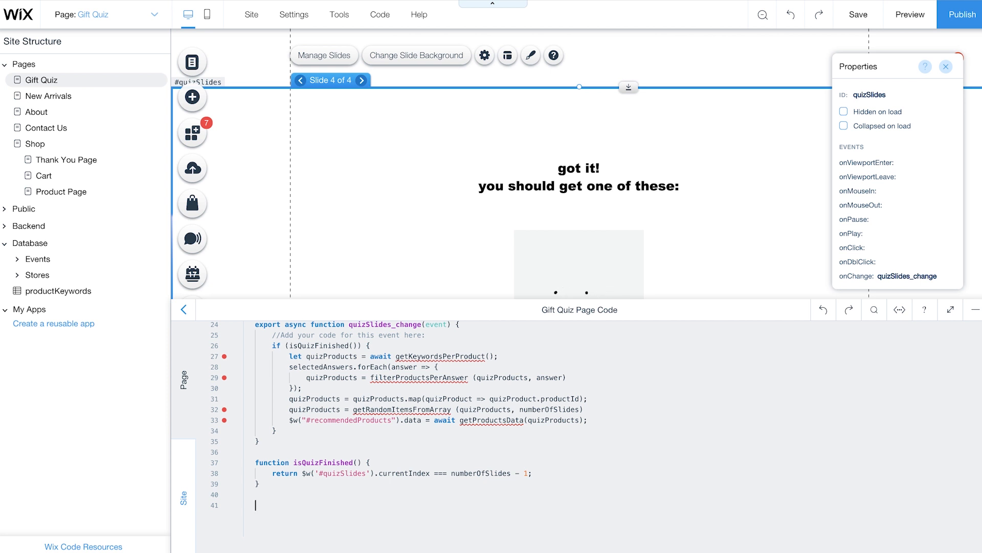
- Write async getKeywordsPerProduct awaiting the productsKeywords query and taking its items
type("async function getK")
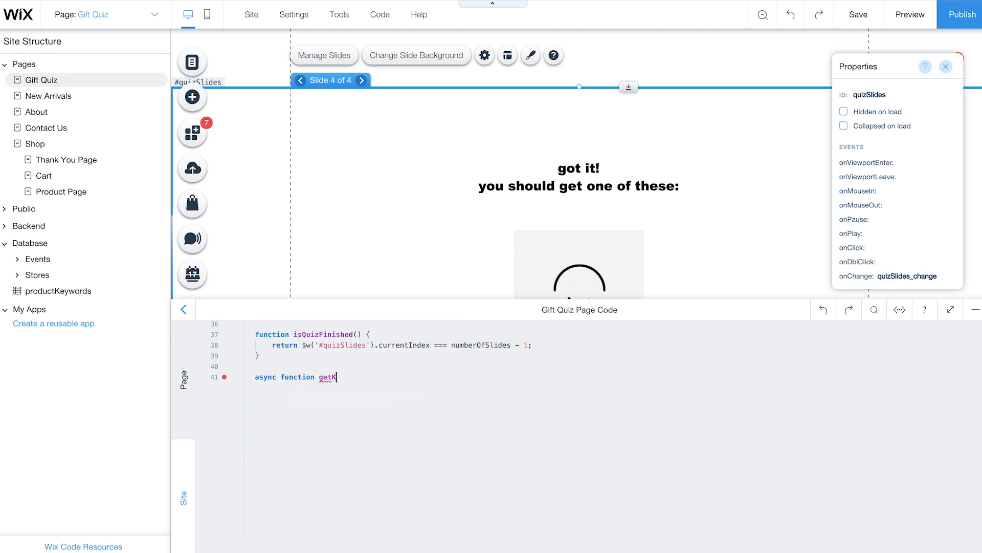
type("eywordsPerProduct() {")
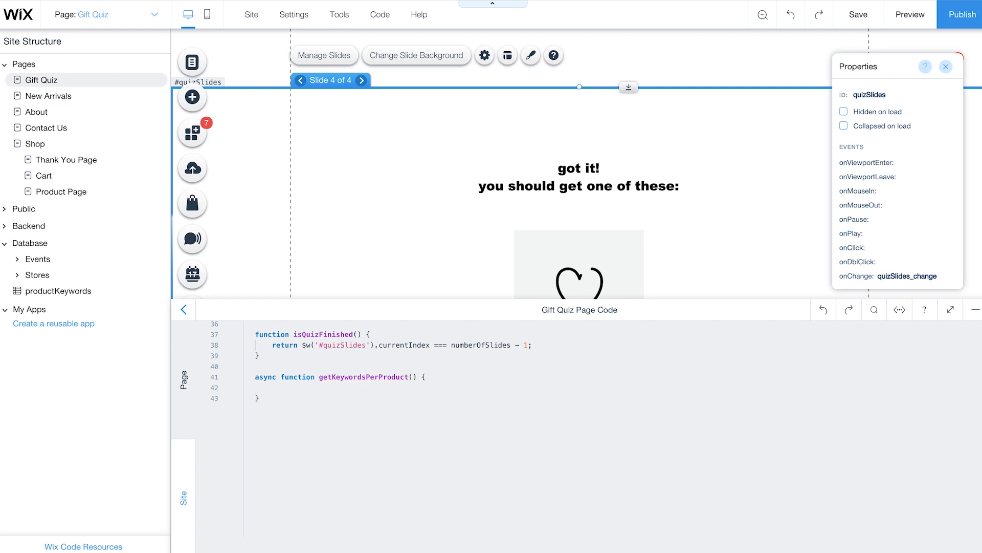
type("let productsKeywords = await wixData.query(\"productsKeywords\").find();")
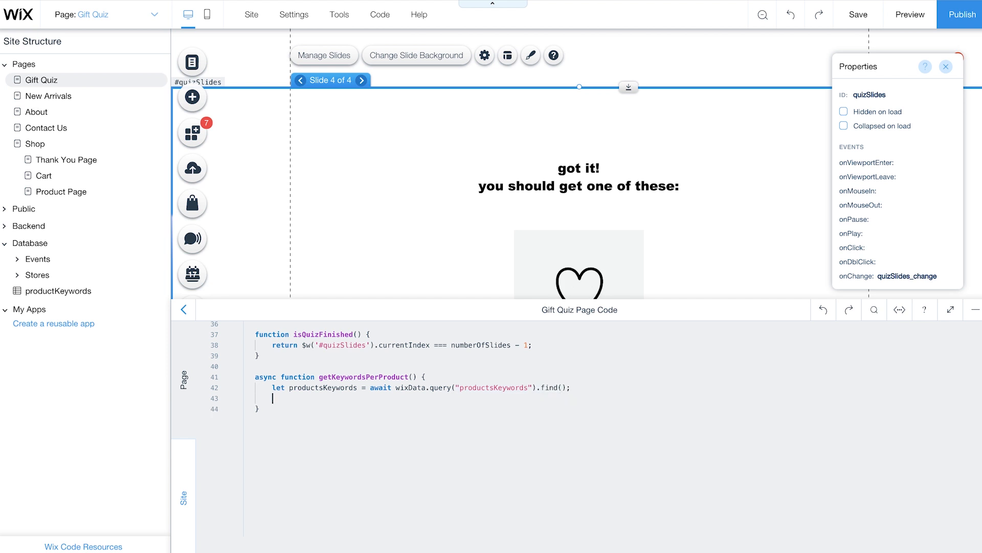
type("productsKeywords = productsKeywords.items;")
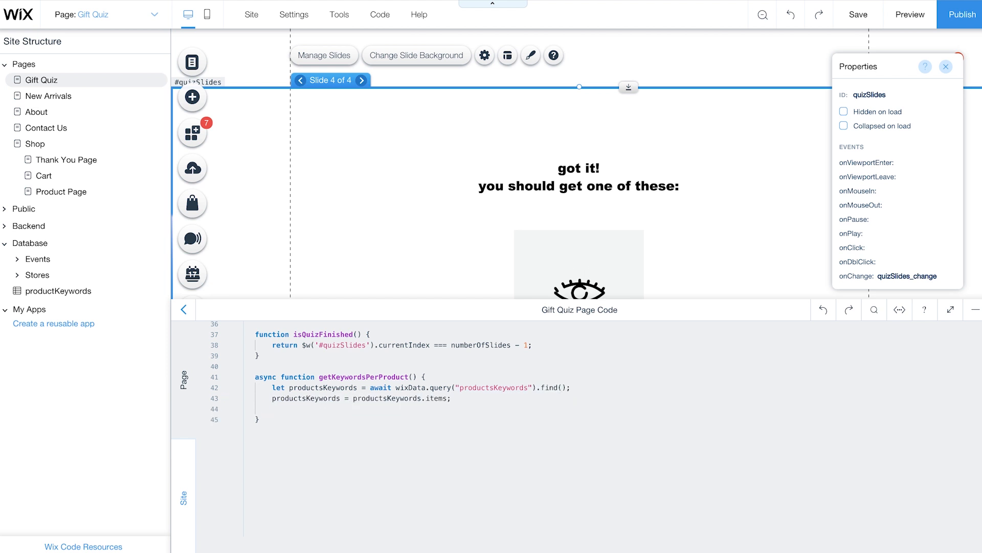
- Map items to productId: item.product and keywords split on ",", then begin the filter function
type("productsKeywords = productsKeywords.map(item => {")
type("return {")
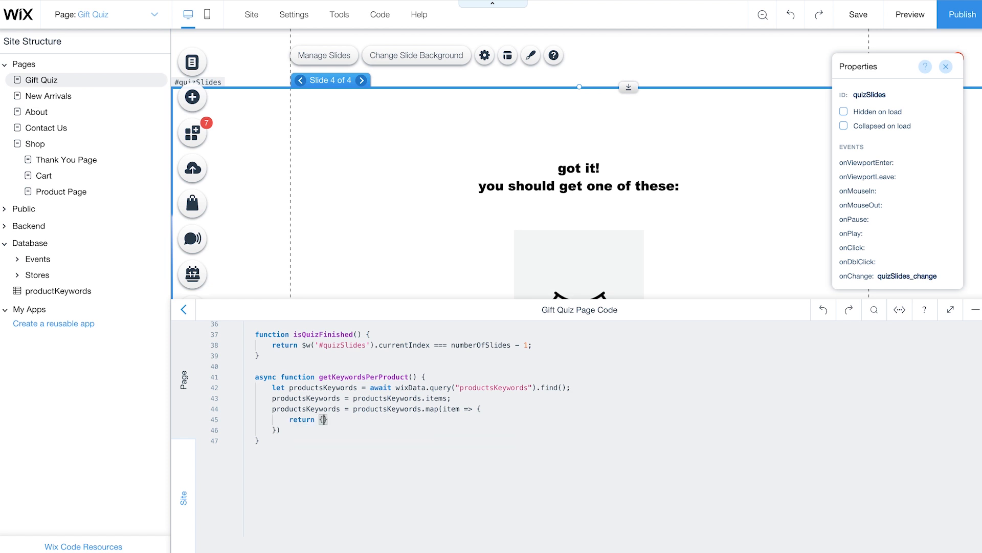
type("productId: item.product,")
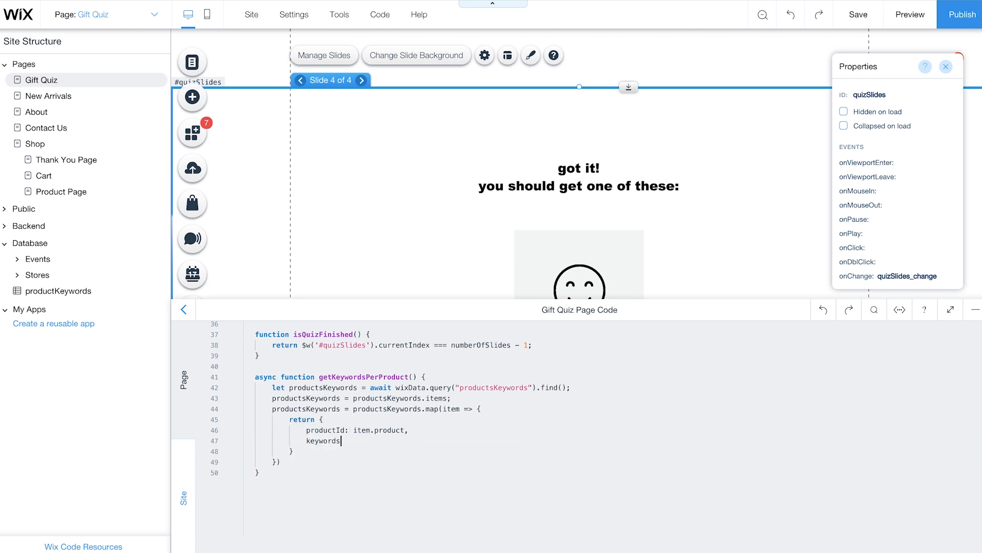
type(": item.keywords.split(\",\")")
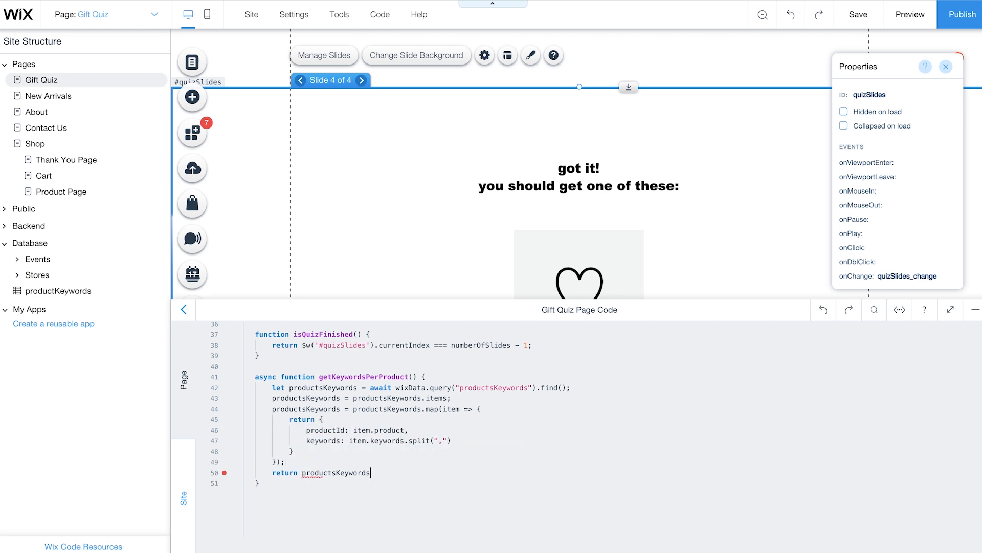
type("function filter")
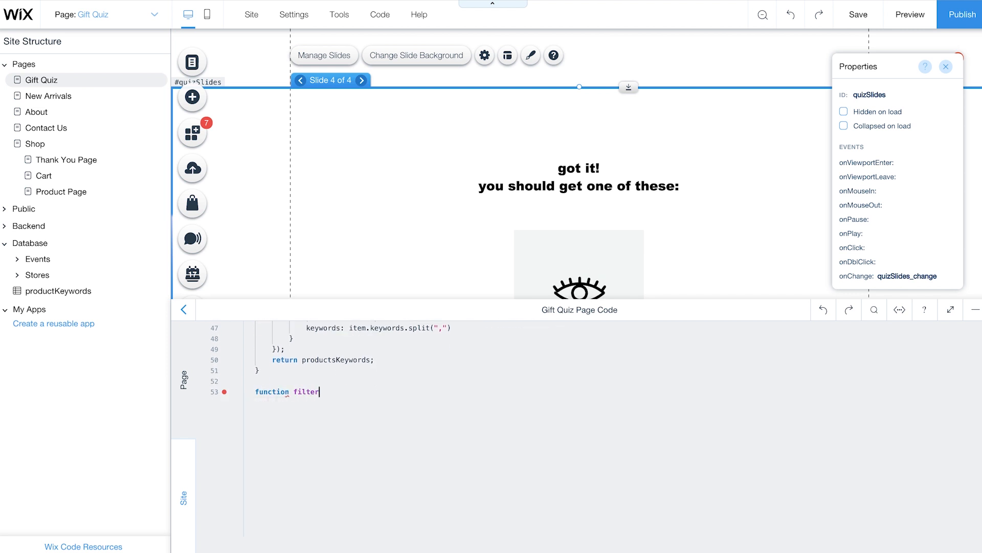
- Define filterProductsPerAnswer(quizProducts, answer) with filteredProducts from quizProducts.filter
type("ProductsPerAnswer")
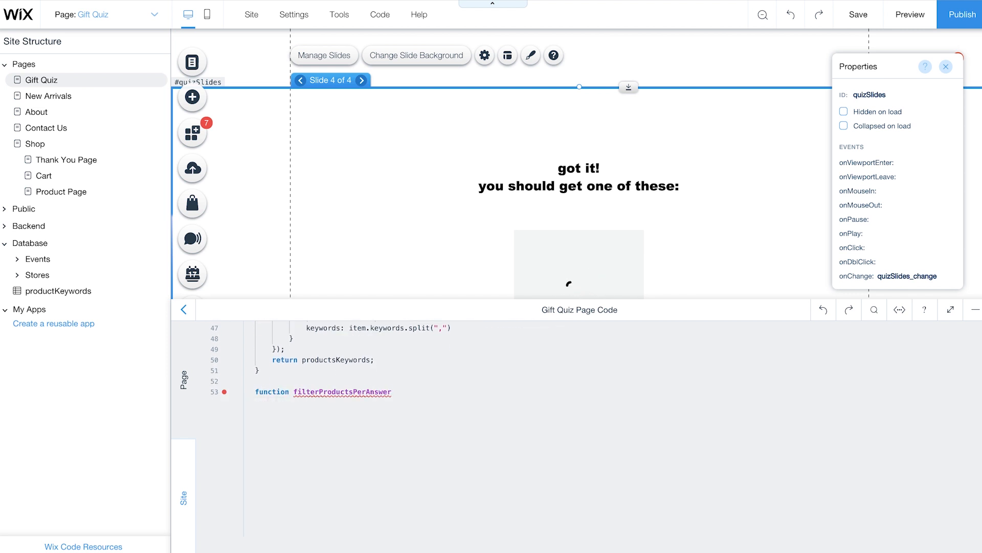
type("(quizProducts, answer) {")
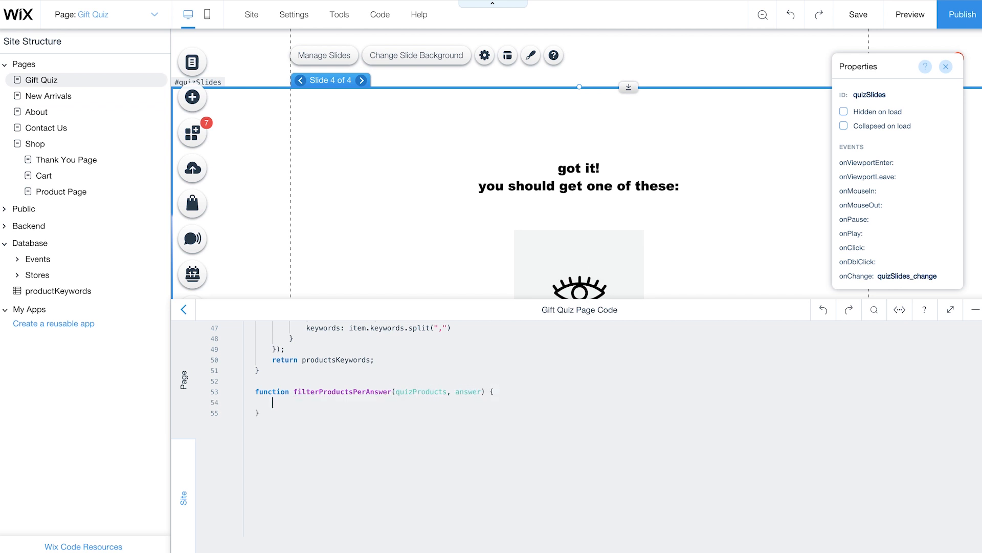
type("const filteredProducts = qui")
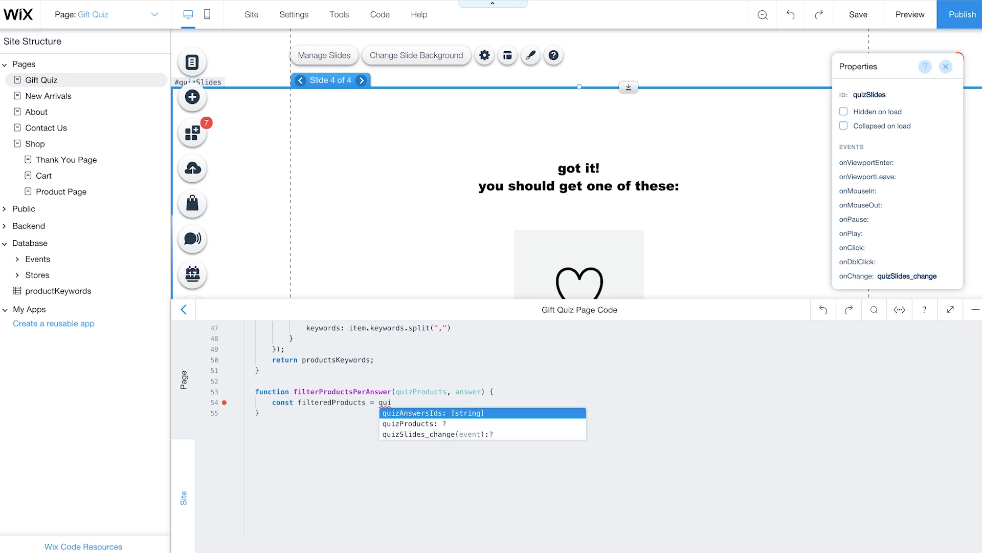
type("Products.filter(quizProduct => {")
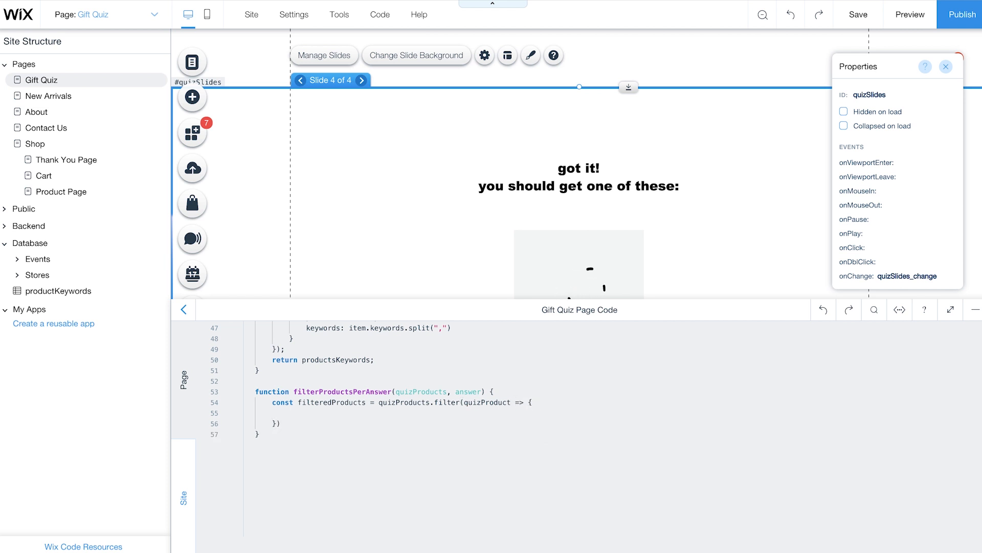
- Return products whose keywords include the answer, then begin getRandomItemsFromArray
type("return quizProduct.keywords.includes(answer)")
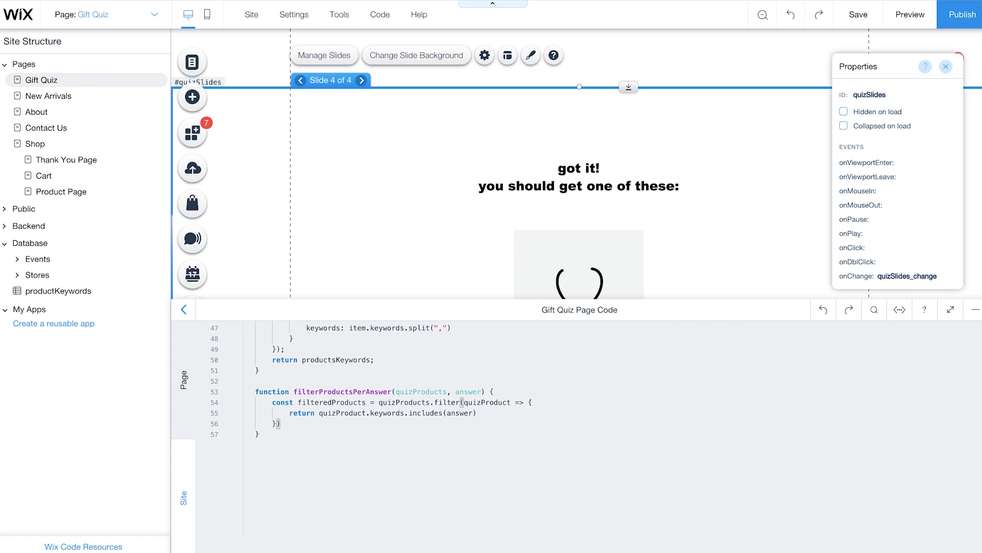
type("return filteredProducts;")
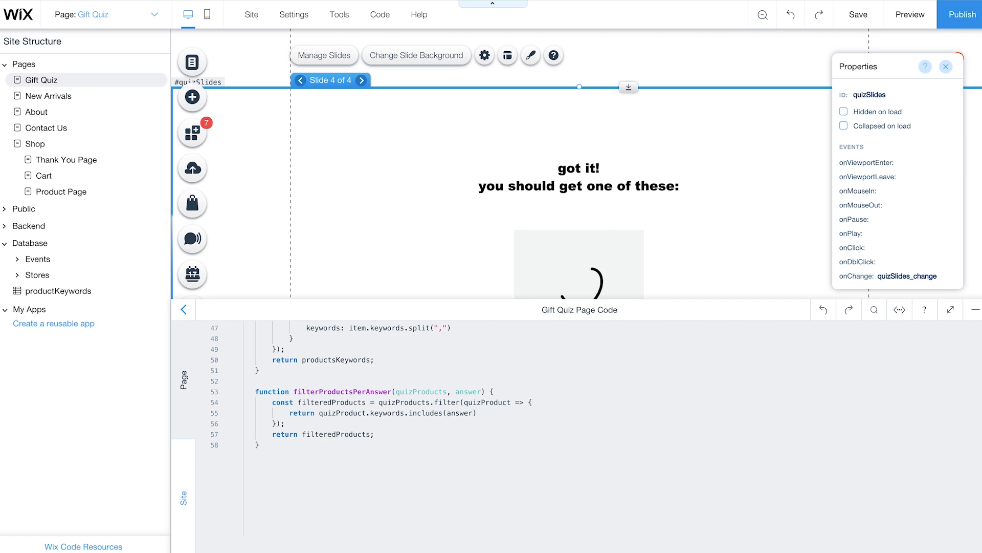
type("function getRandomItemsFromArray(productsArr, numberOfItems) {")
type("const productsIds = [];")
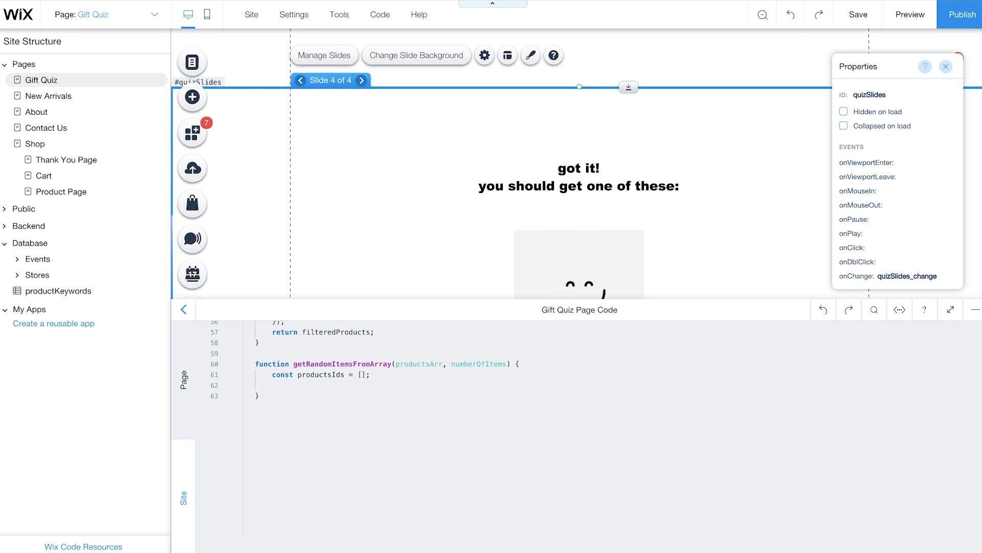
- Set numberOfProducts from productsArr.length and loop while i < numberOfItems && i < numberOfProducts
type("let numberOfProducts =")
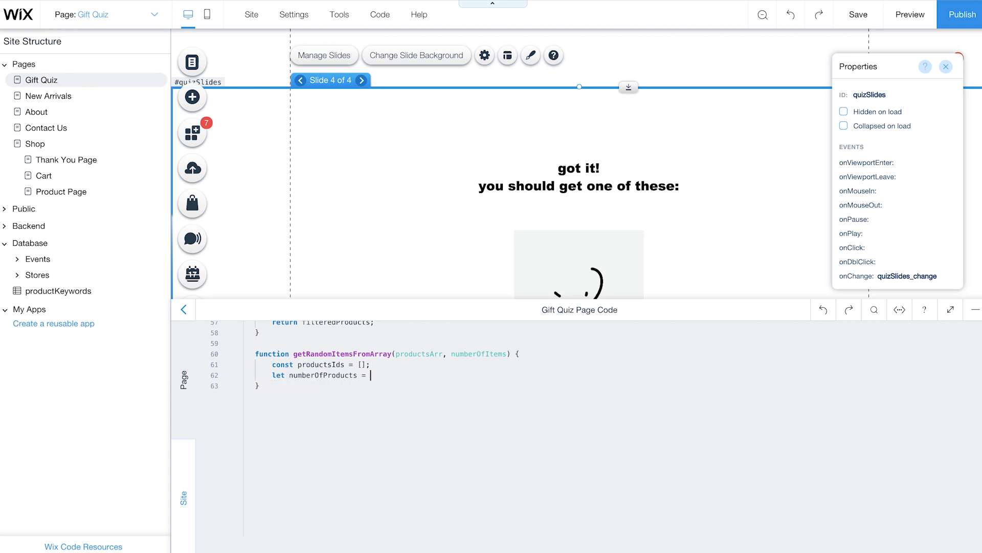
type("productsArr.")
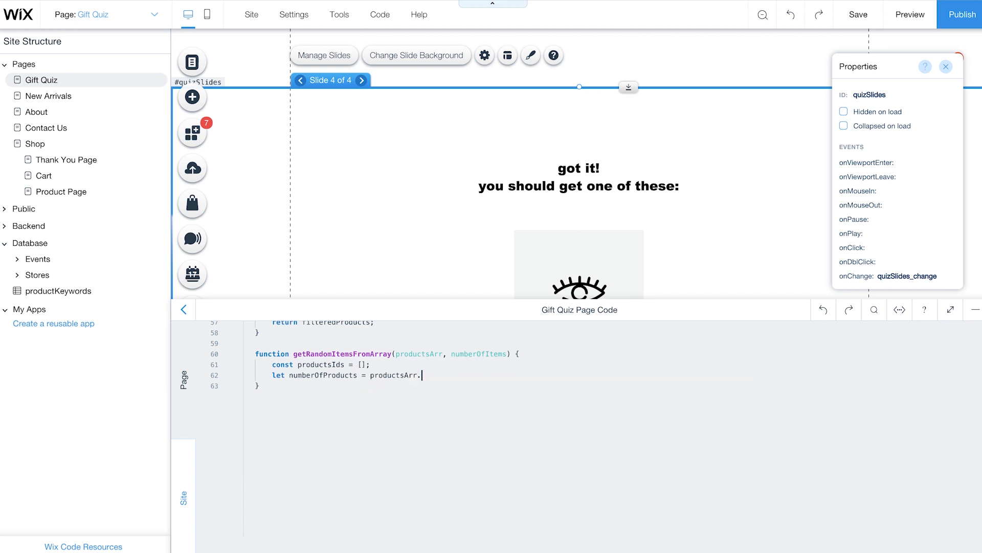
type("length;")
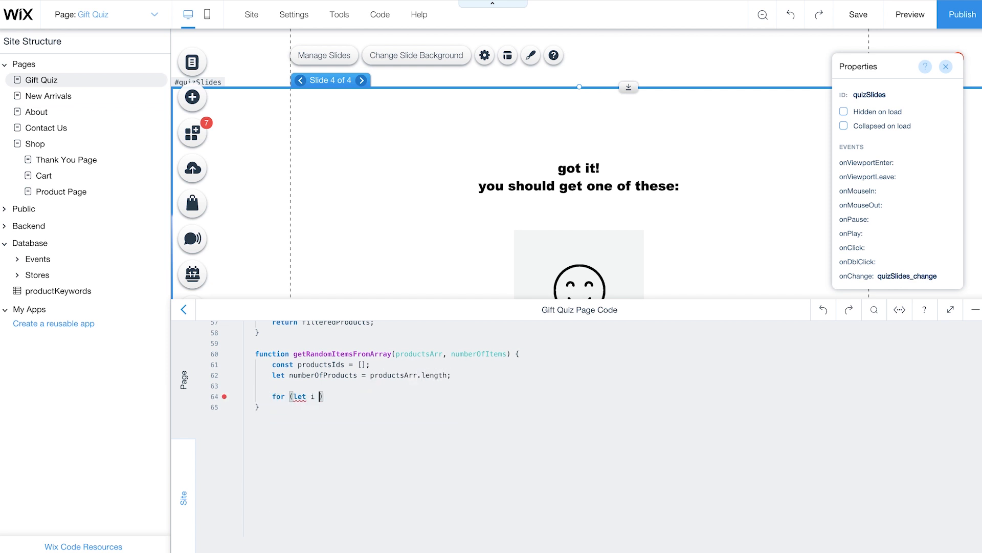
type("= 0; i < numberOfItems && i <")
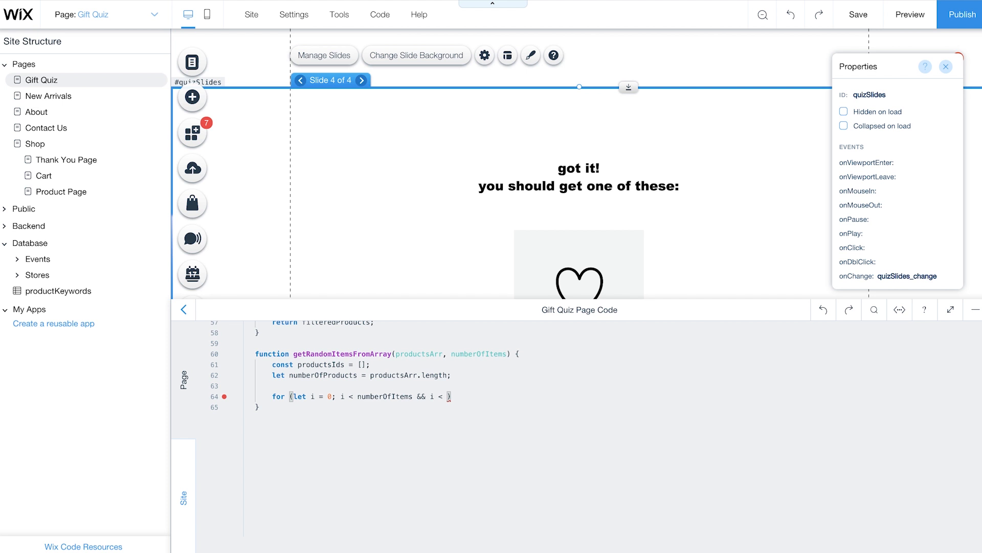
type("numberOfProducts; )")
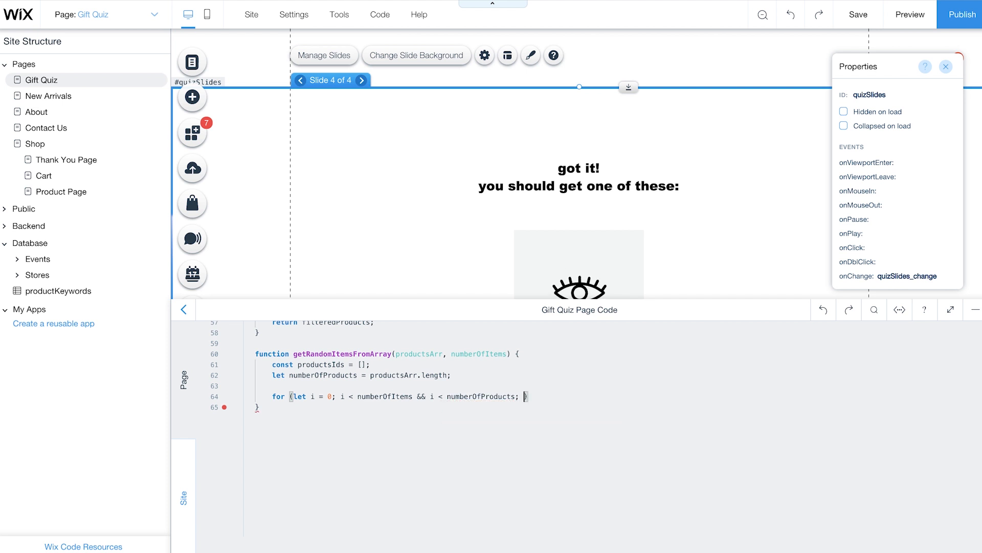
type("i++")
type("const ")
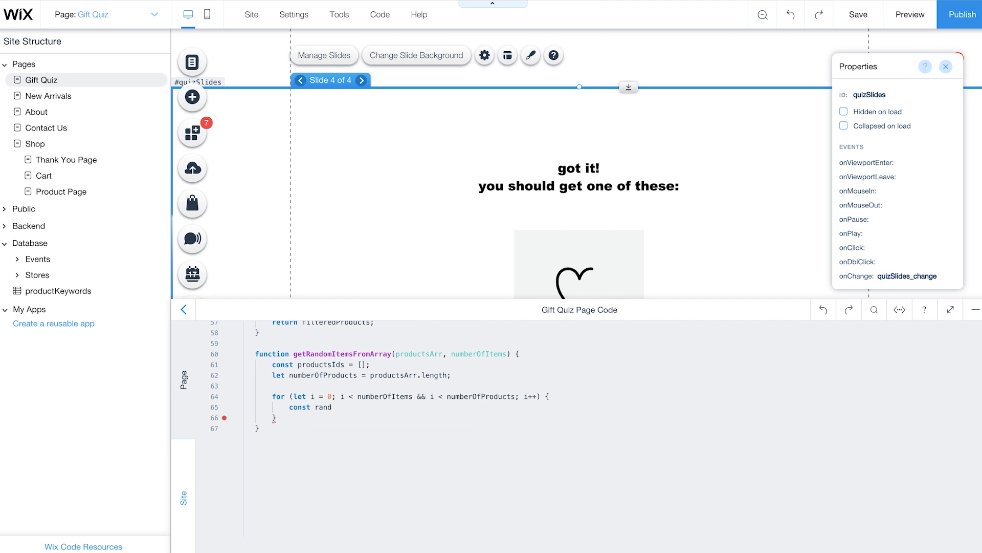
- Pick randomIndex via getRandomInt, push productsArr[randomIndex] and splice it out to avoid repeats
type("randomIndex = getRandomInt(0")
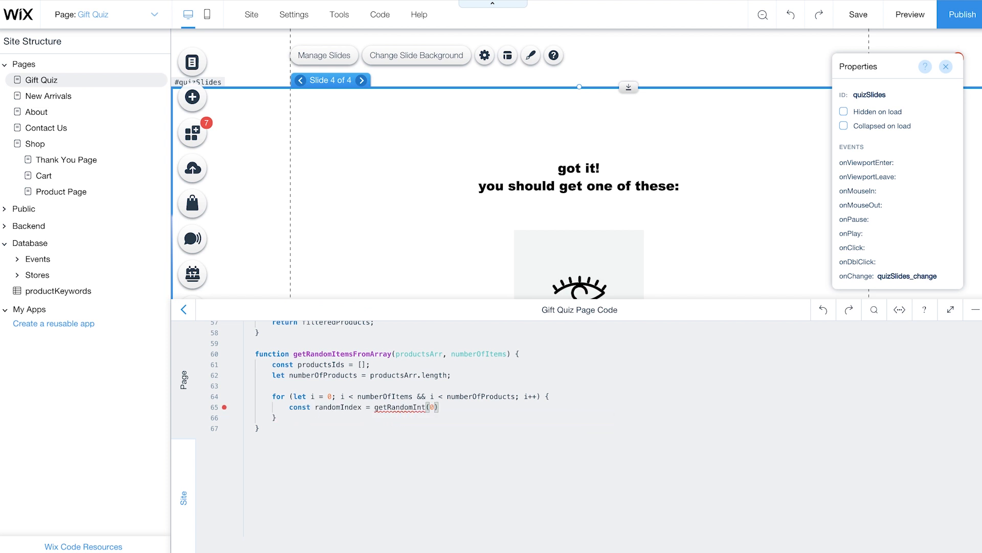
type(", numberOfProducts - 1")
type("productsIds")
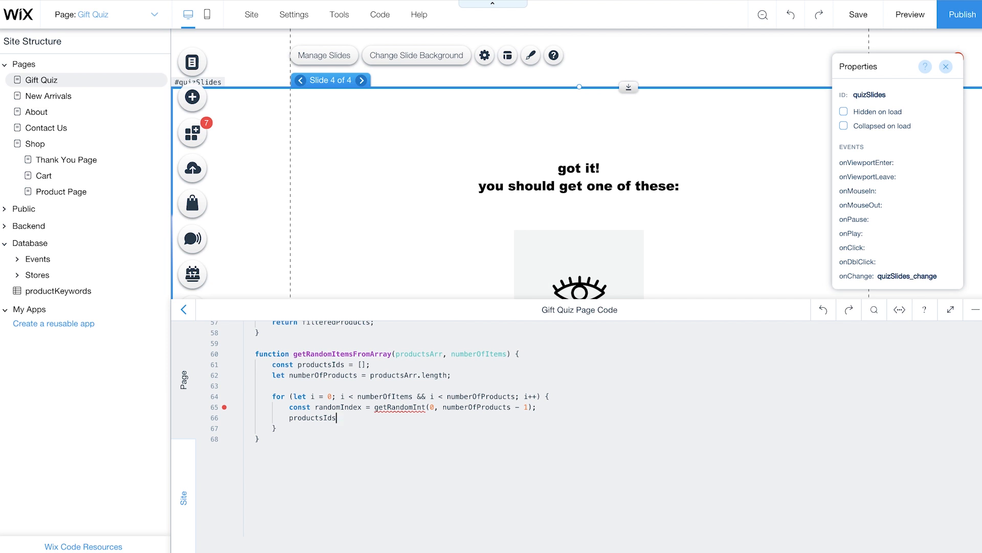
type(".push(")
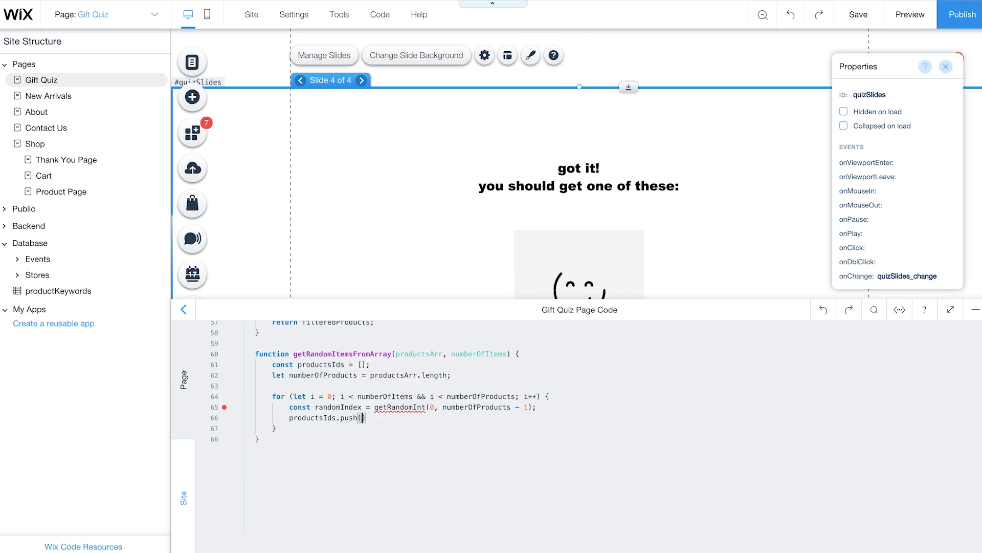
type("productsArr[randomIndex]")
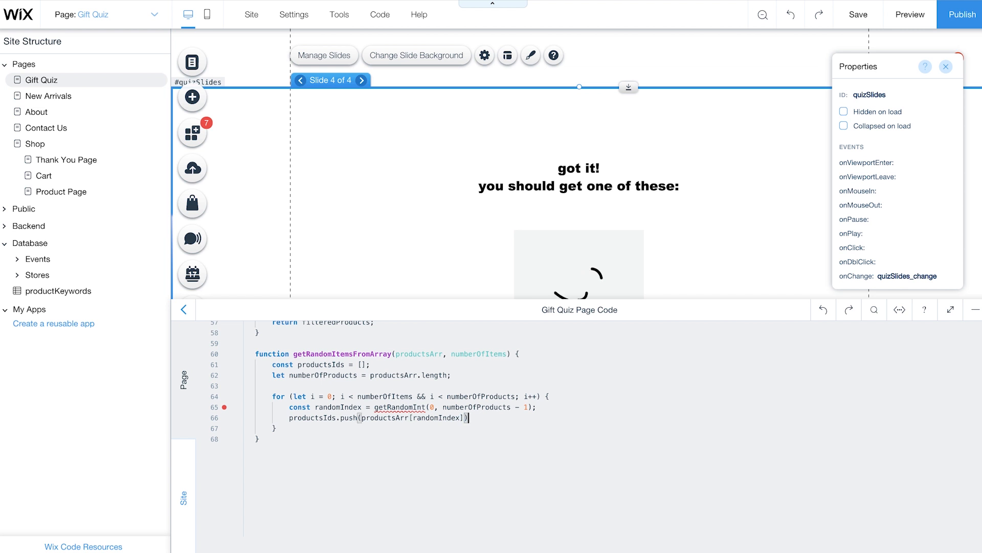
type("productsArr.splice")
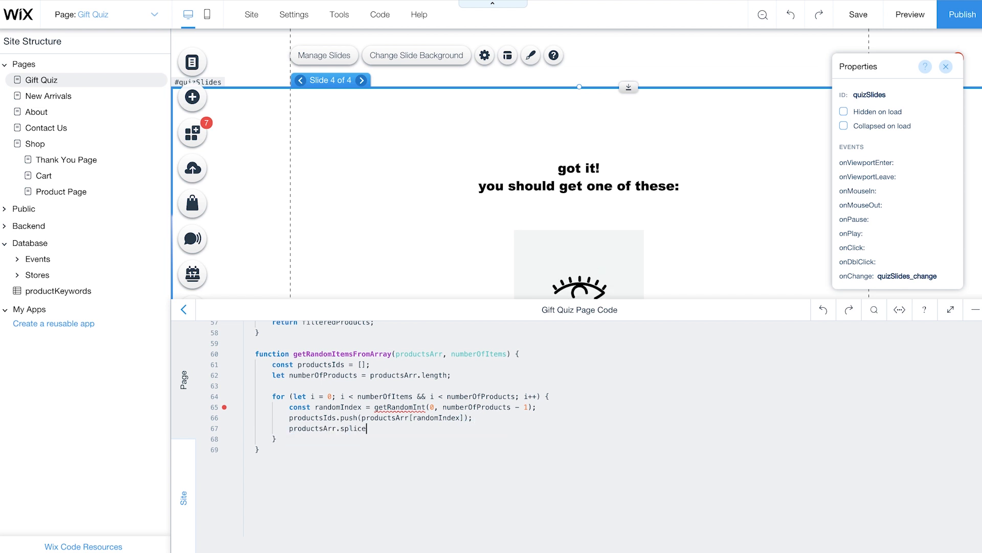
type("(randomIndex, 1);")
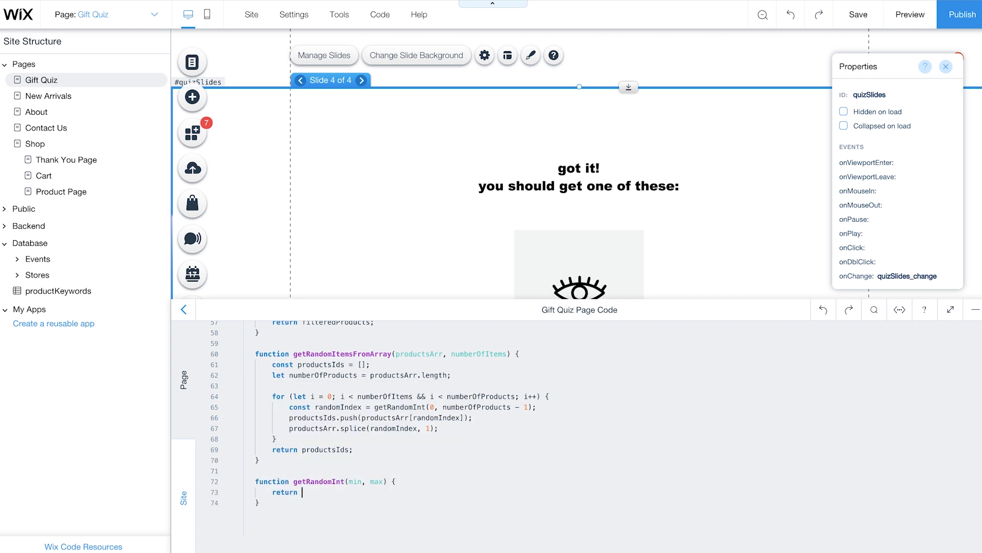
- Write getRandomInt returning Math.floor(Math.random() * (max - min + 1) + min)
type("Math.floor(Math.random() * (max - min + 1) + min);")
type(".hasSome(propertyName, value")
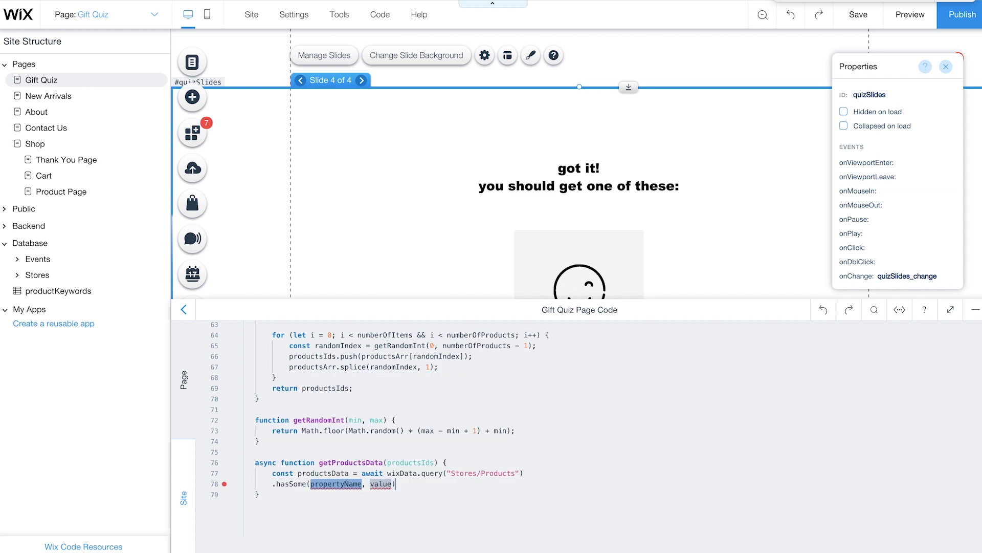
- Query Stores/Products with hasSome("_id", productsIds).find() and return the items
type("\"_id\", productsIds")
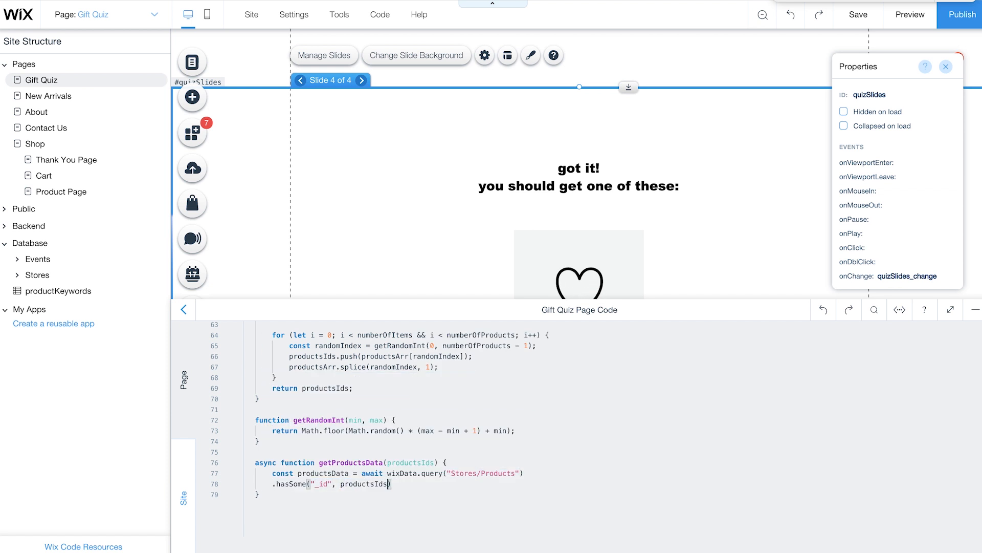
type(".find();")
type("return productsData.items;")
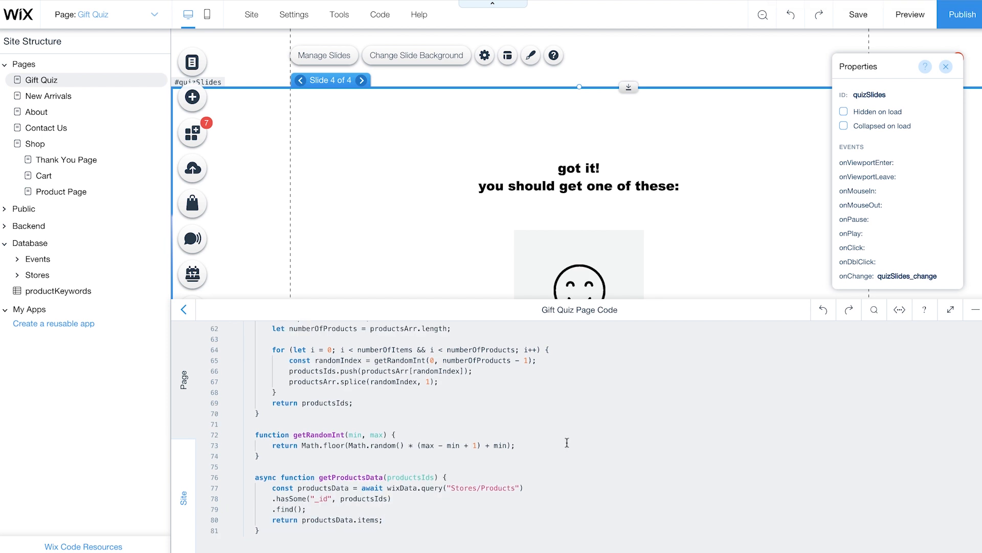
- Add an onItemReady event handler to the recommendedProducts repeater from the Properties panel
left_click(578, 263)
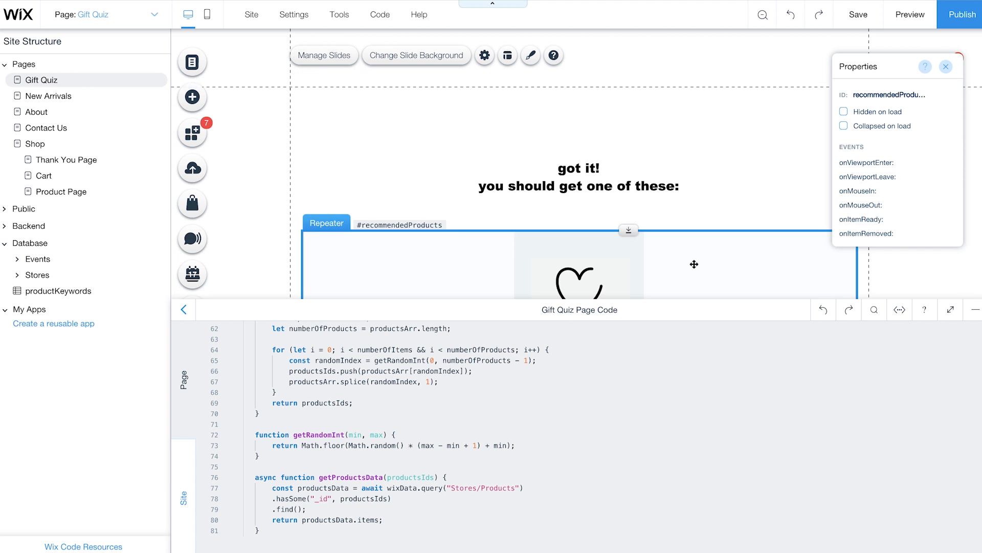
left_click(325, 223)
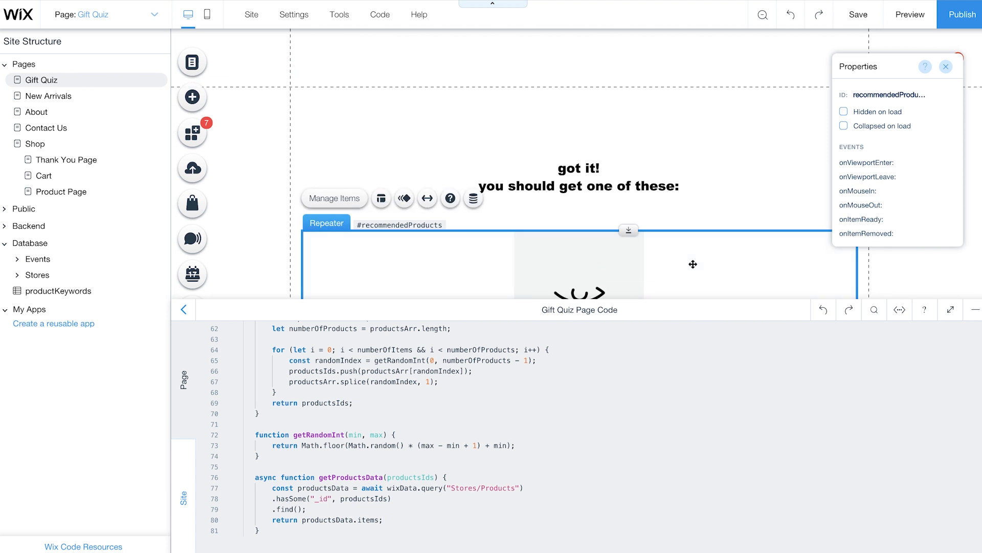
left_click(921, 219)
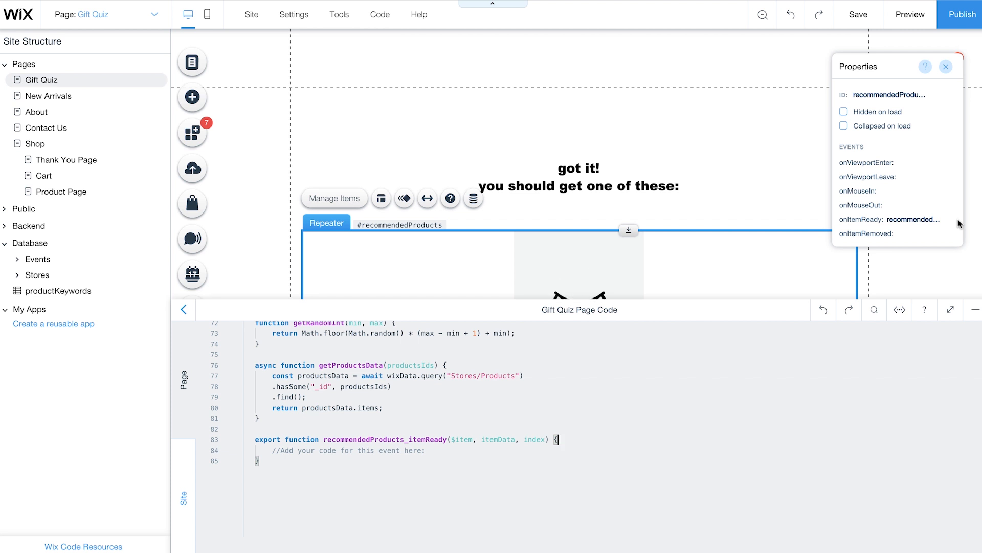
mouse_move(658, 402)
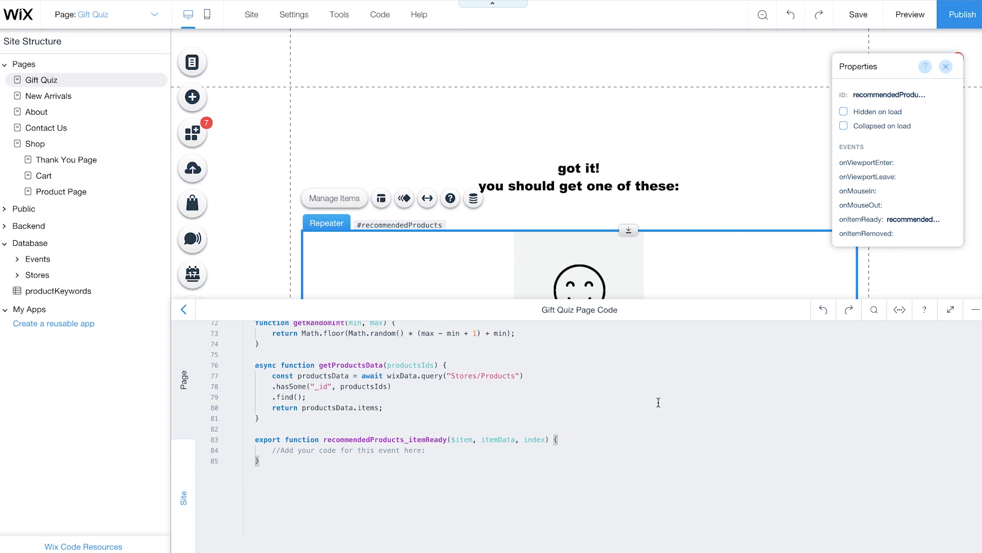
- Set $item('#name').text, image, link and price from itemData in the handler
type("$item('selector')")
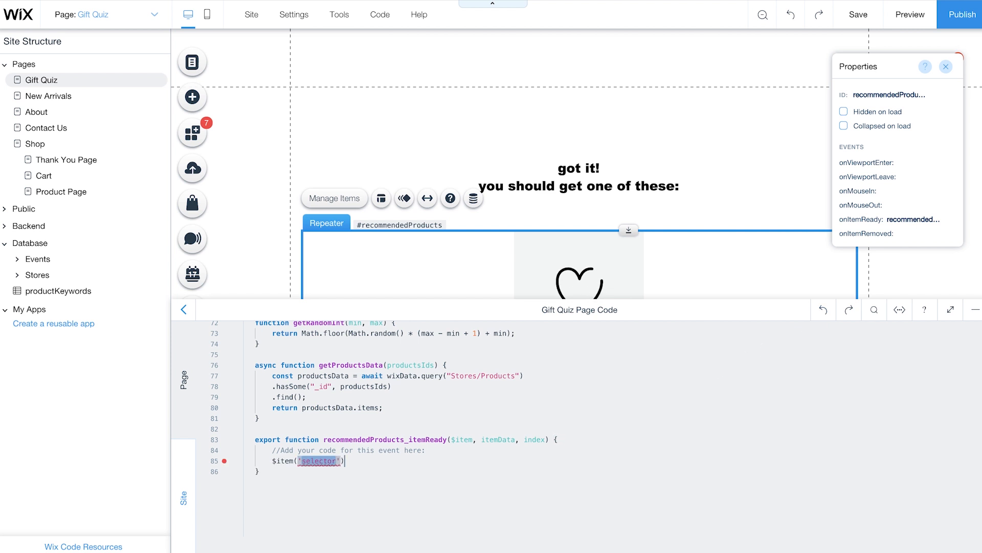
type("$item('#name').text = itemData.name;")
type("$item('#image').src = itemData.mainMedia;")
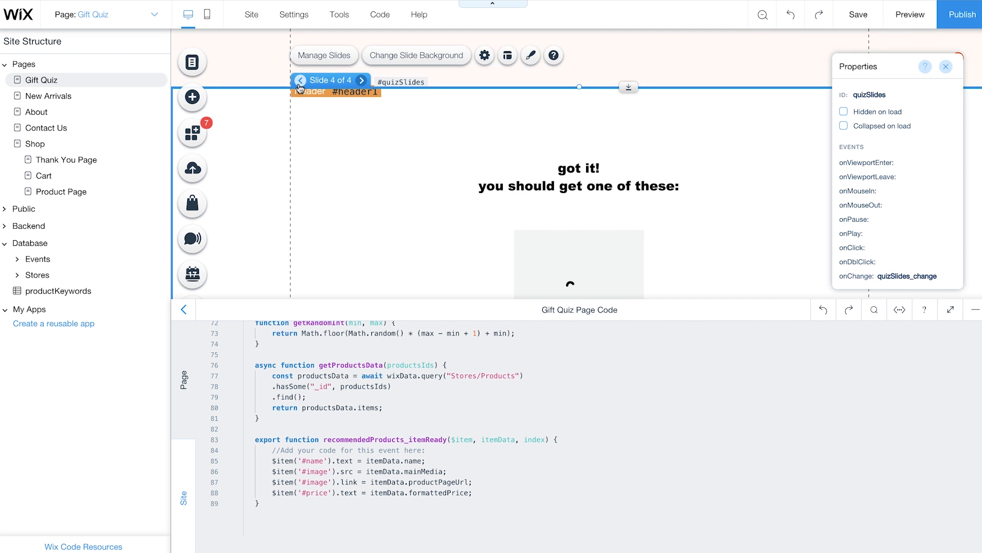
- Preview the quiz from Slide 1 and answer through to the Pom Pom - Body Mist 9.99 $ result
left_click(301, 81)
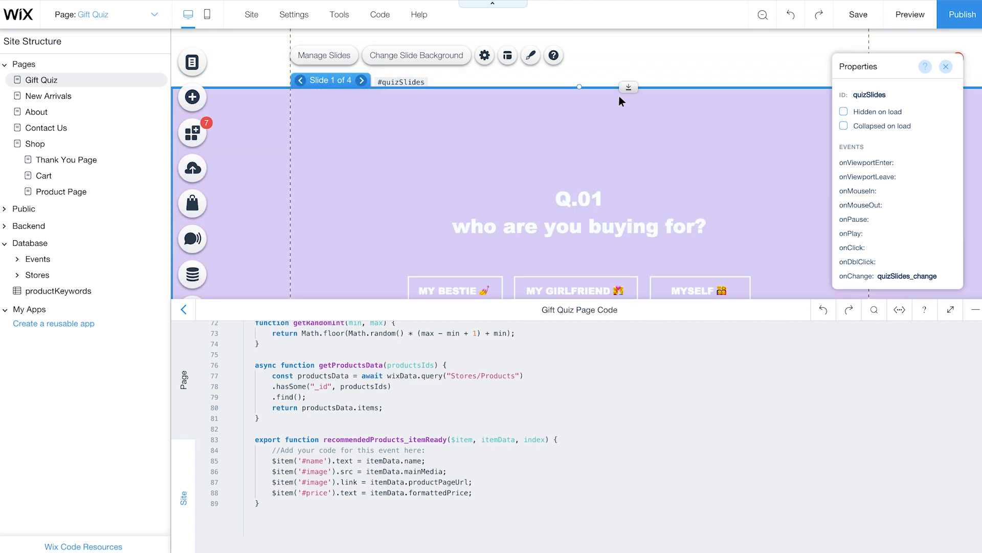
left_click(909, 14)
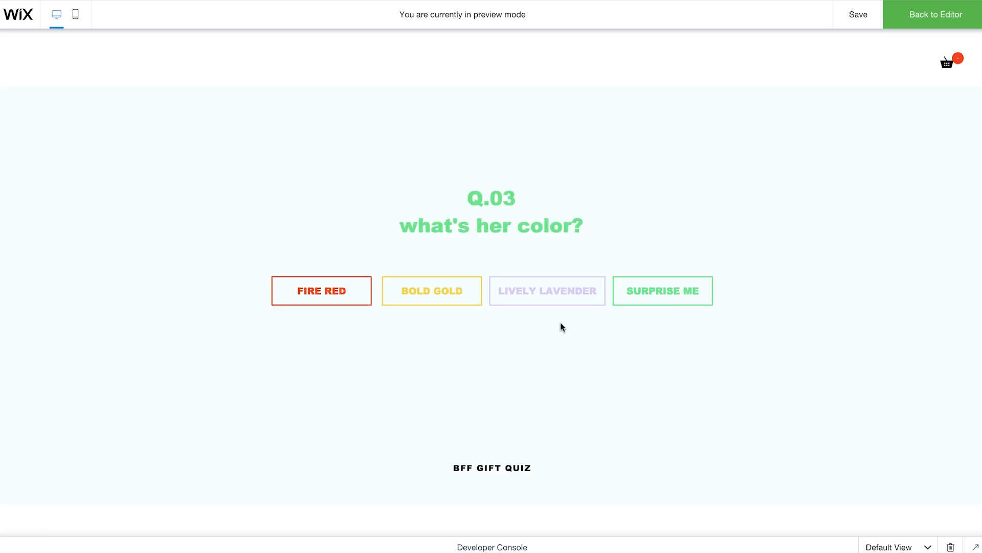
left_click(321, 290)
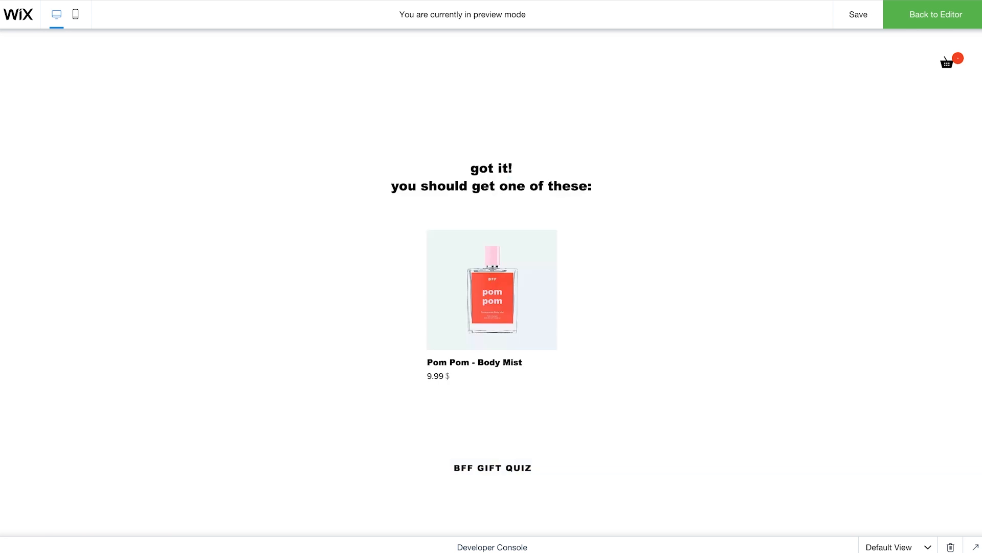